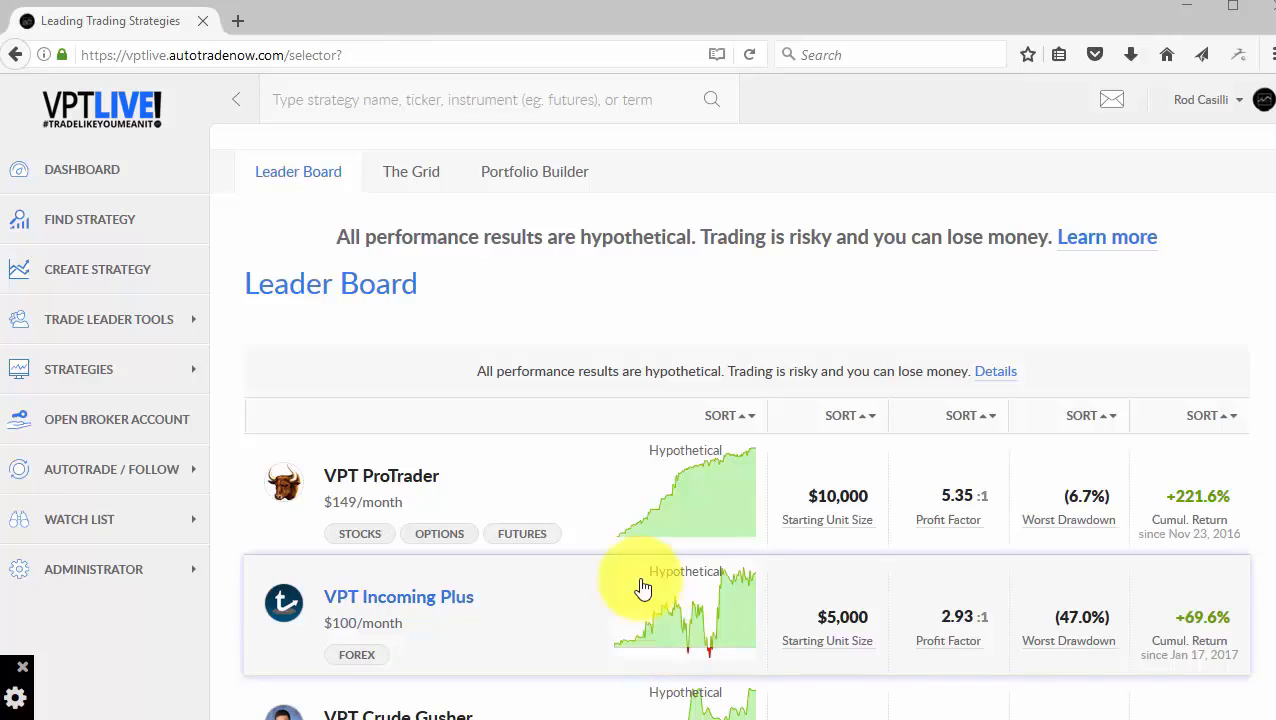
mouse_move(598, 324)
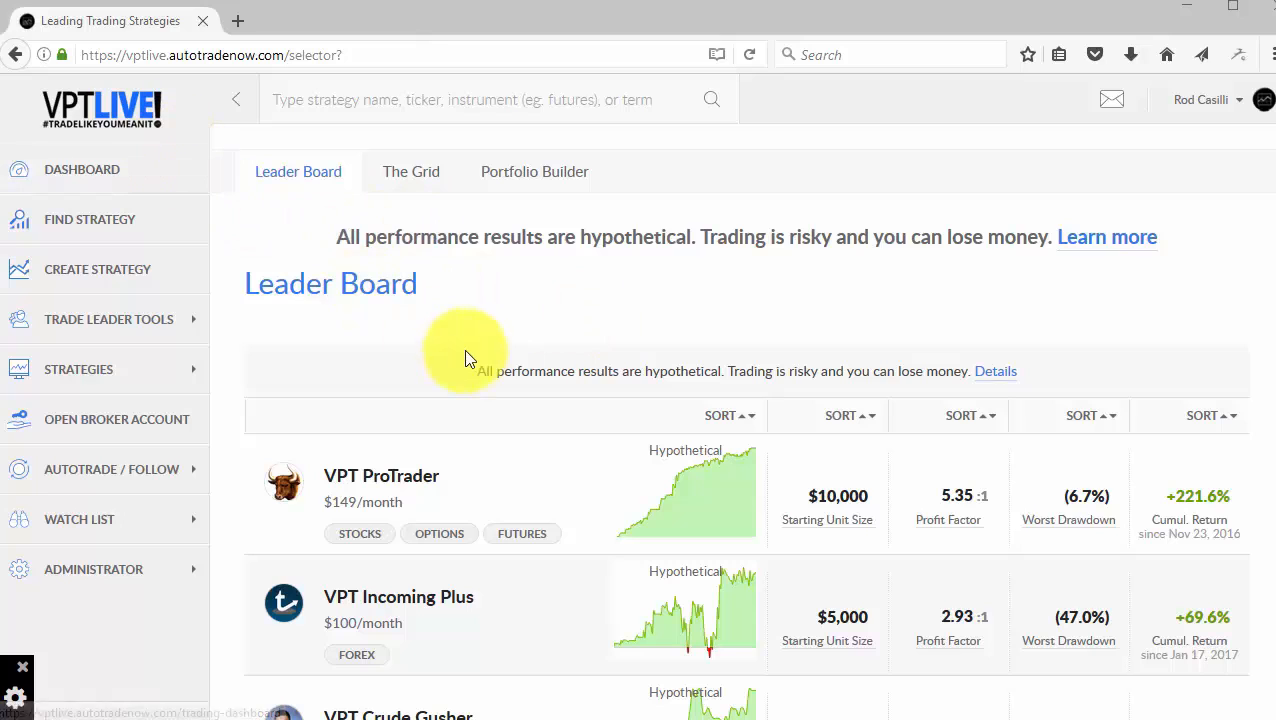
mouse_move(1240, 148)
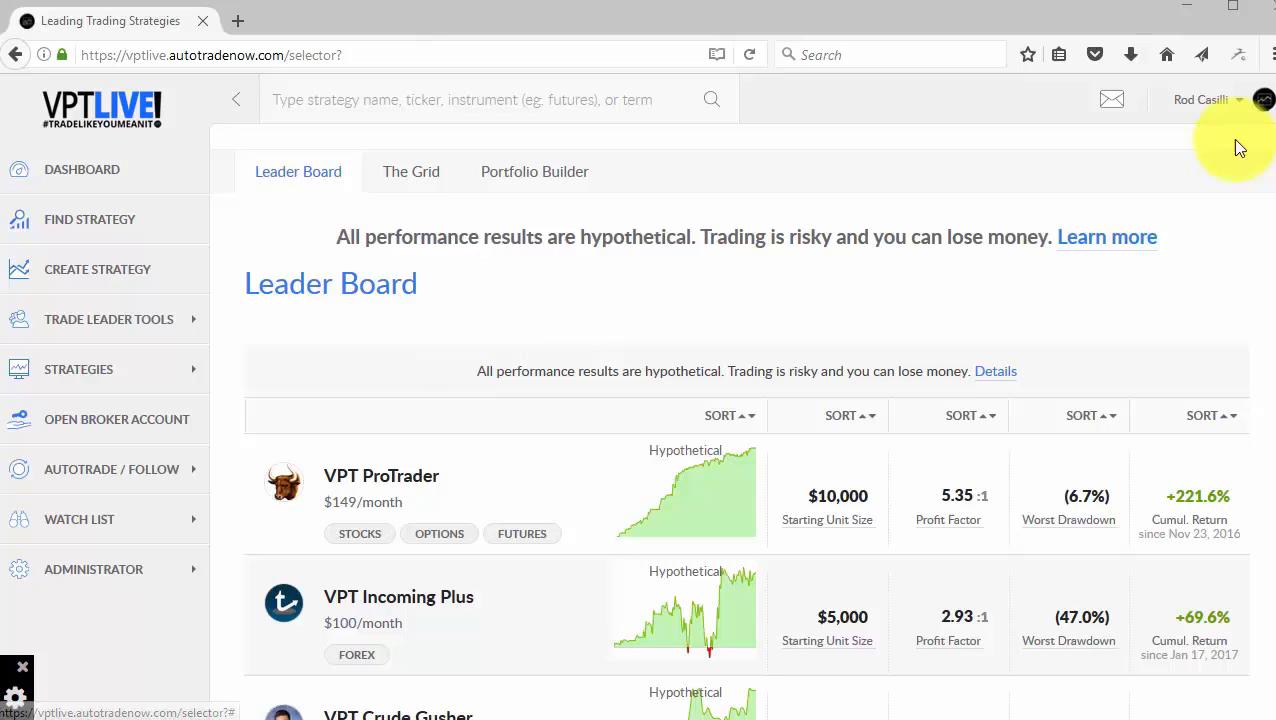
mouse_move(116, 664)
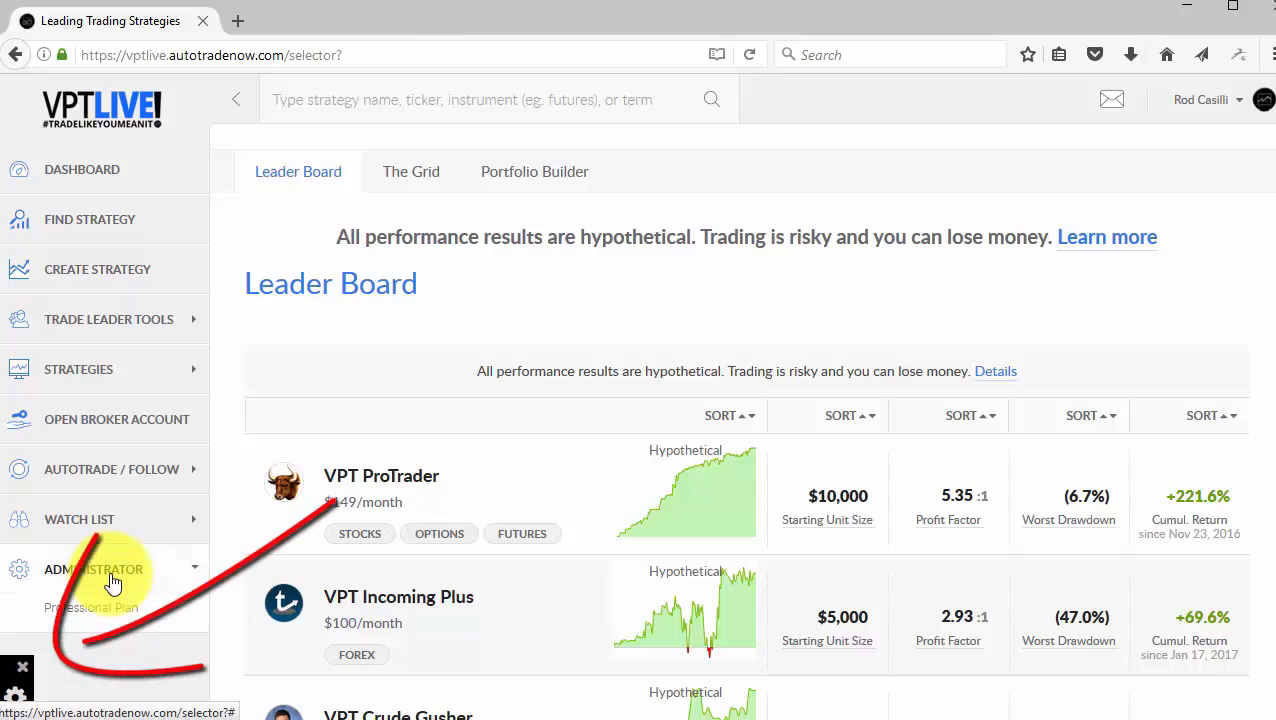
Reach Manage Reselling through the Professional Plan's Strategies settings.
click(94, 568)
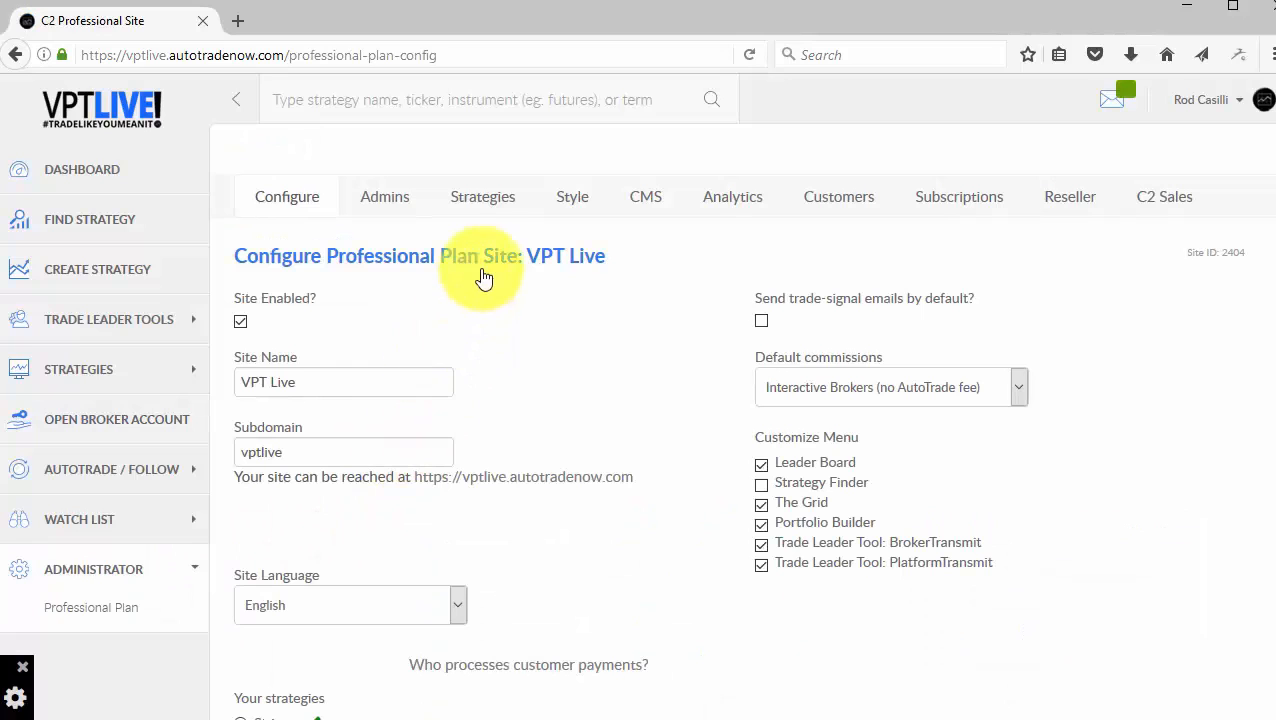
click(482, 196)
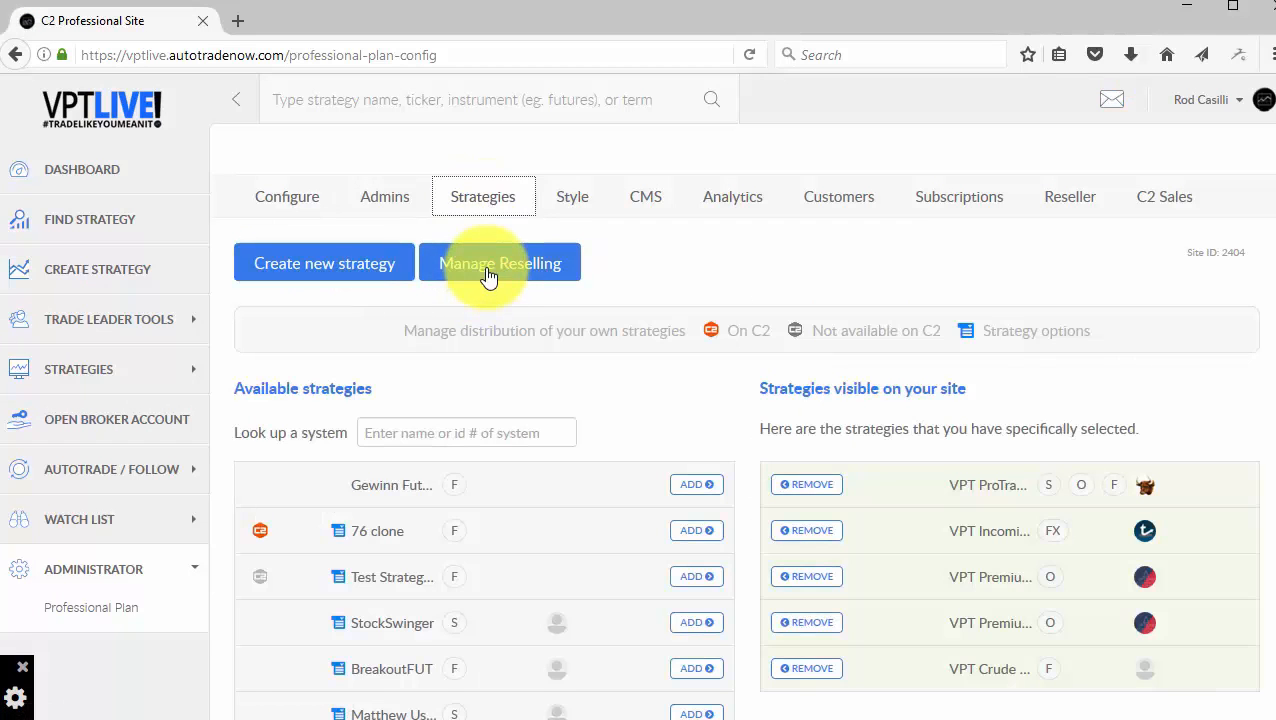
click(500, 264)
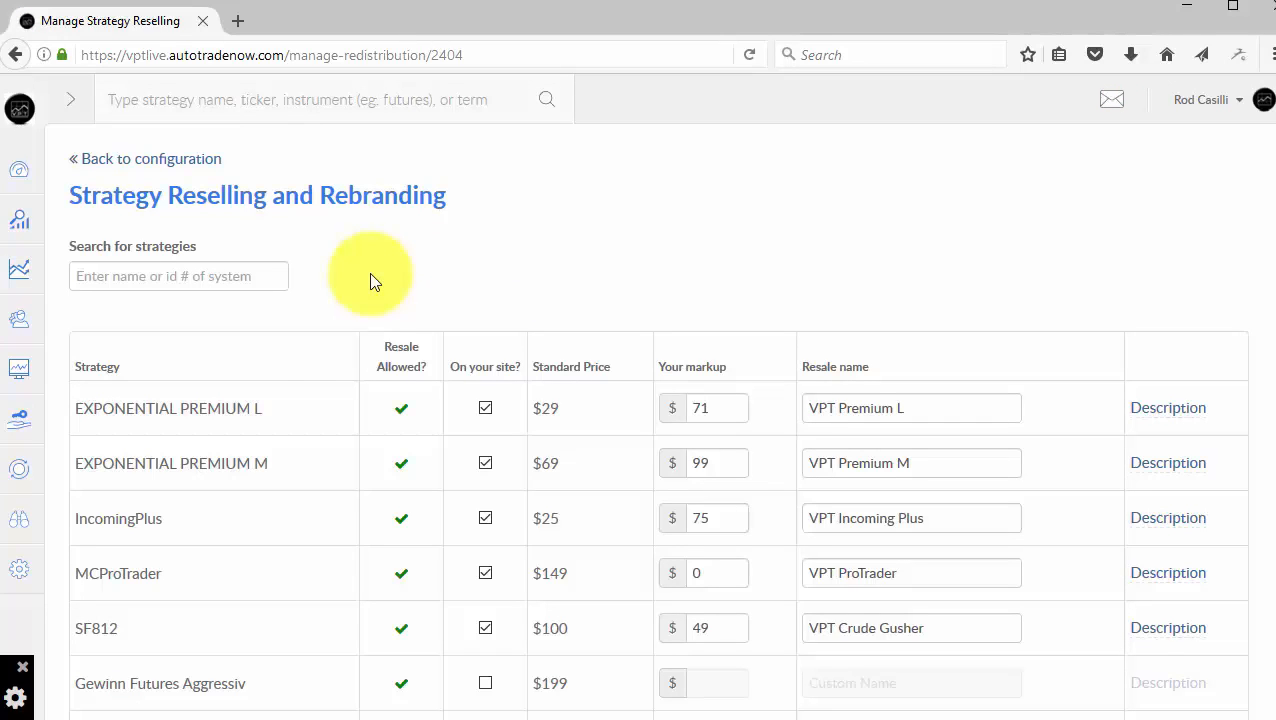
mouse_move(308, 392)
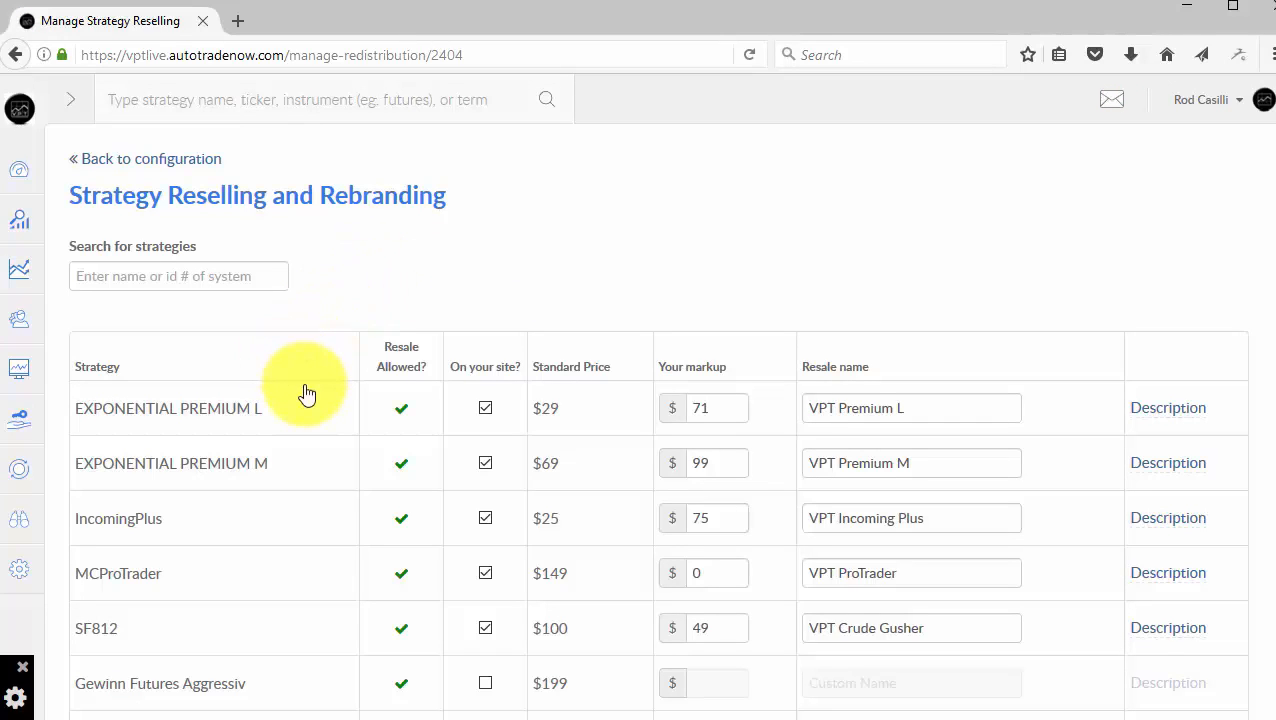
mouse_move(314, 432)
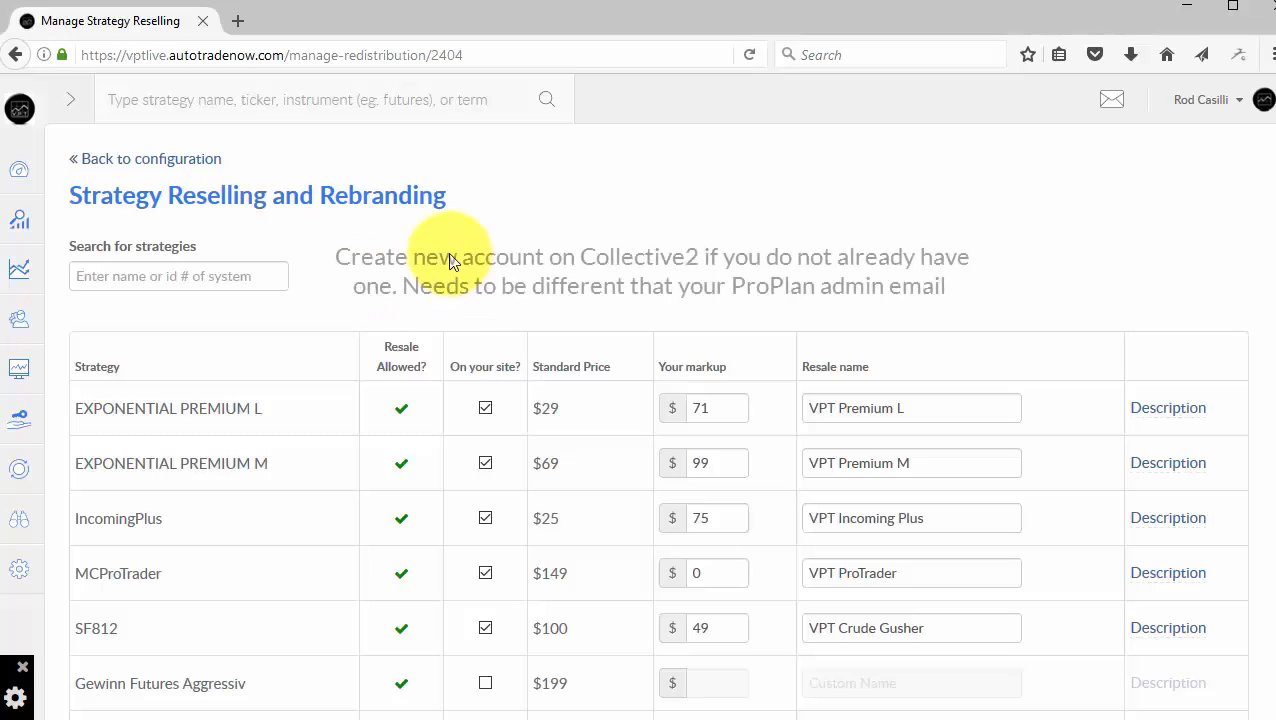
mouse_move(500, 196)
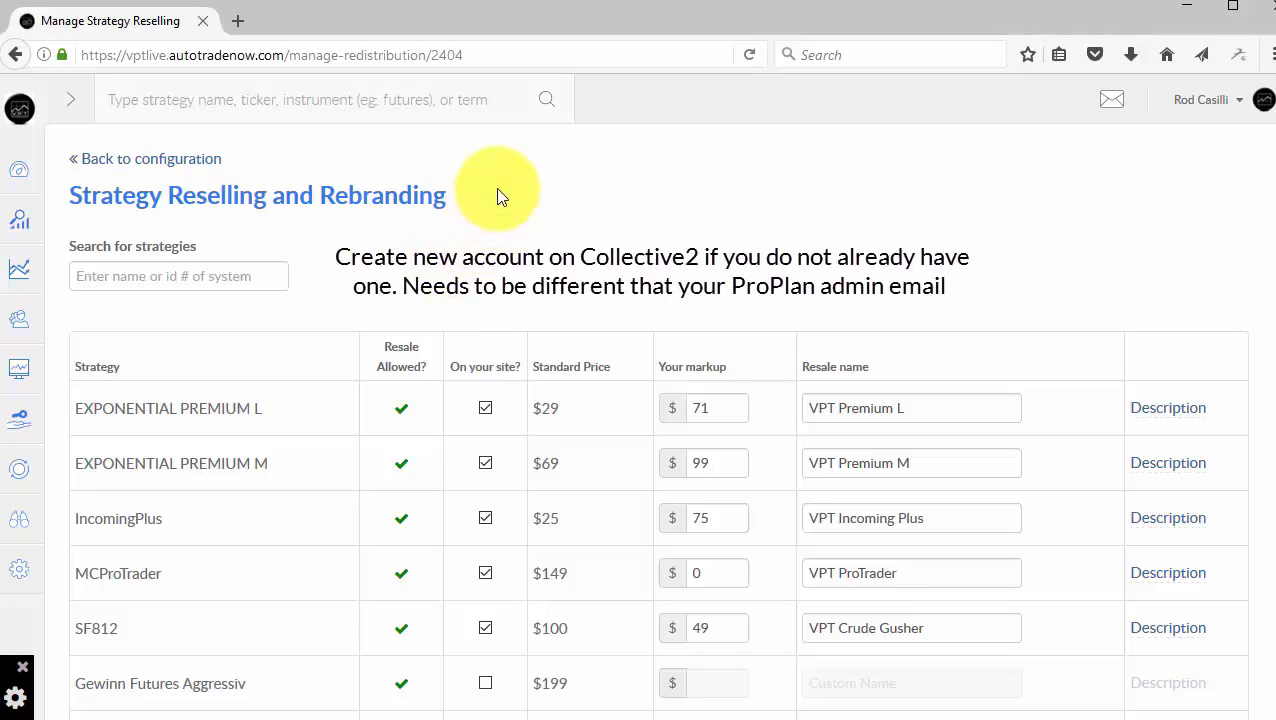
mouse_move(1036, 164)
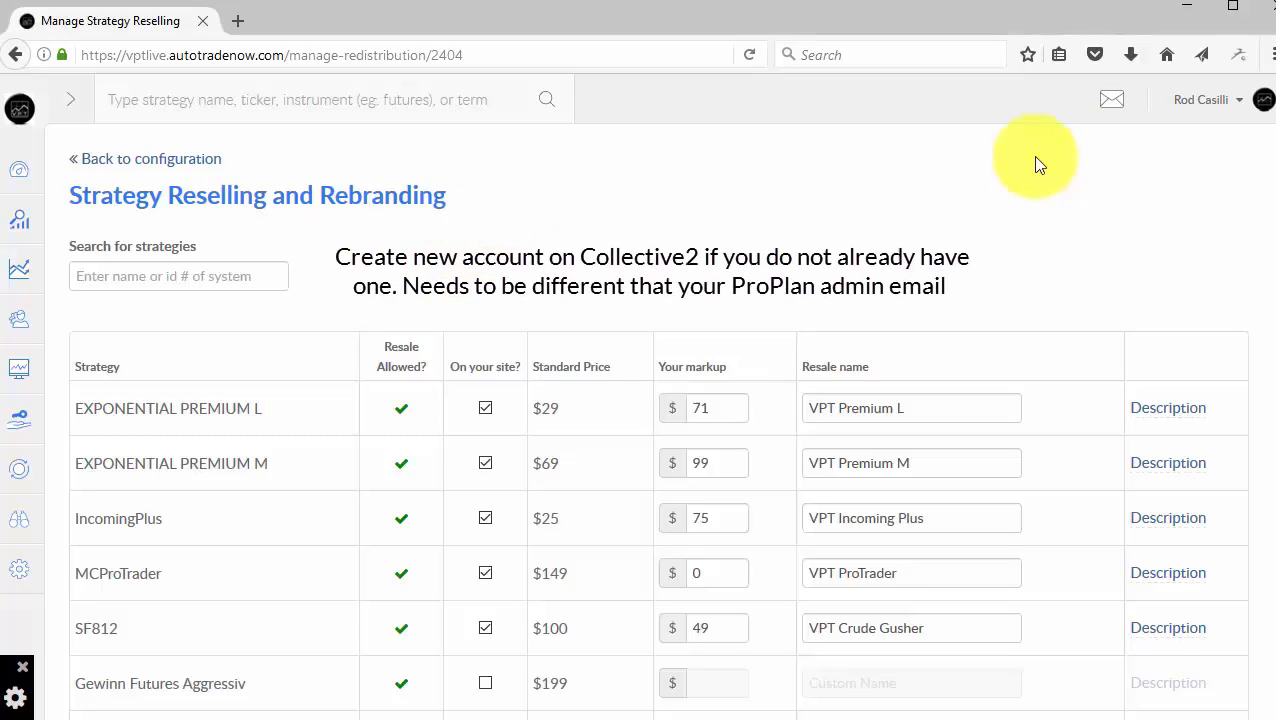
Choose General Account Settings from the account dropdown.
click(1202, 100)
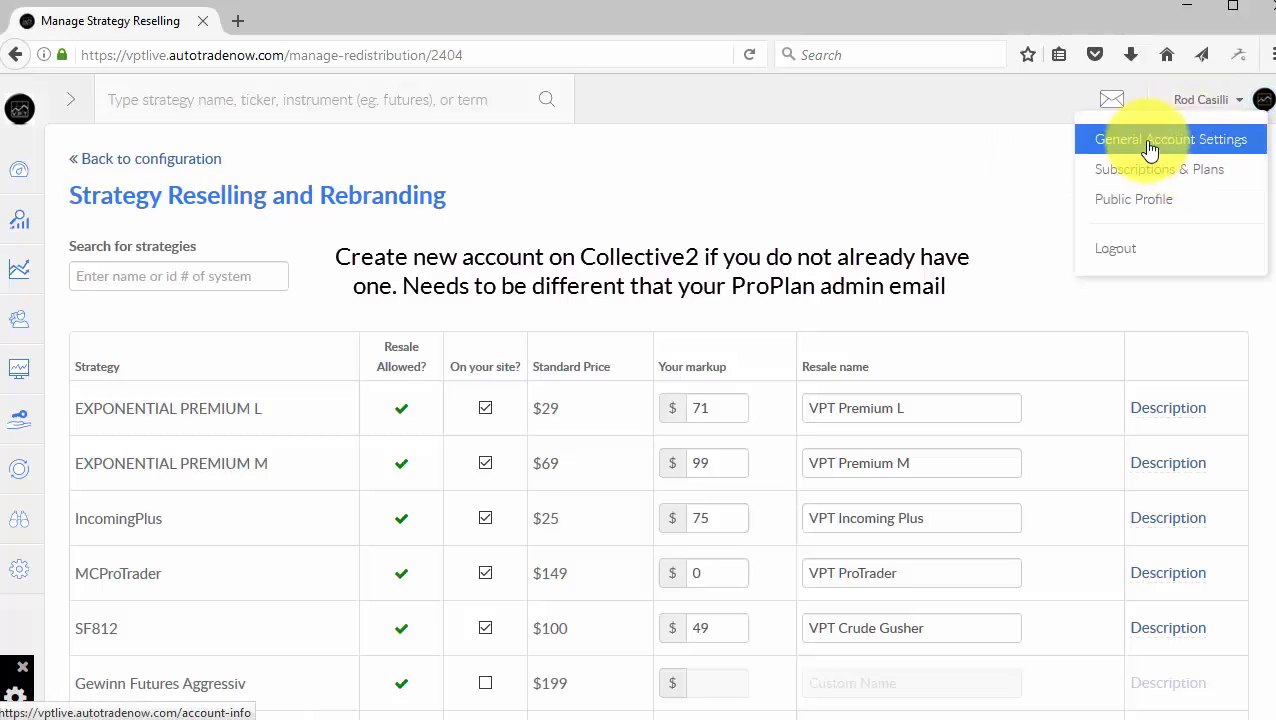
click(1172, 140)
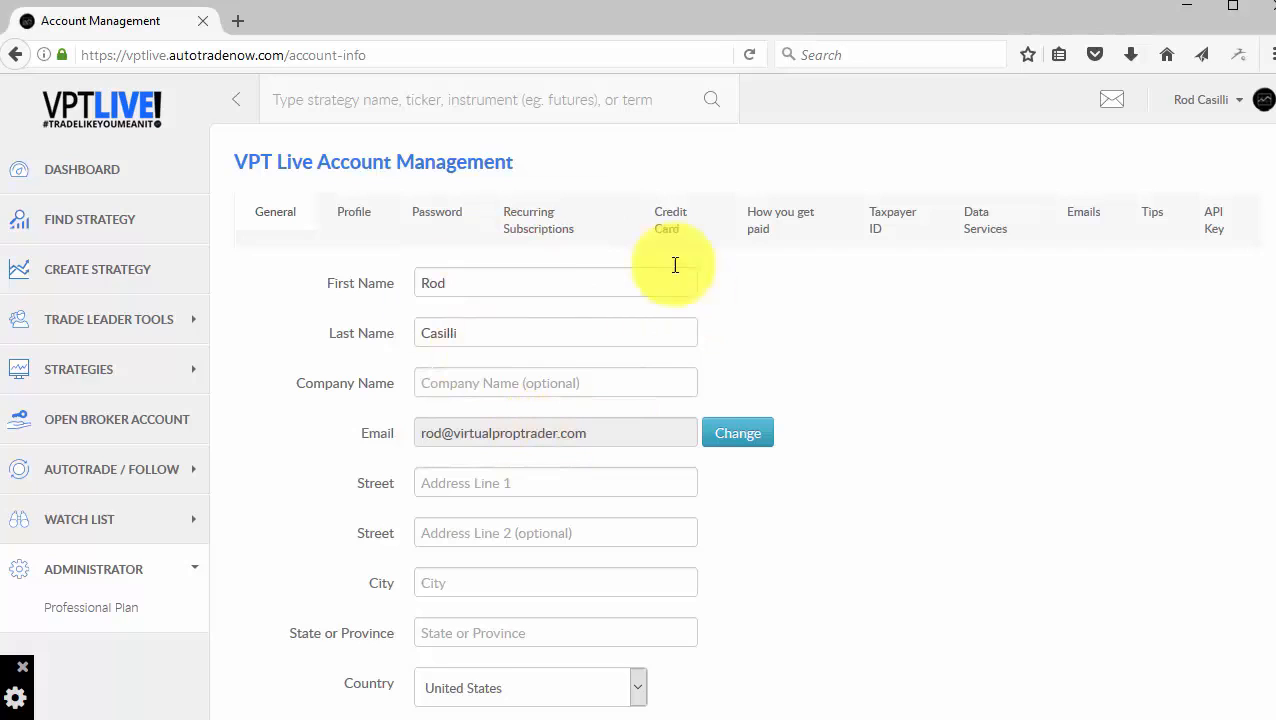
mouse_move(272, 300)
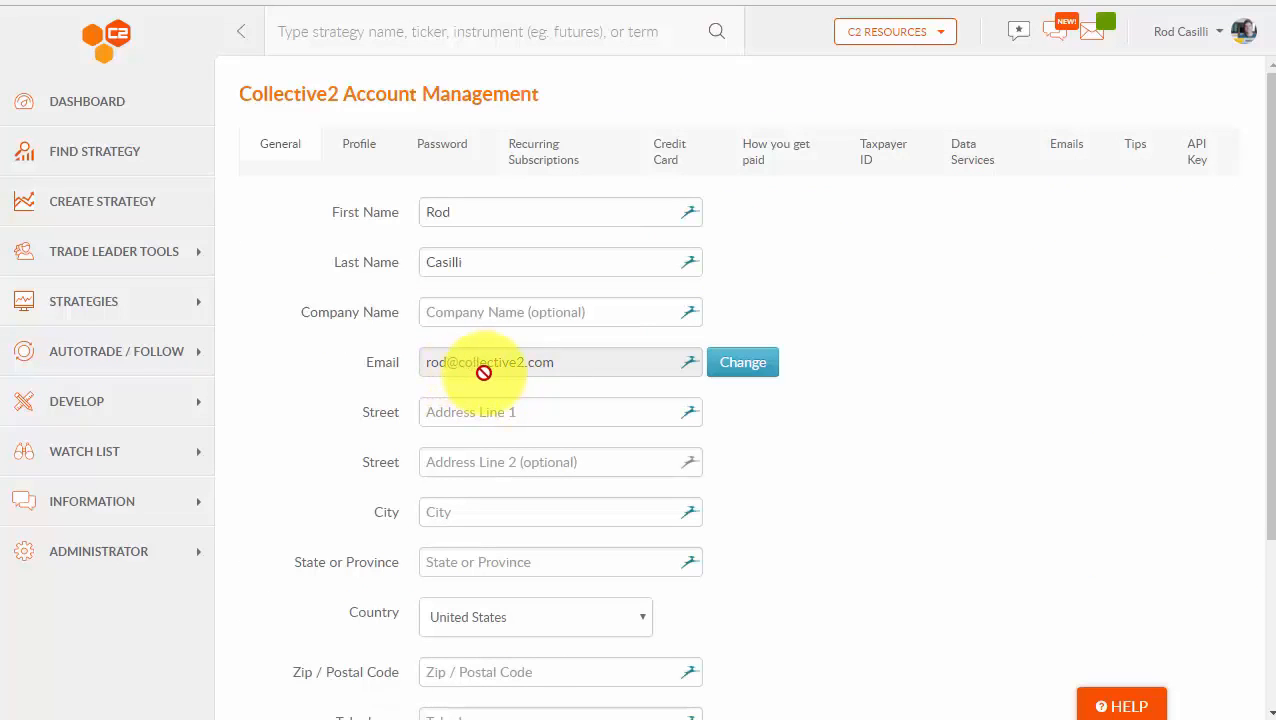
mouse_move(490, 364)
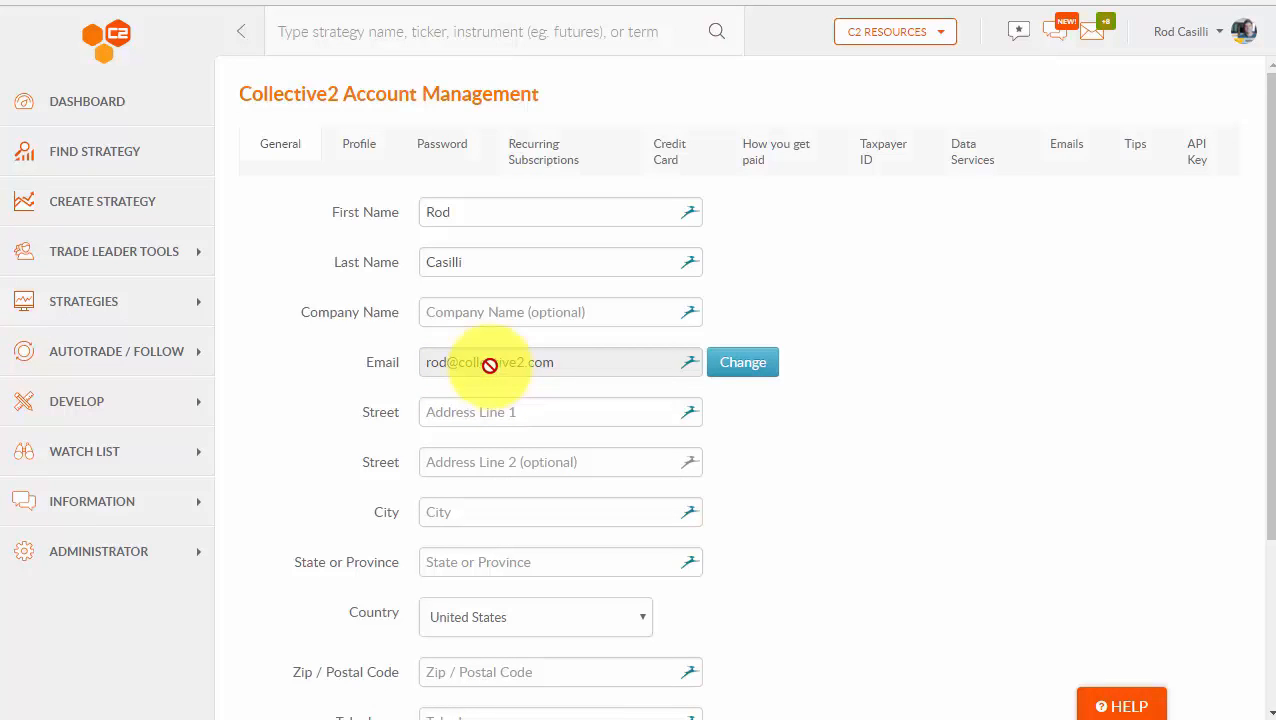
mouse_move(620, 108)
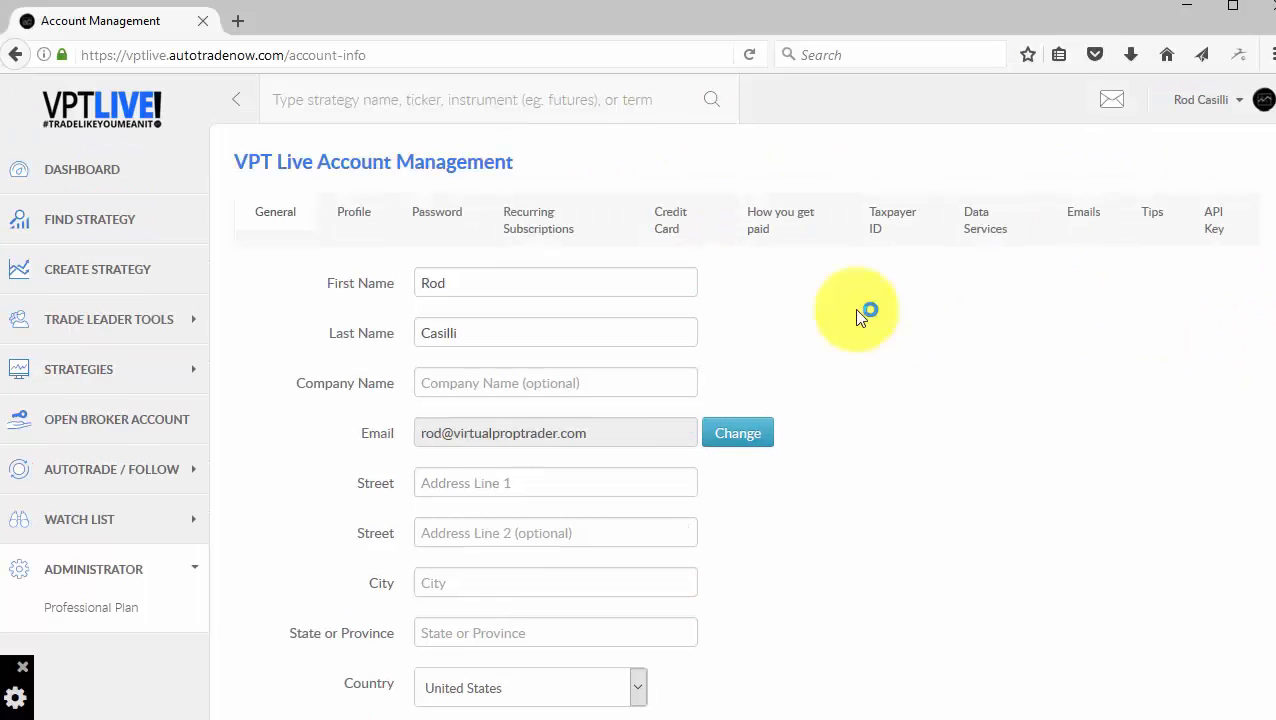
mouse_move(820, 280)
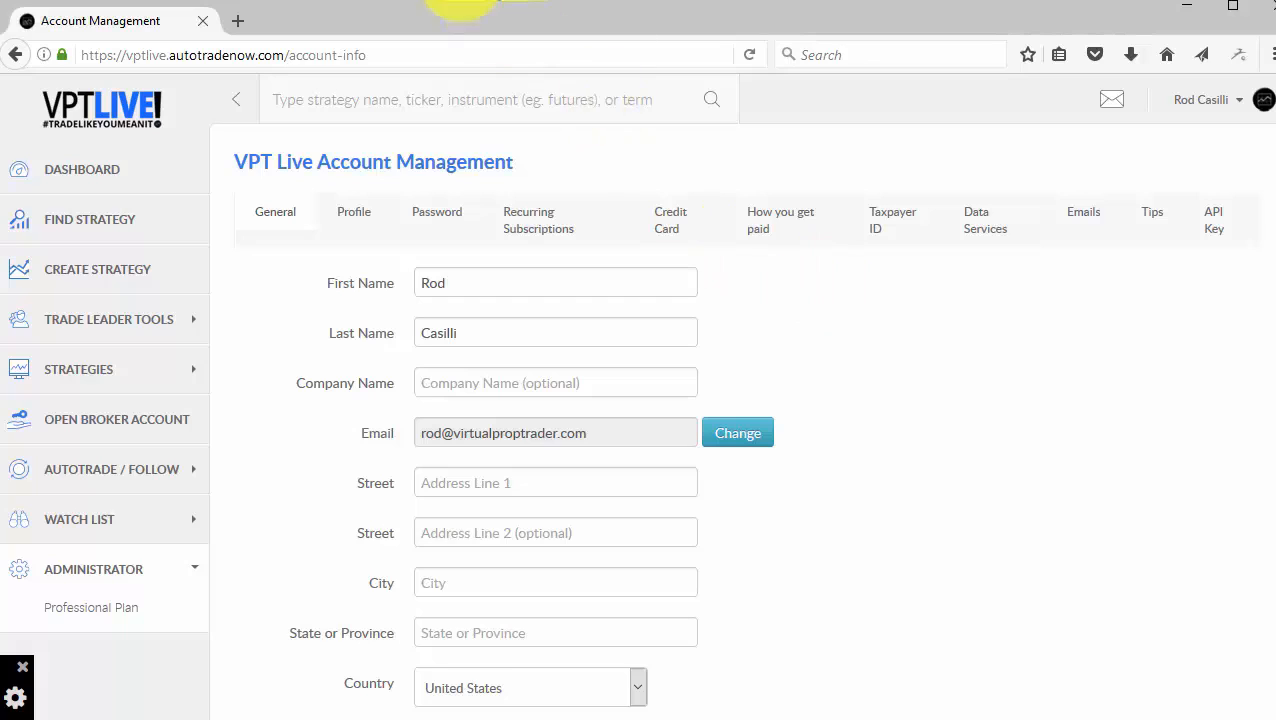
mouse_move(670, 300)
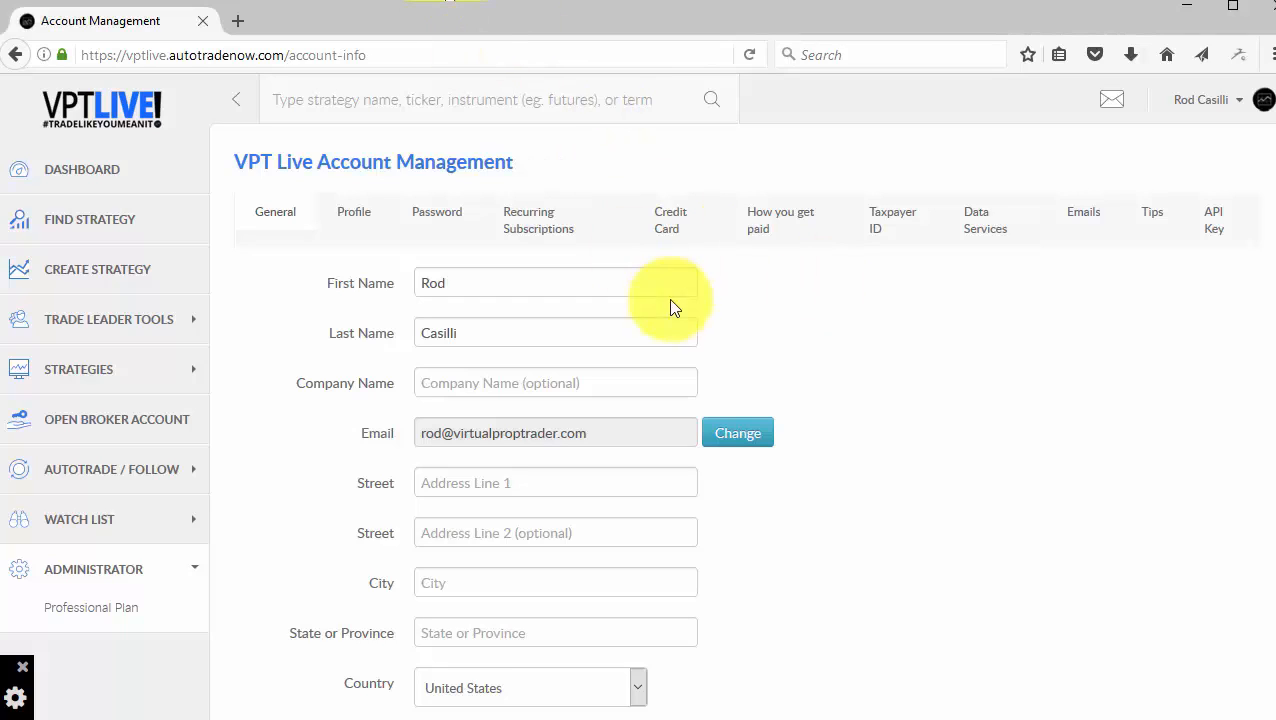
mouse_move(756, 324)
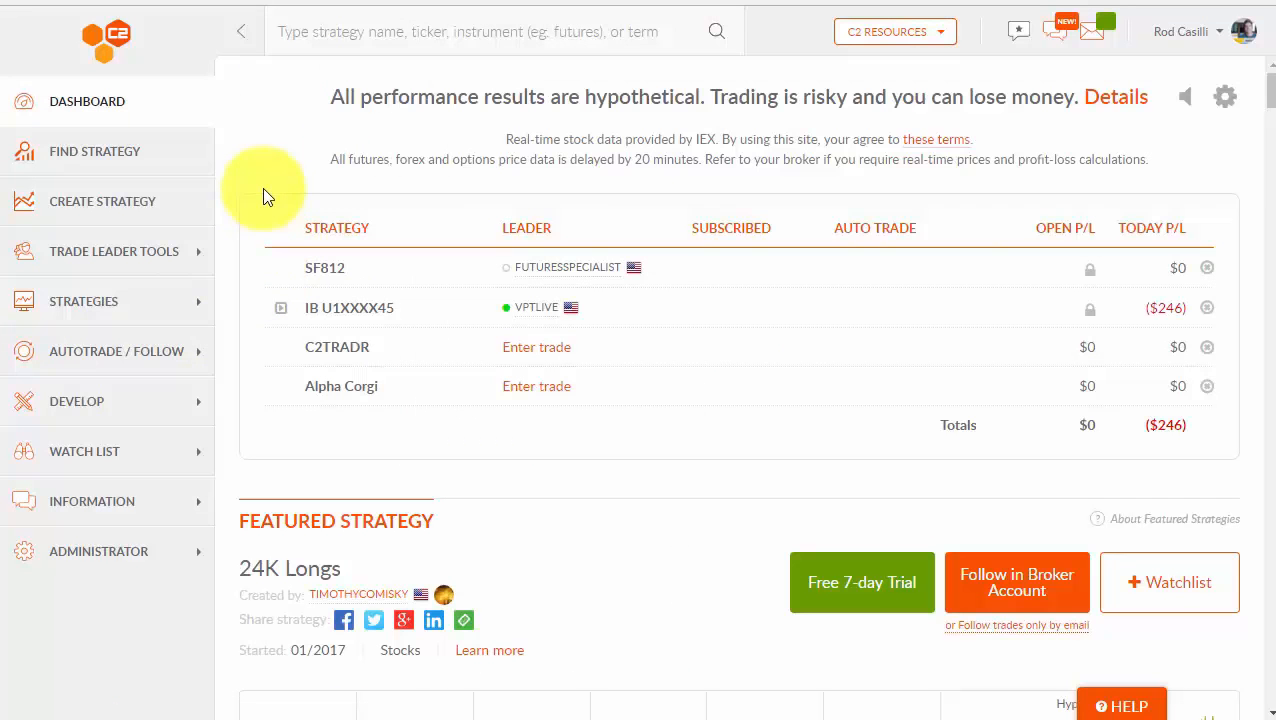
mouse_move(266, 164)
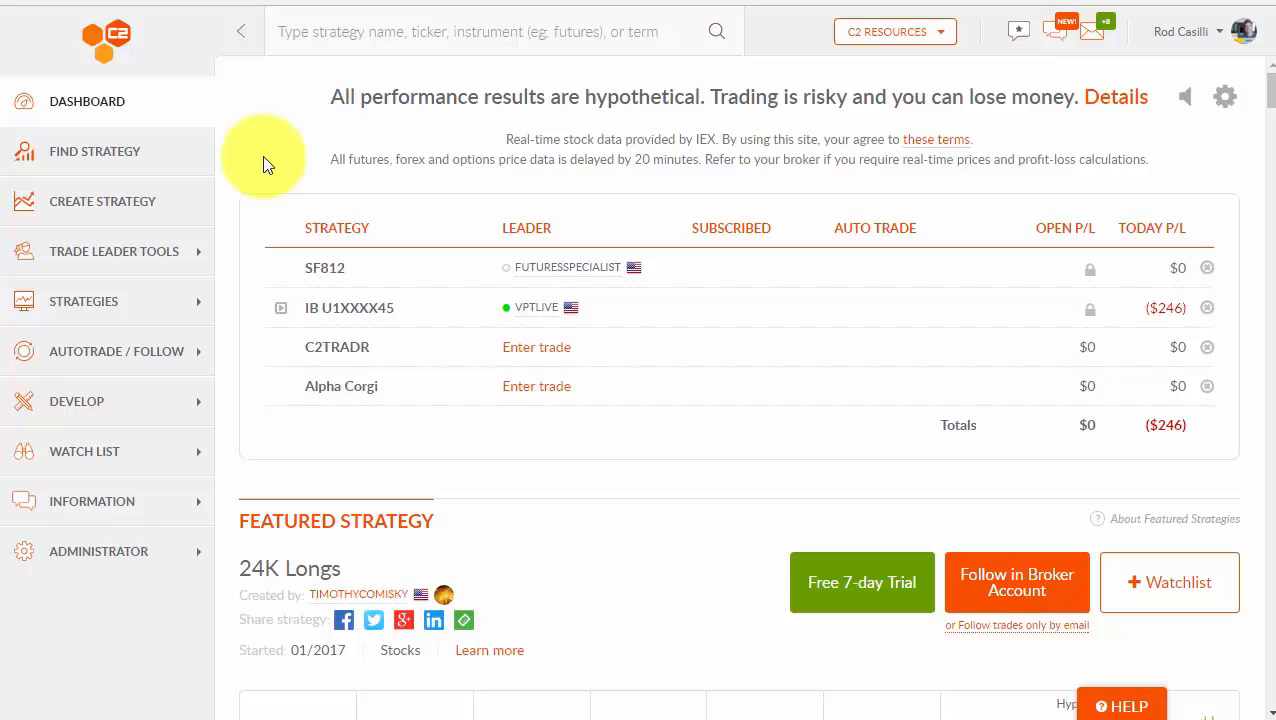
mouse_move(130, 152)
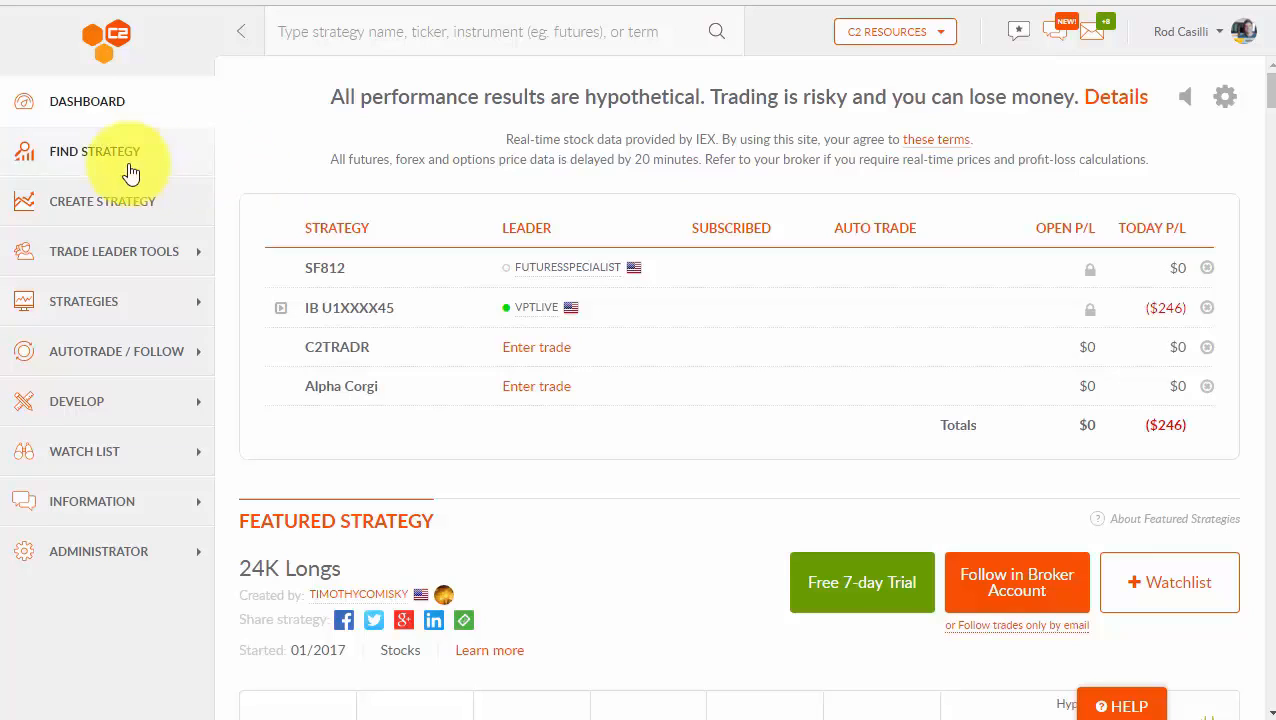
Go to Find Strategies and browse the Leader Board list.
click(94, 152)
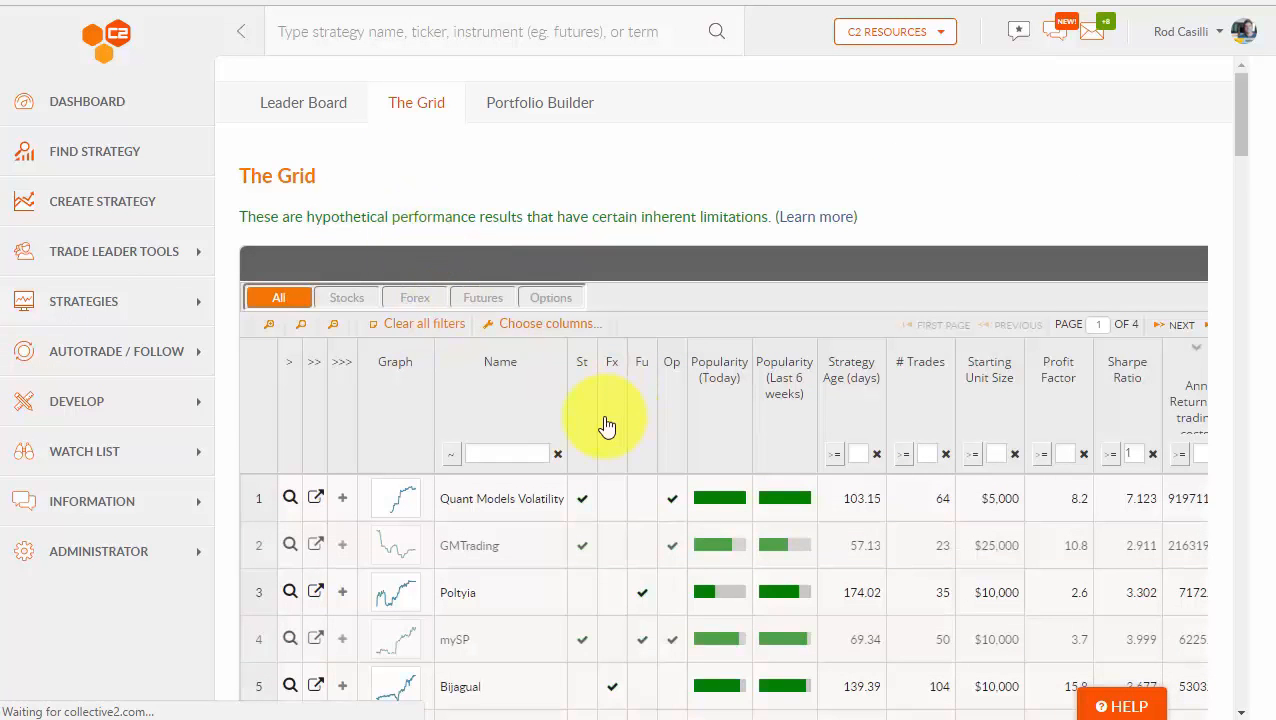
scroll(down, 3)
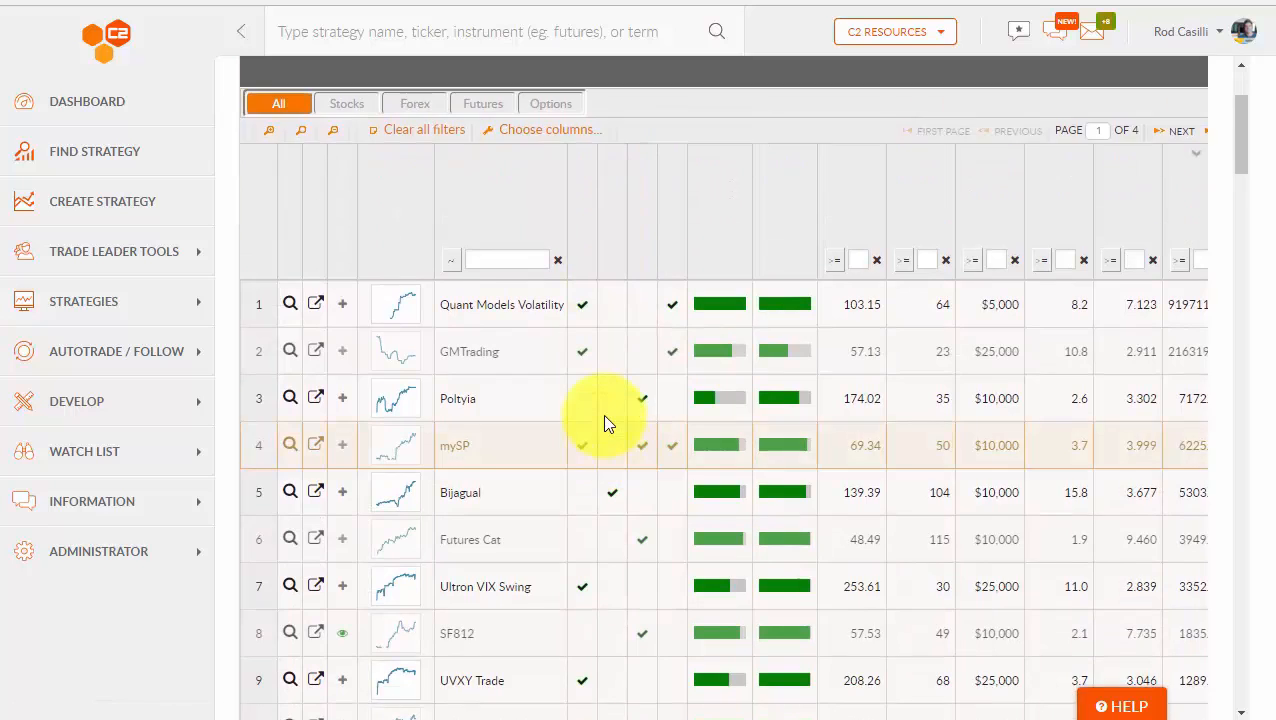
click(416, 102)
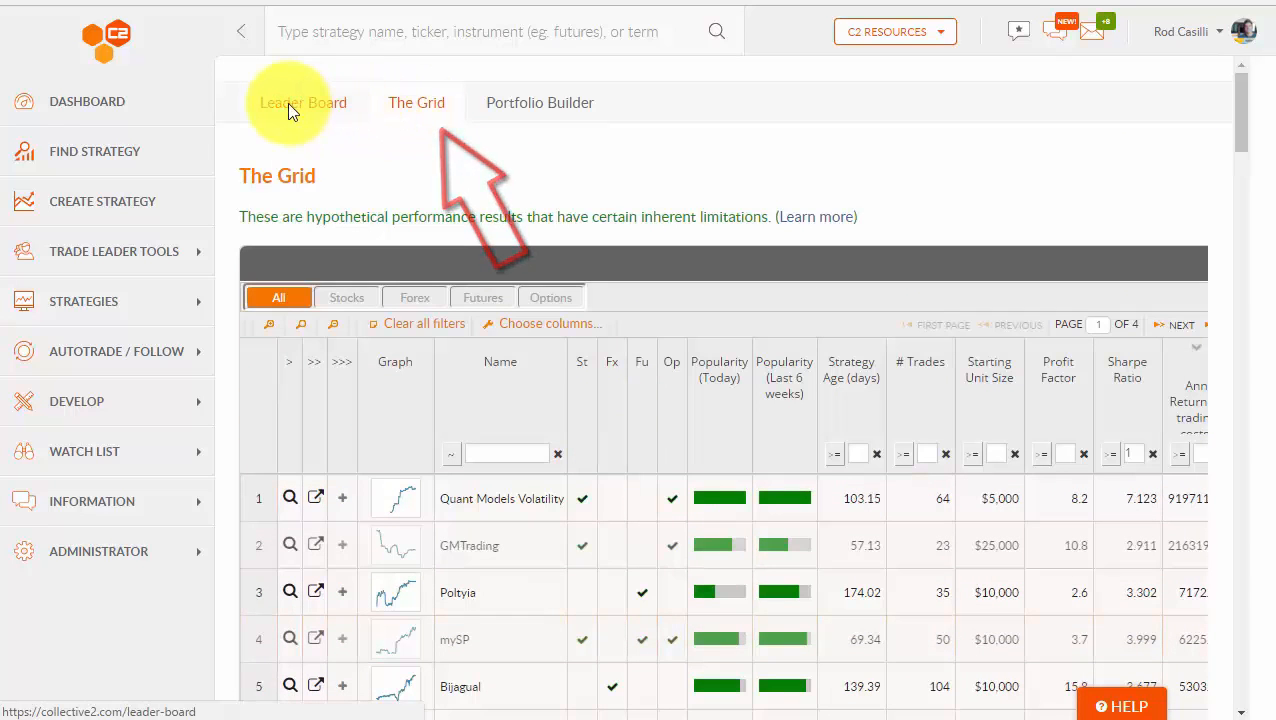
click(304, 102)
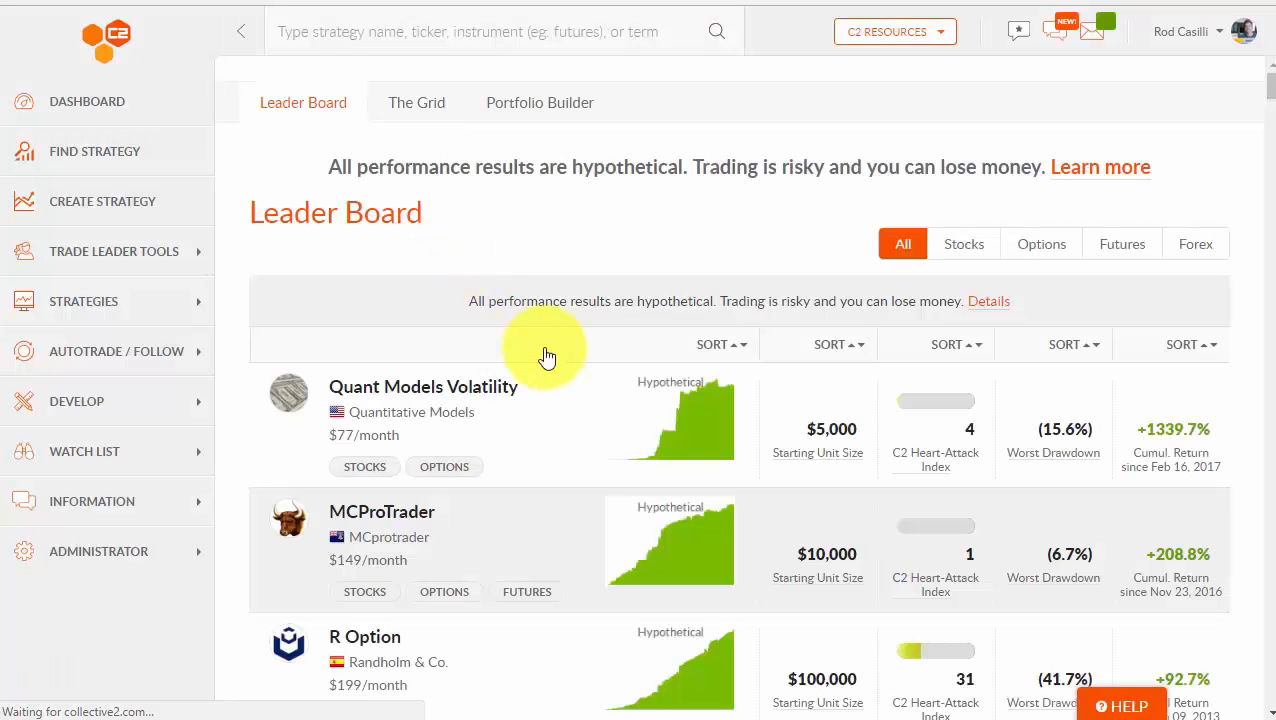
scroll(down, 3)
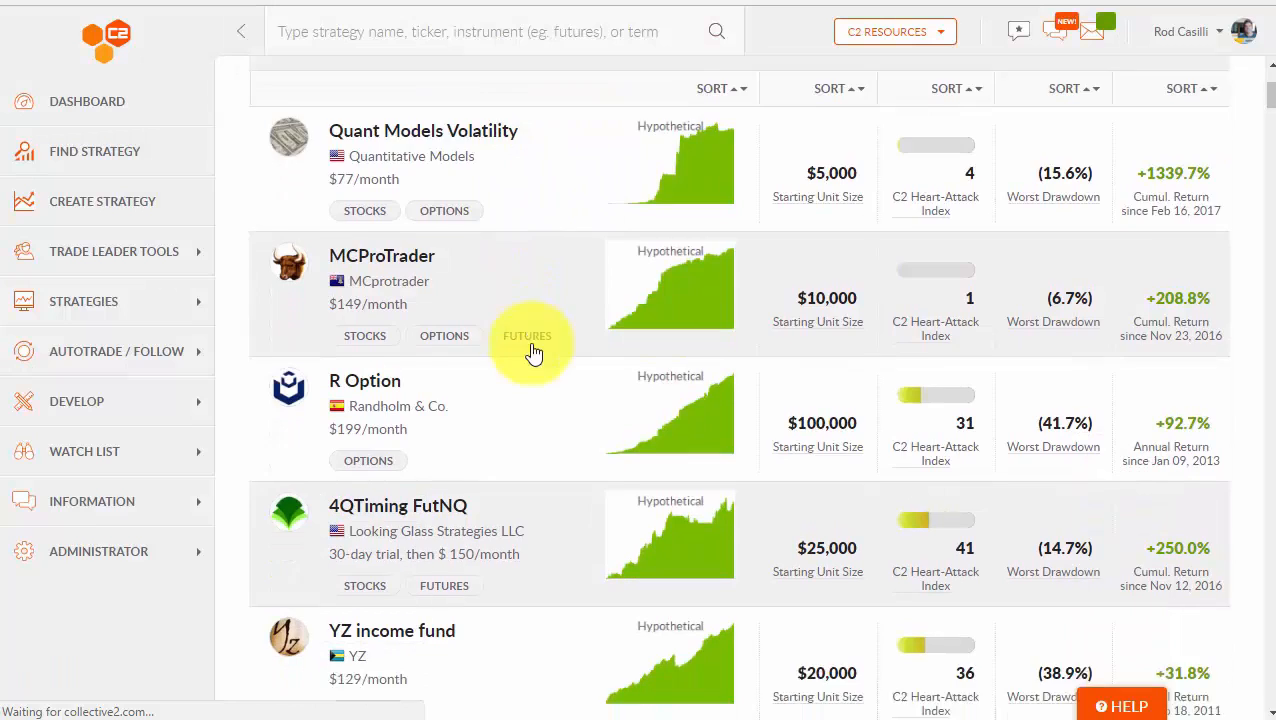
scroll(down, 3)
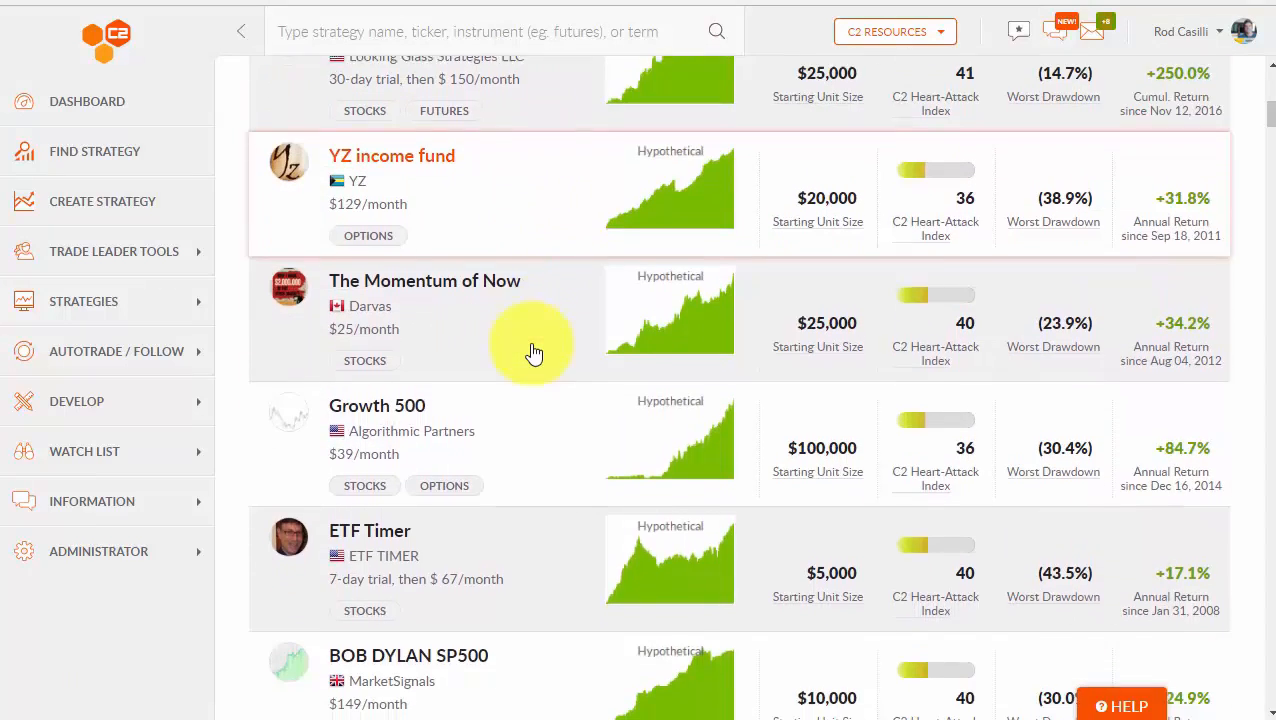
scroll(down, 3)
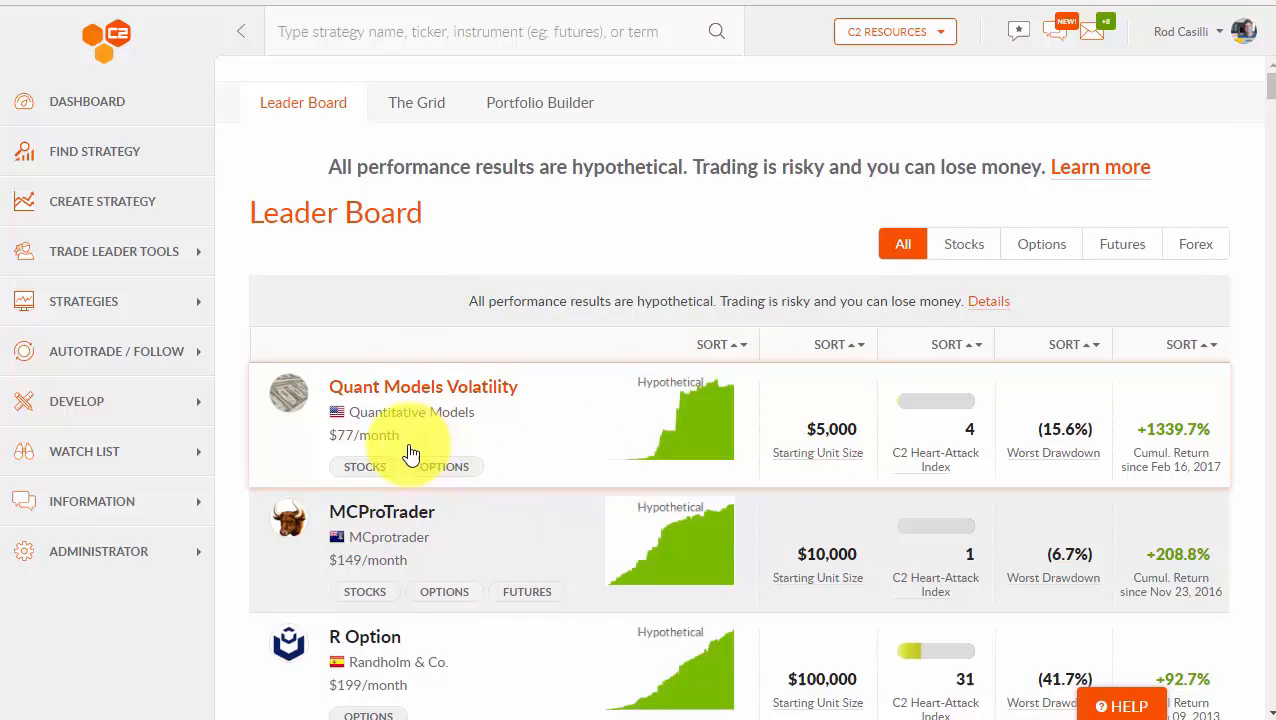
mouse_move(808, 404)
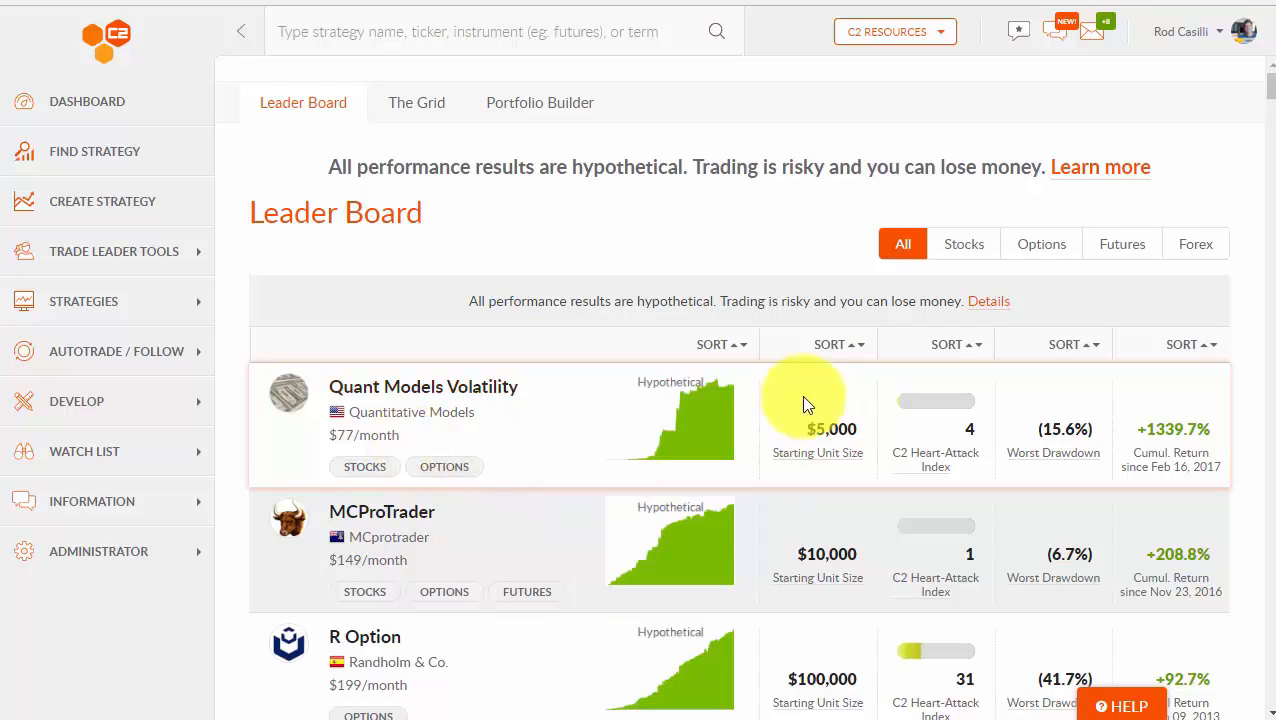
mouse_move(1030, 482)
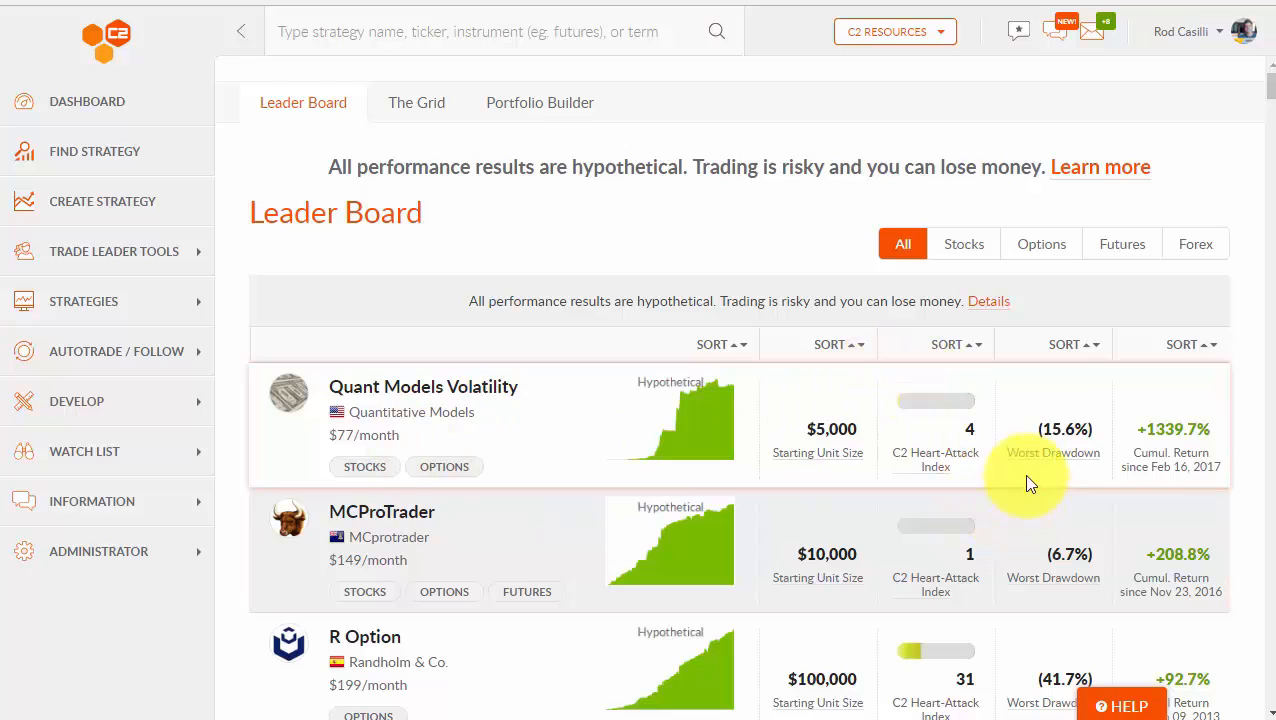
mouse_move(1168, 390)
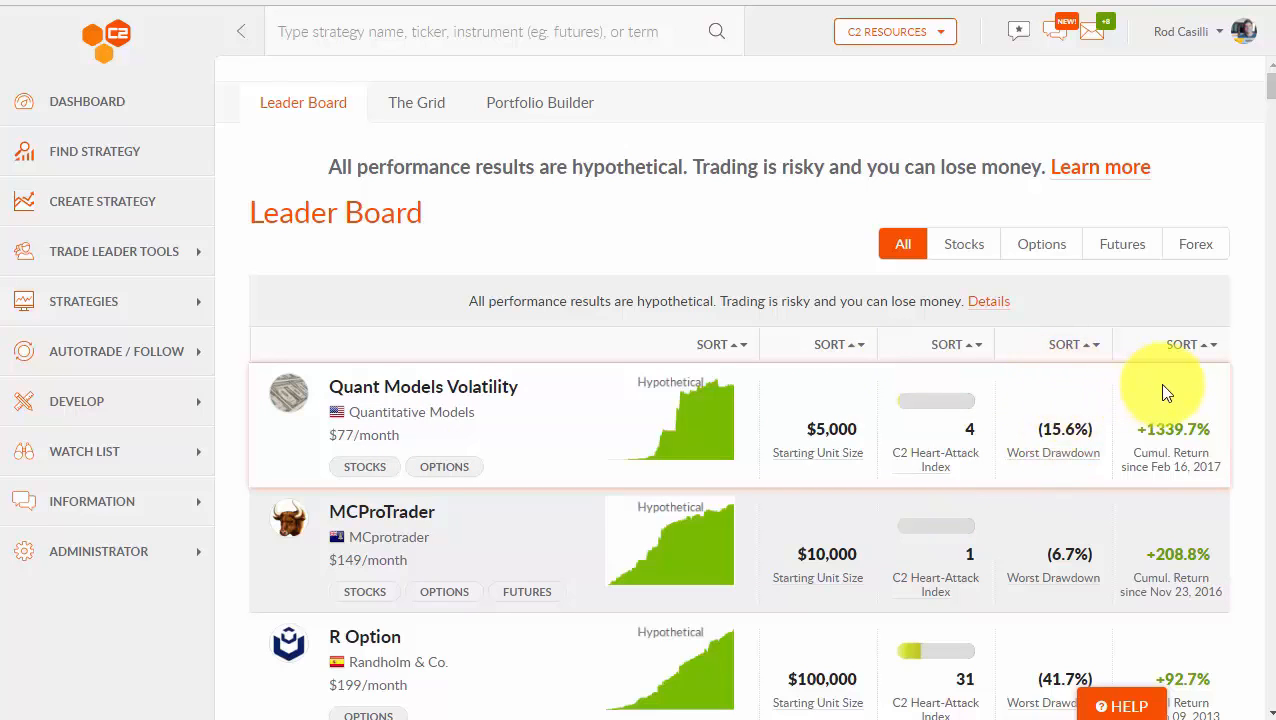
mouse_move(1160, 390)
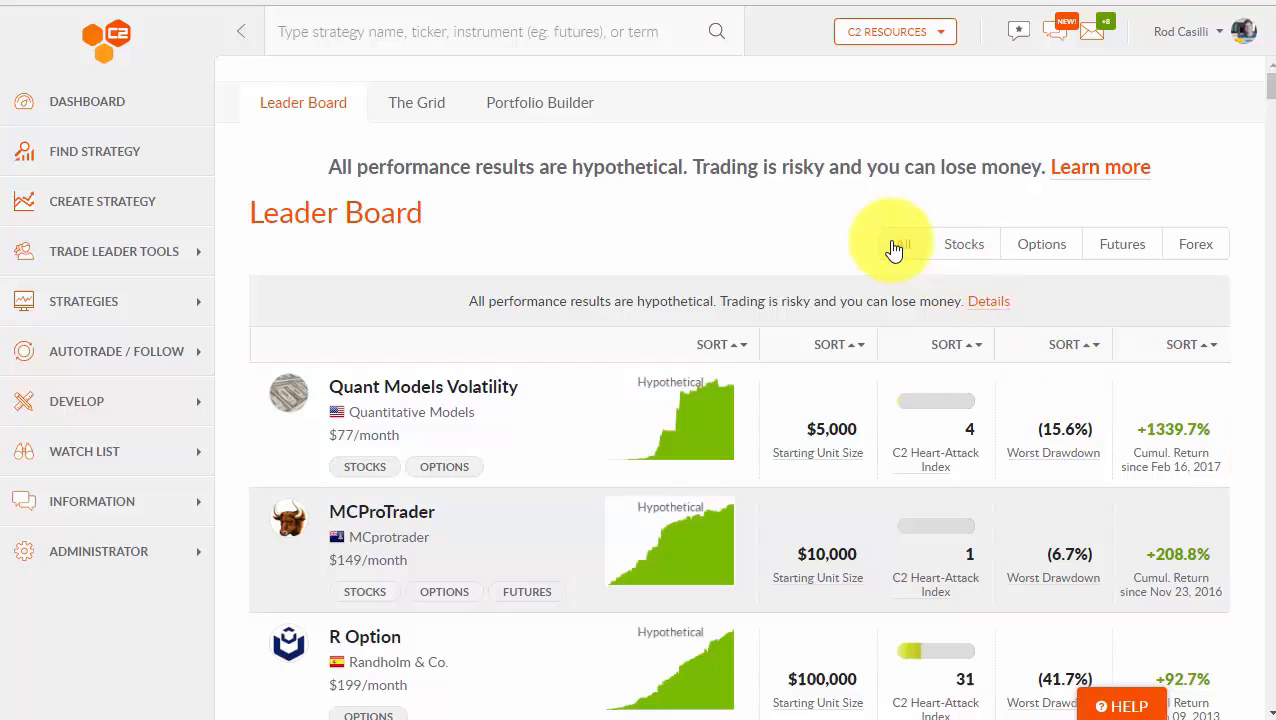
Filter the leader board to show only Futures strategies.
click(902, 244)
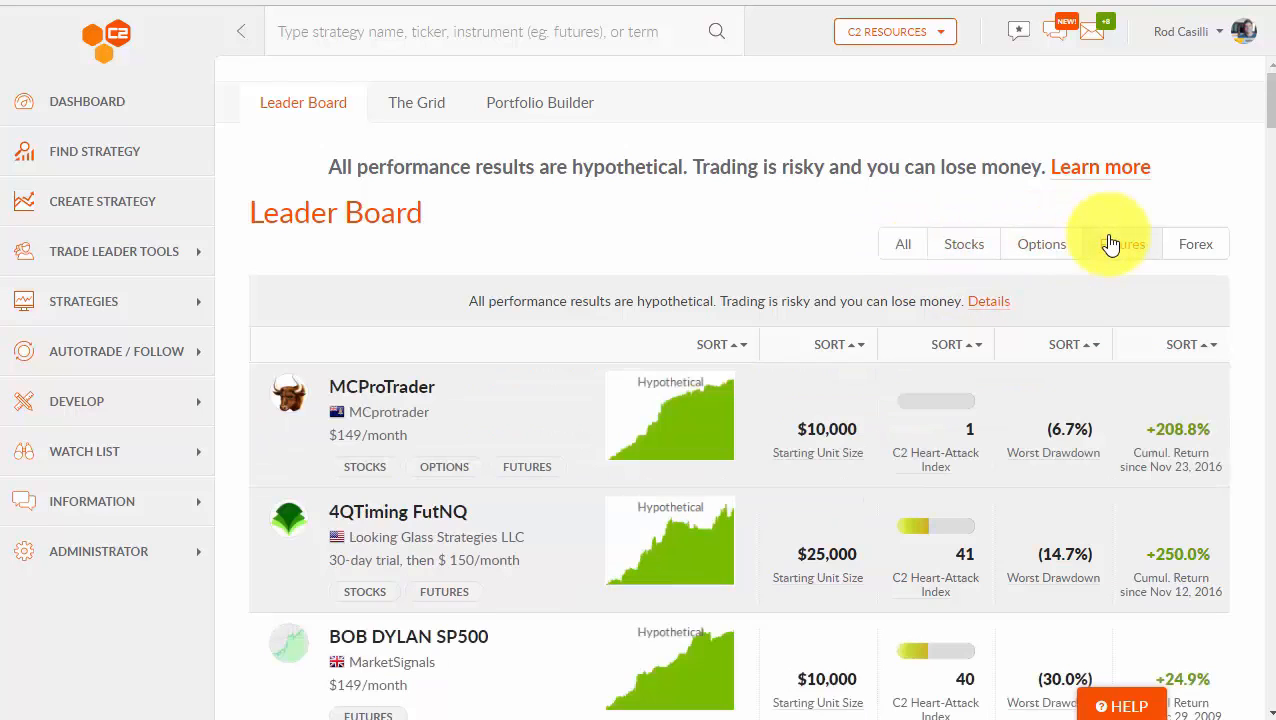
click(1122, 244)
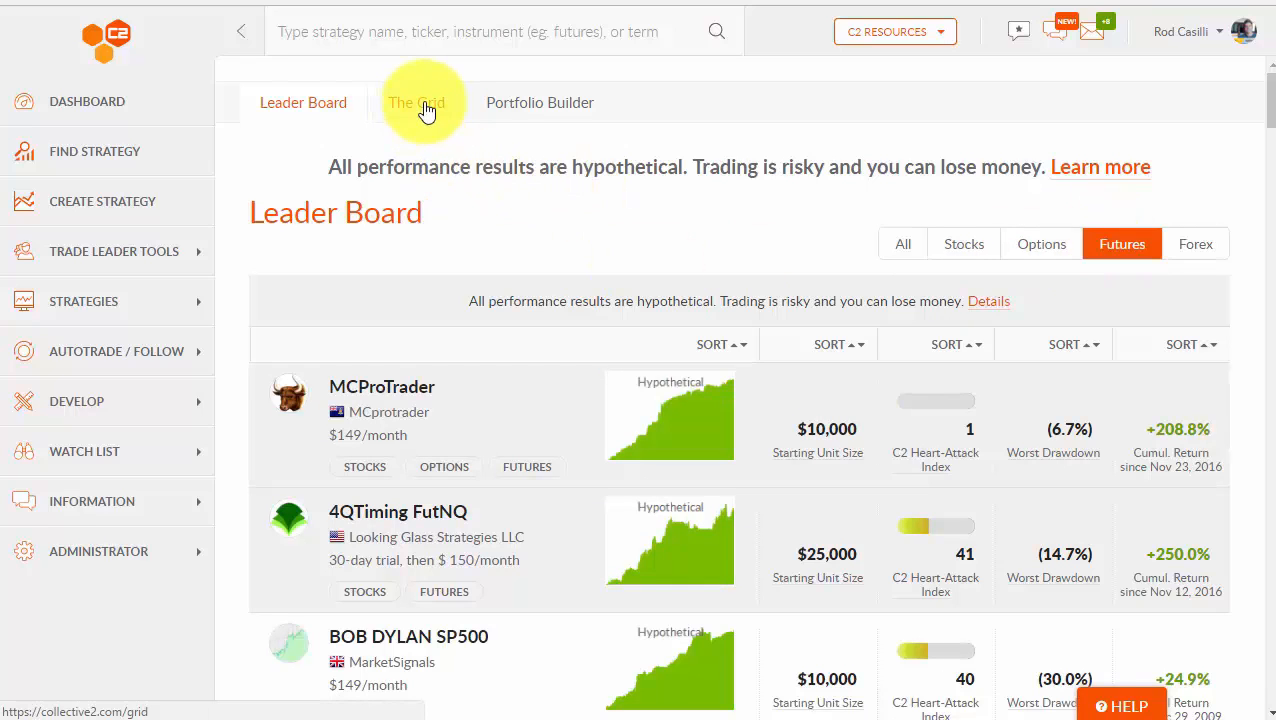
Filter The Grid to Stocks and Options strategies, then return to the Leader Board.
click(416, 102)
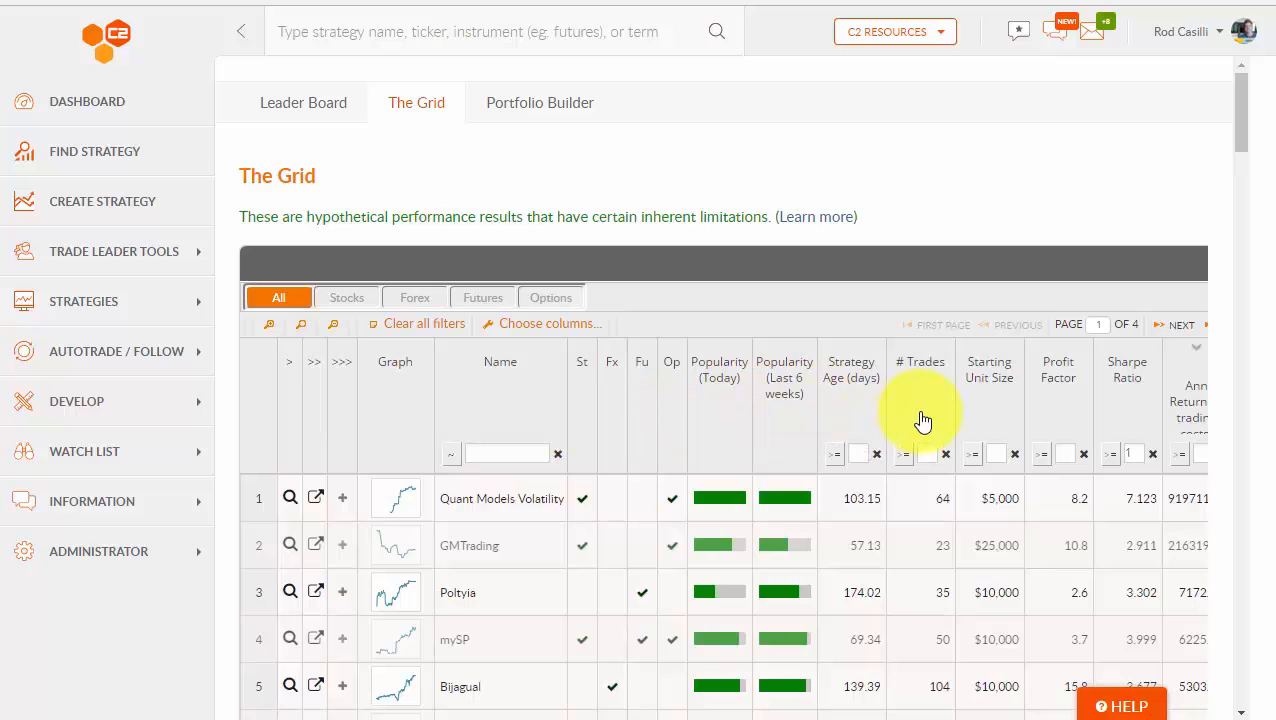
mouse_move(950, 464)
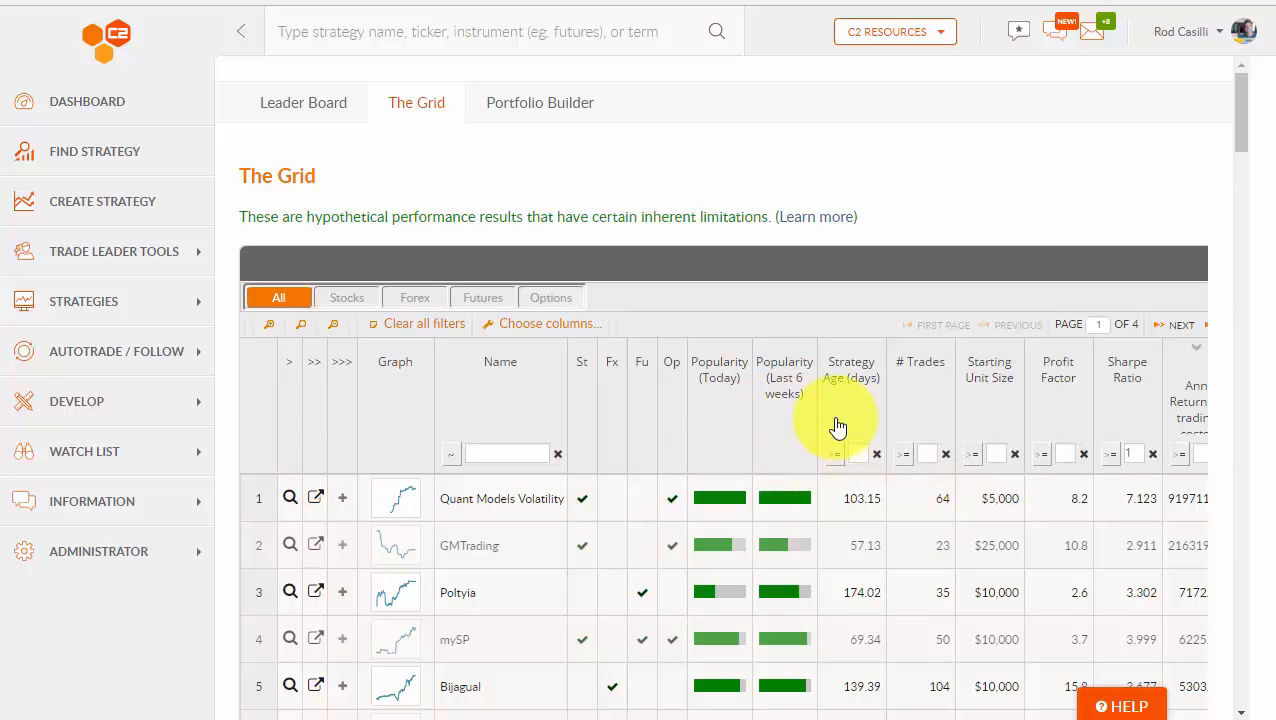
mouse_move(864, 414)
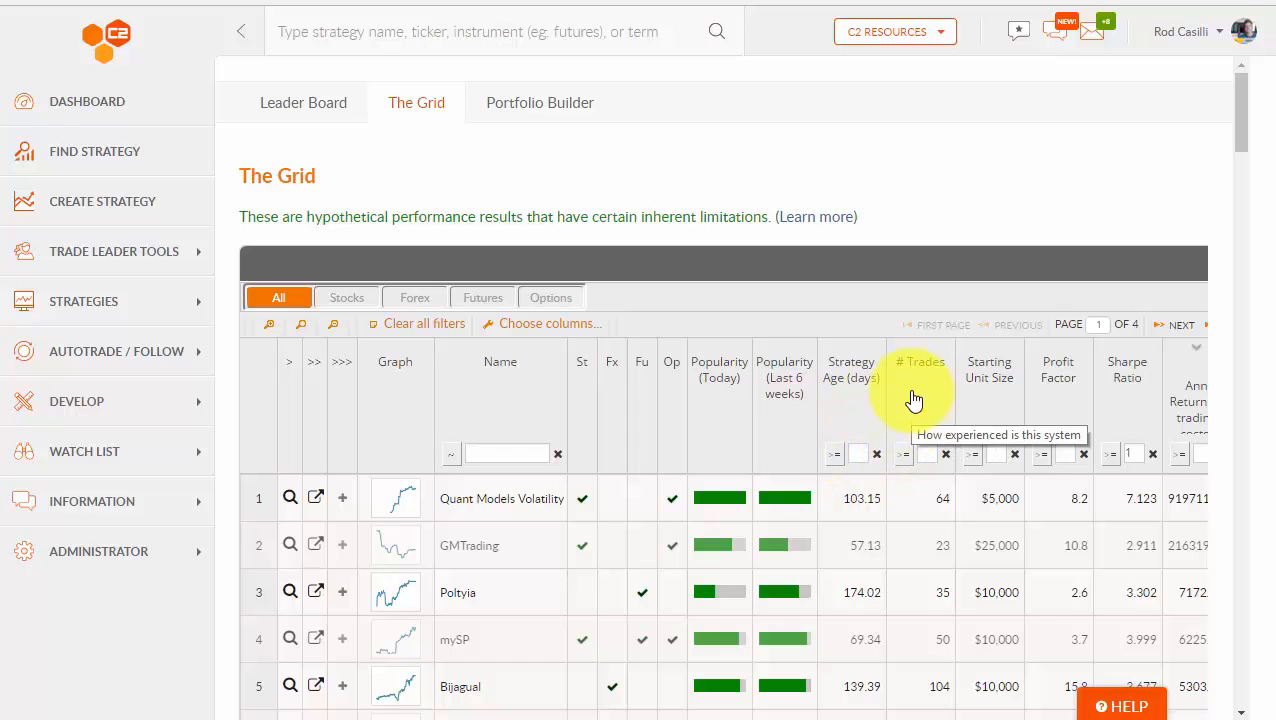
mouse_move(612, 372)
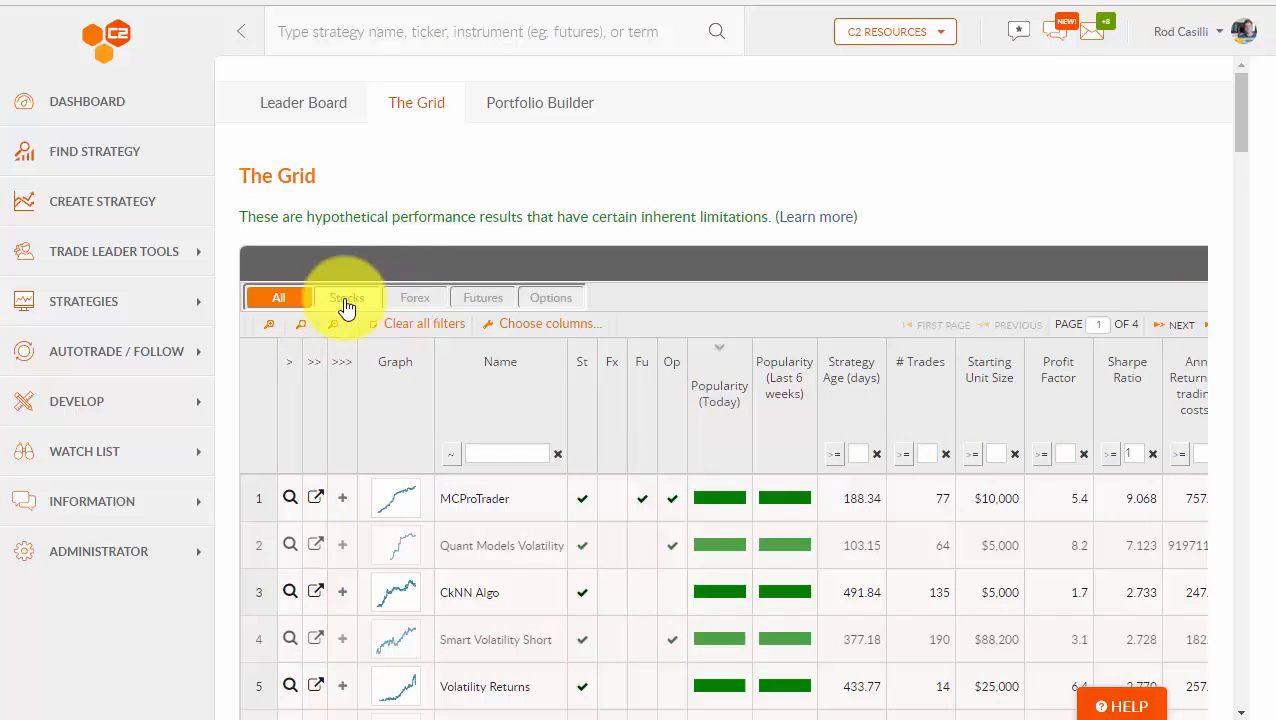
click(346, 296)
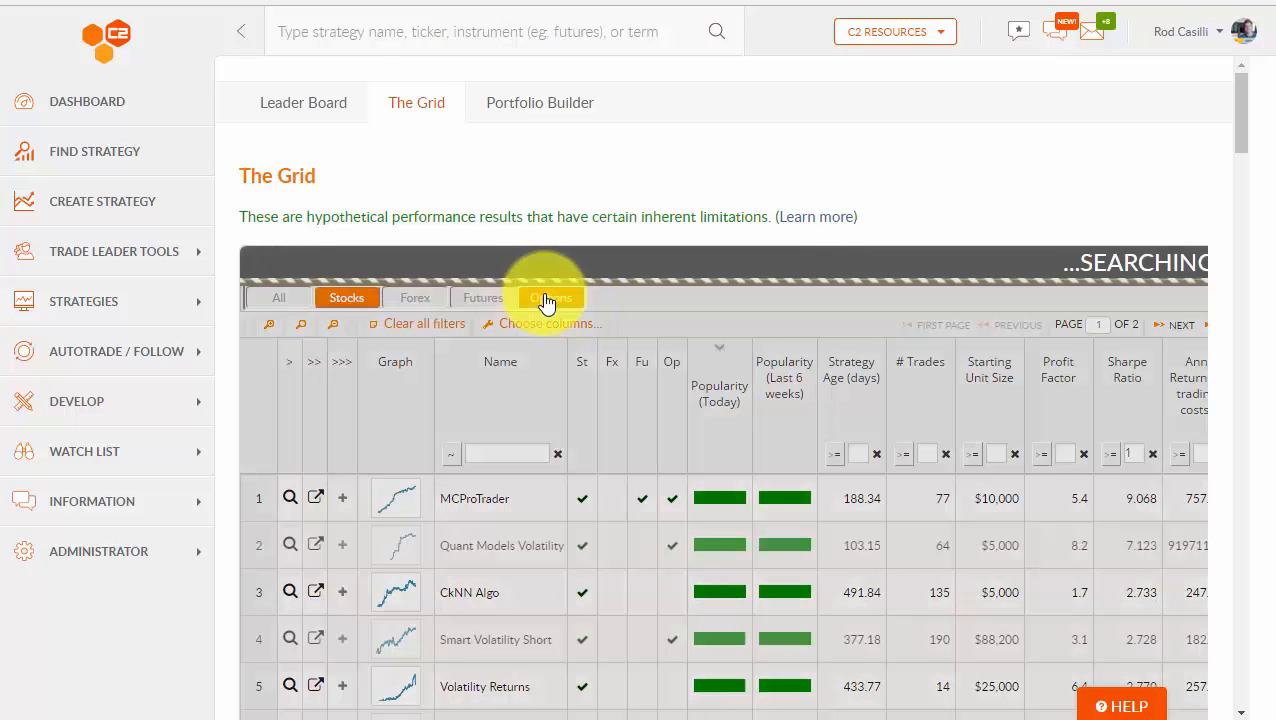
click(550, 296)
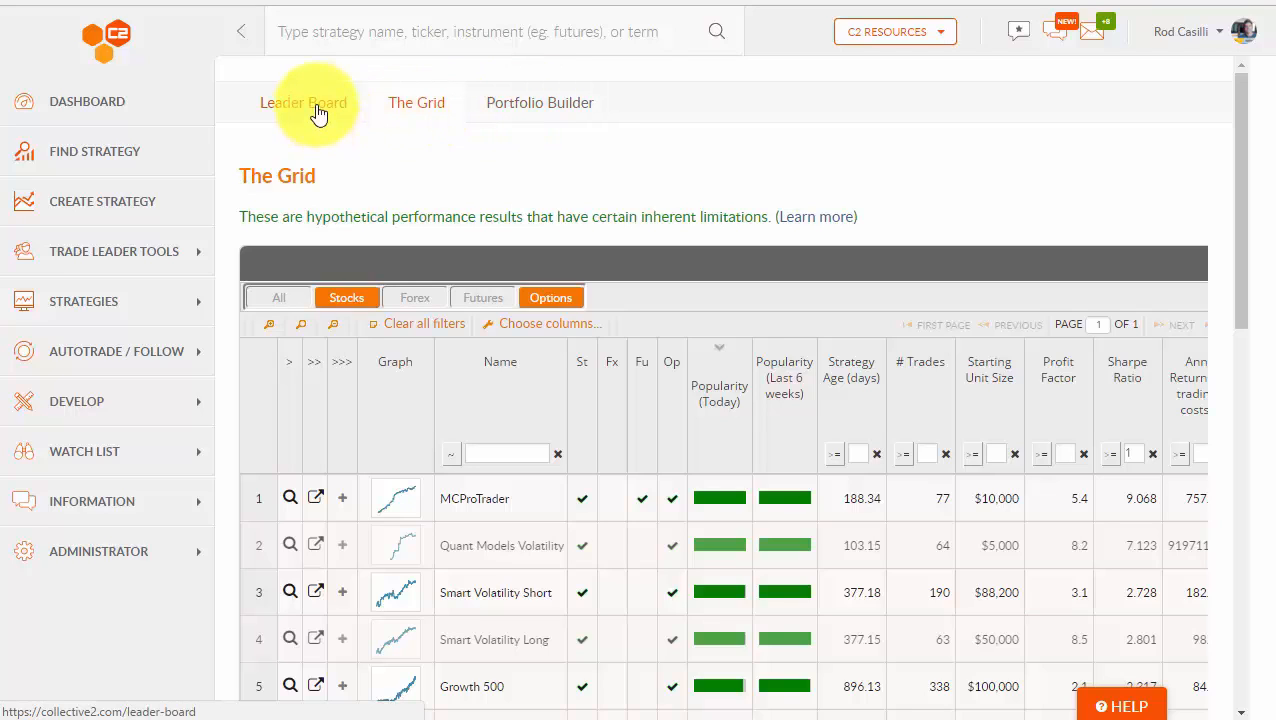
click(304, 102)
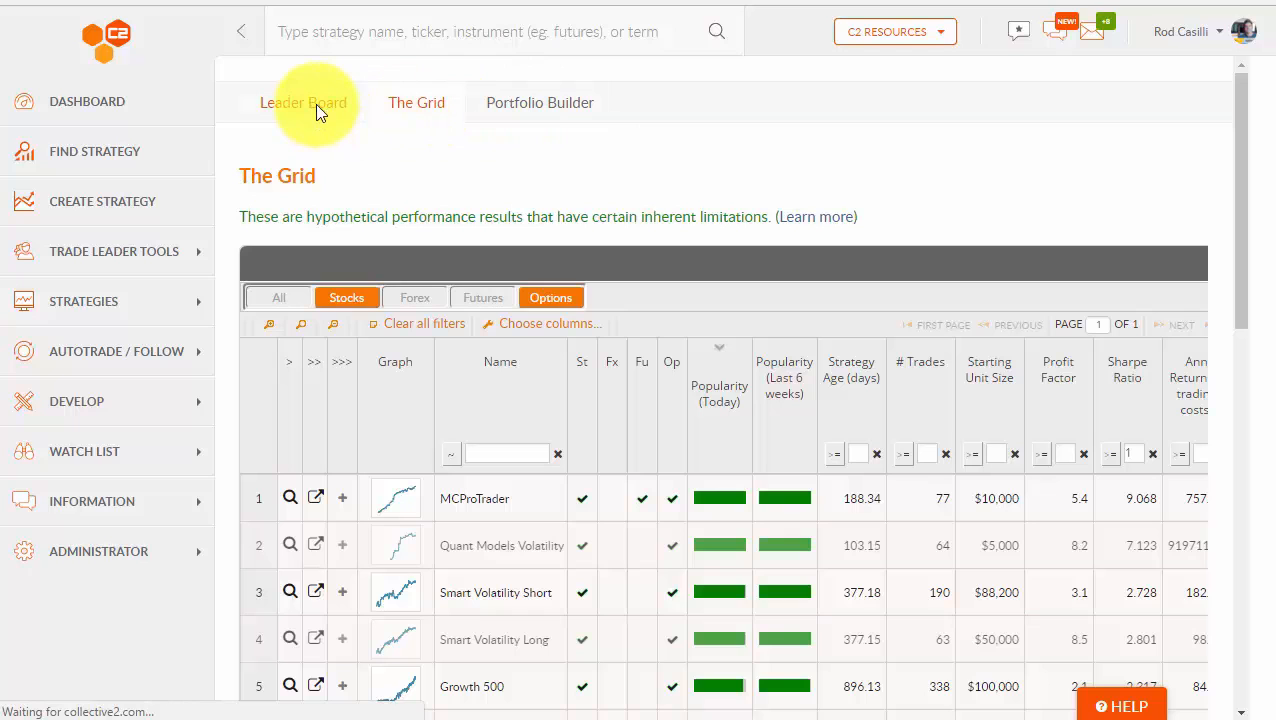
click(304, 102)
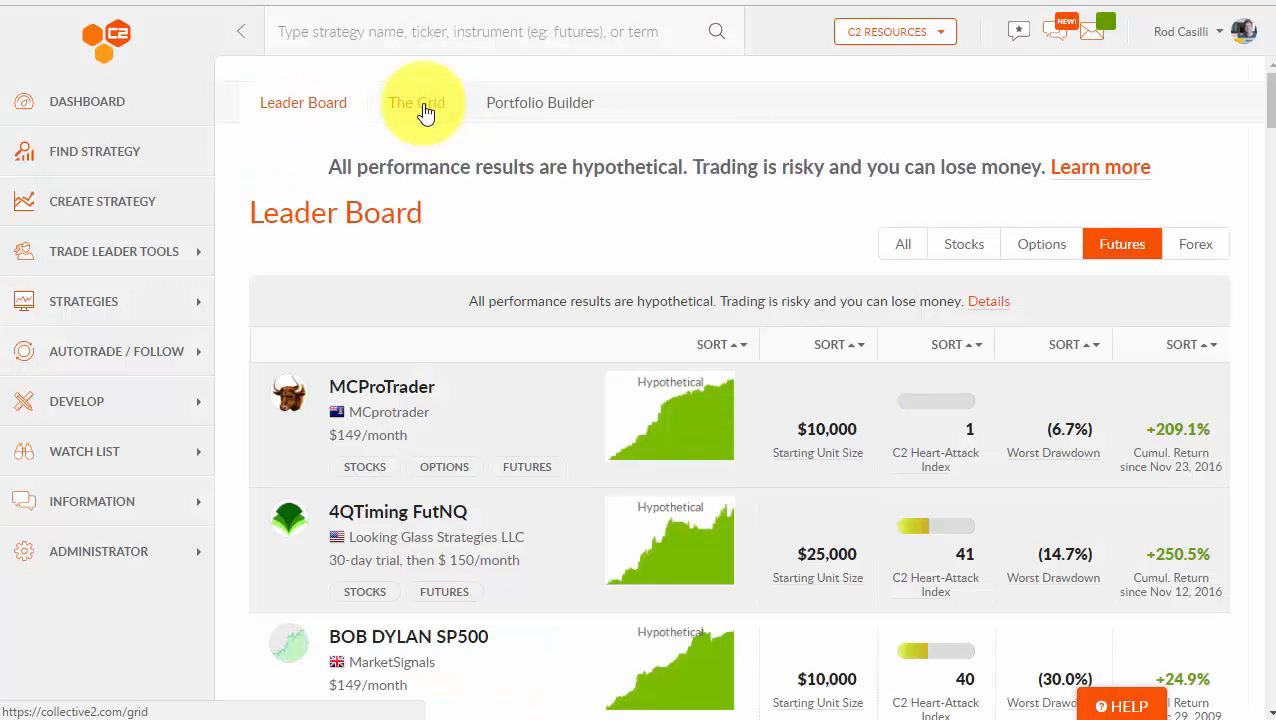
Under Develop, load the 'Who trades Facebook?' public query in Explorer.
click(416, 102)
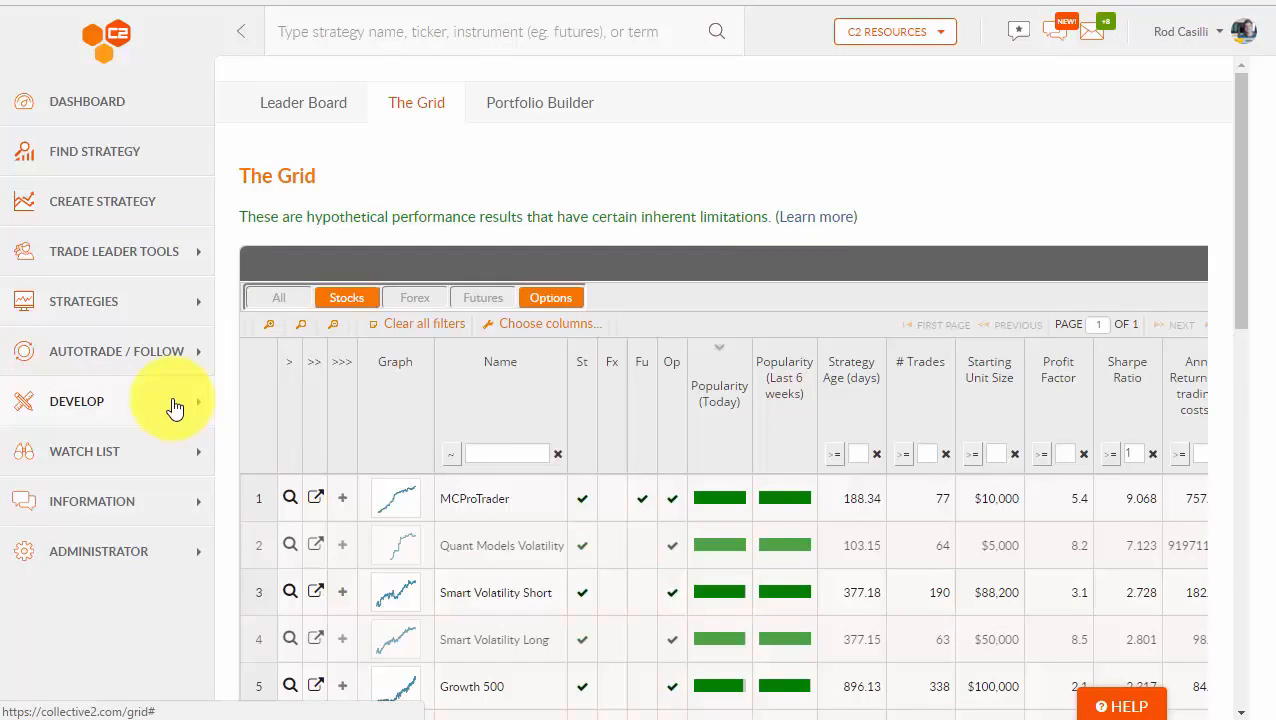
click(76, 400)
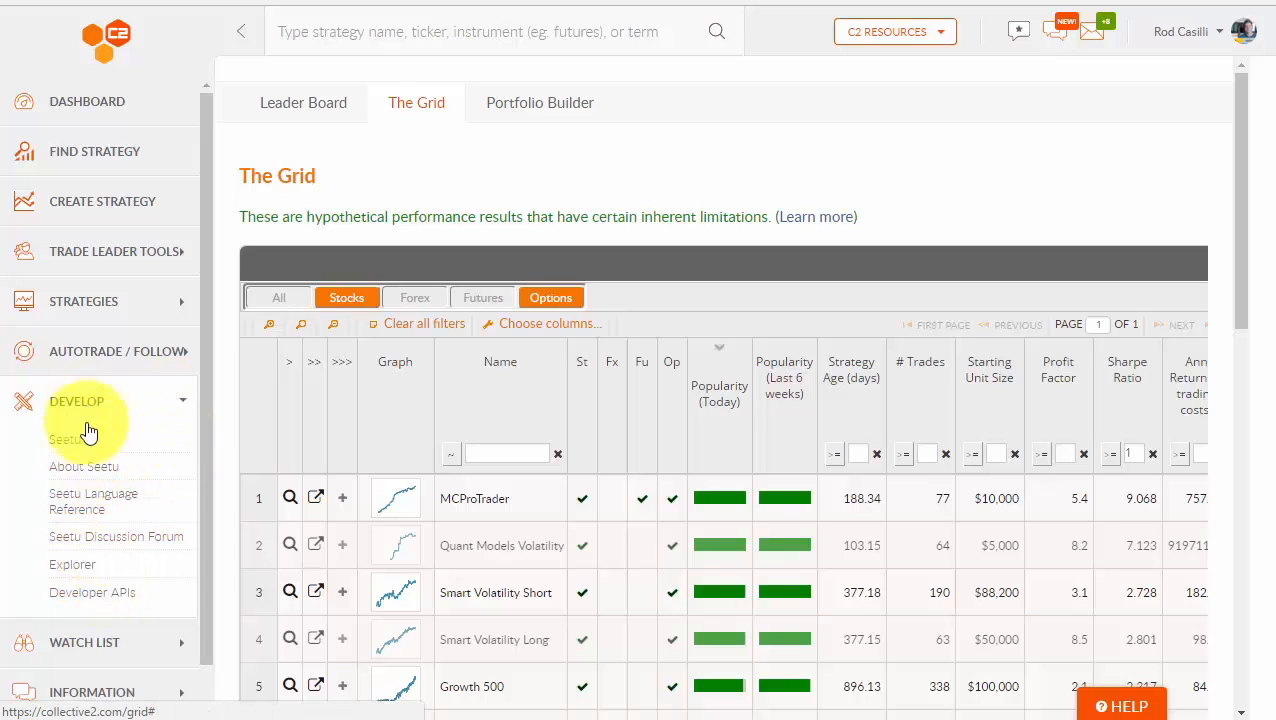
click(72, 564)
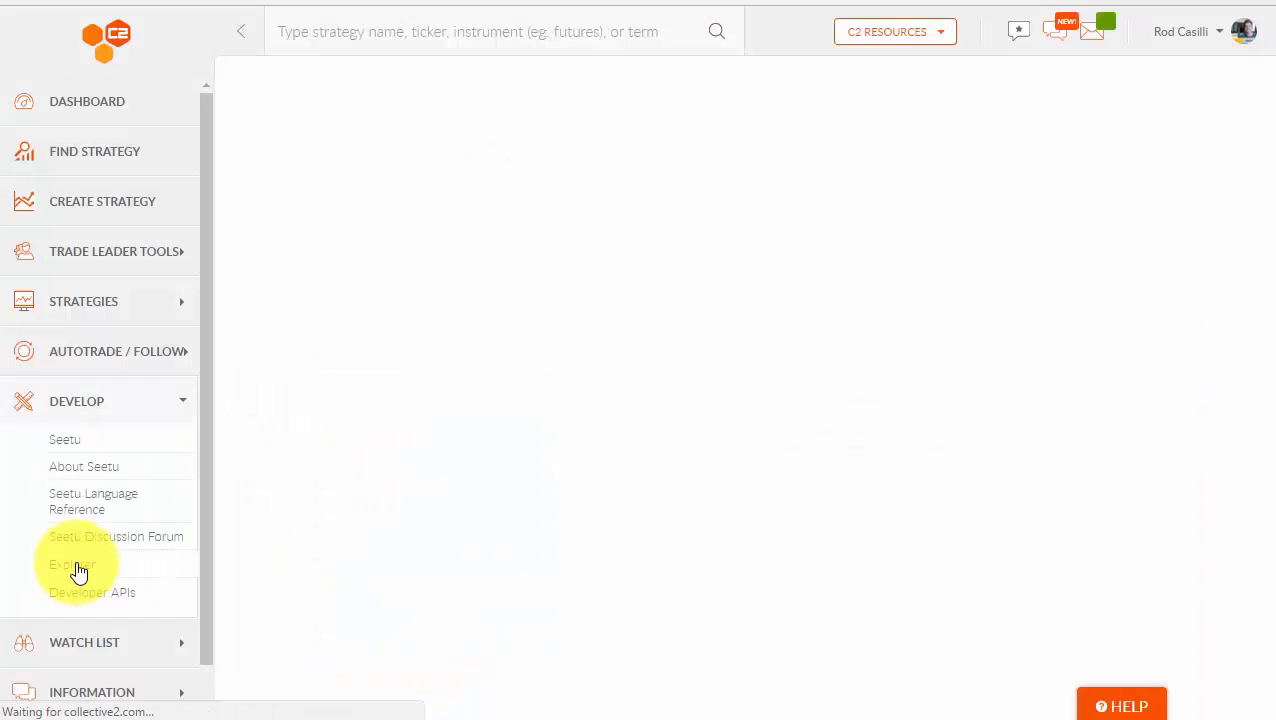
click(72, 564)
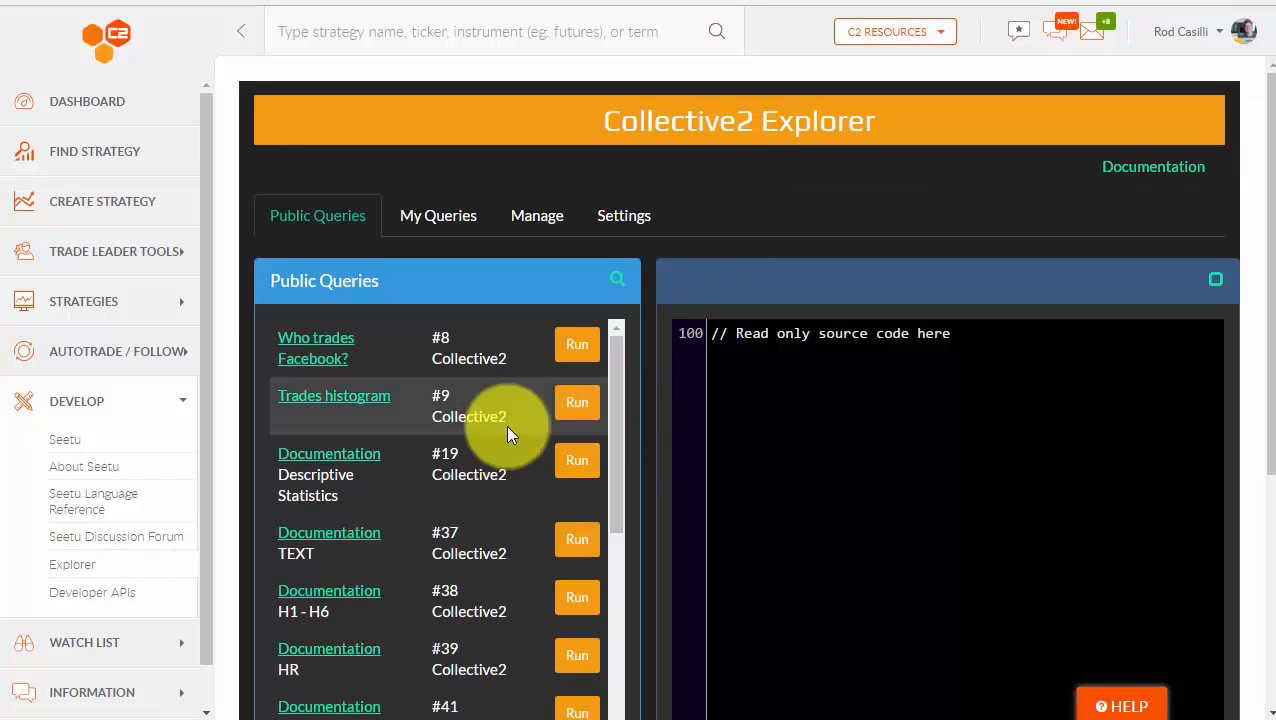
mouse_move(316, 348)
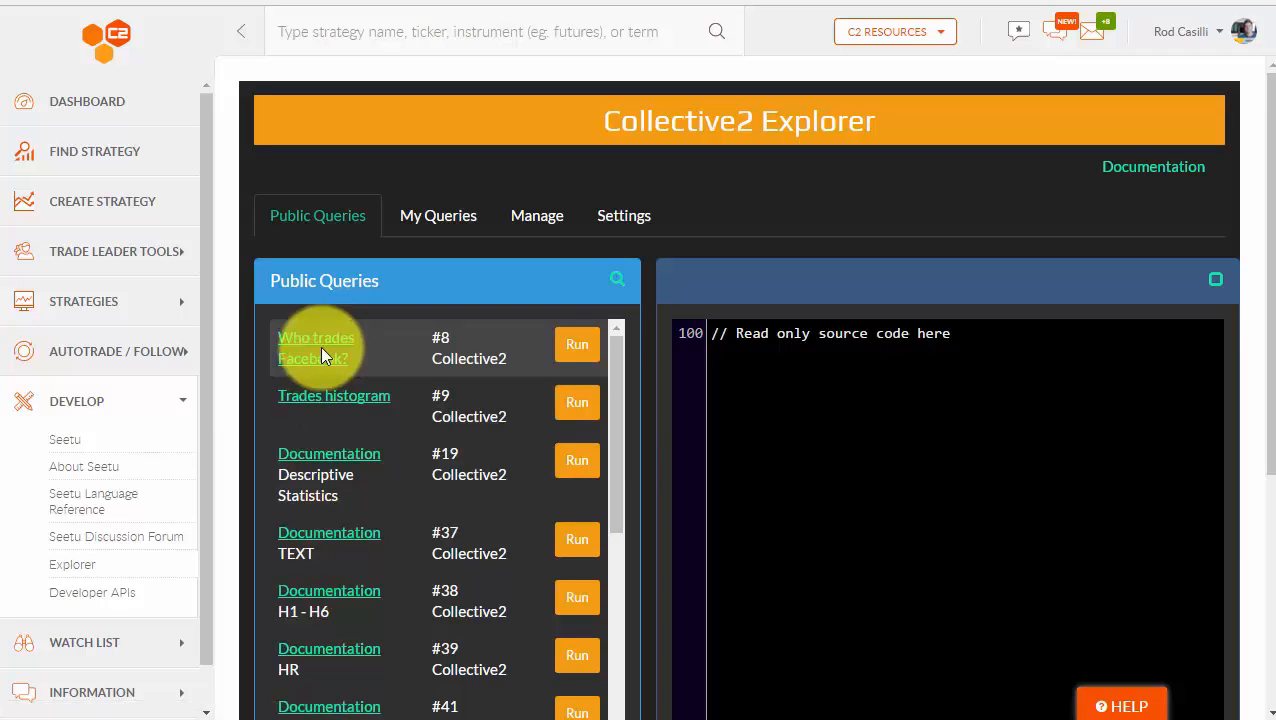
click(316, 348)
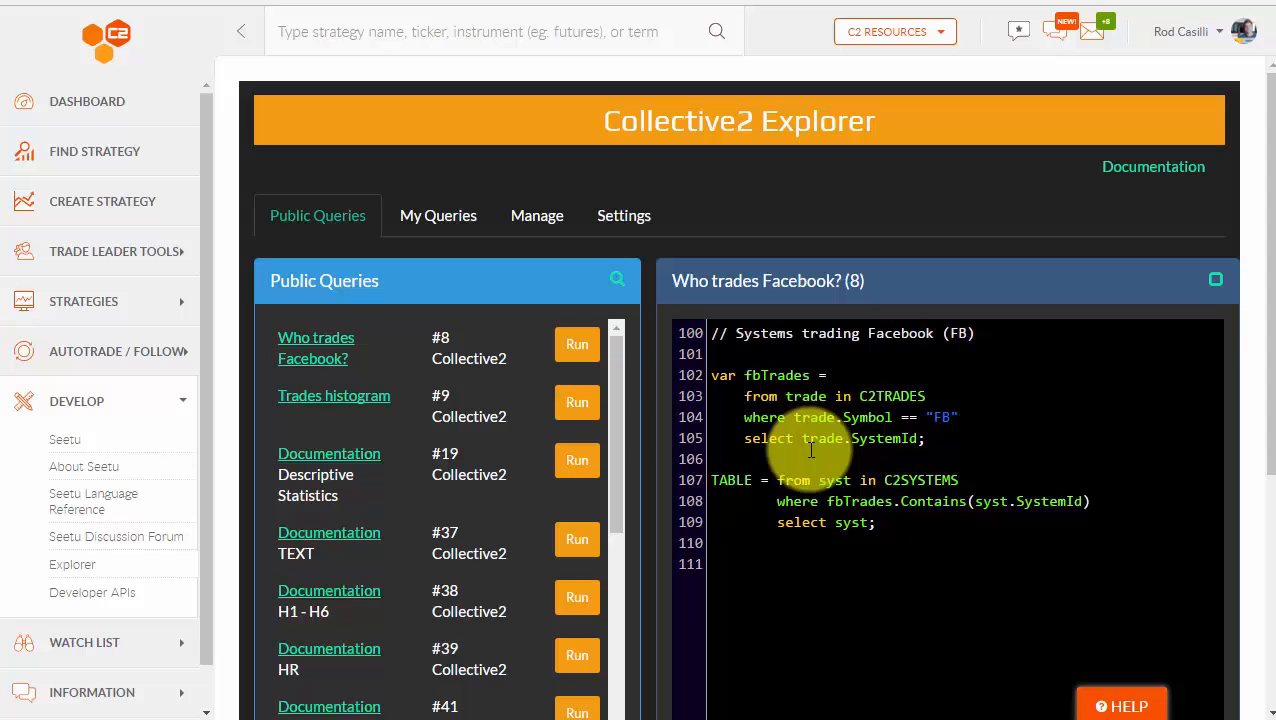
mouse_move(588, 230)
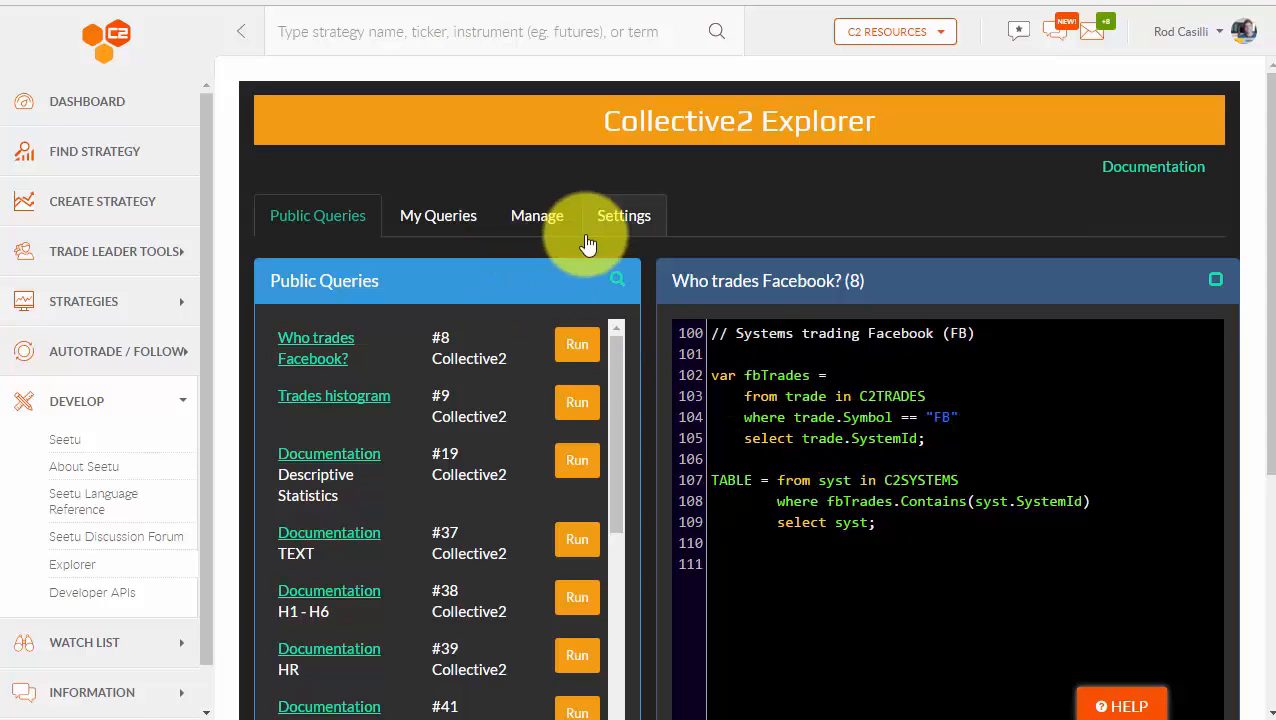
mouse_move(1152, 168)
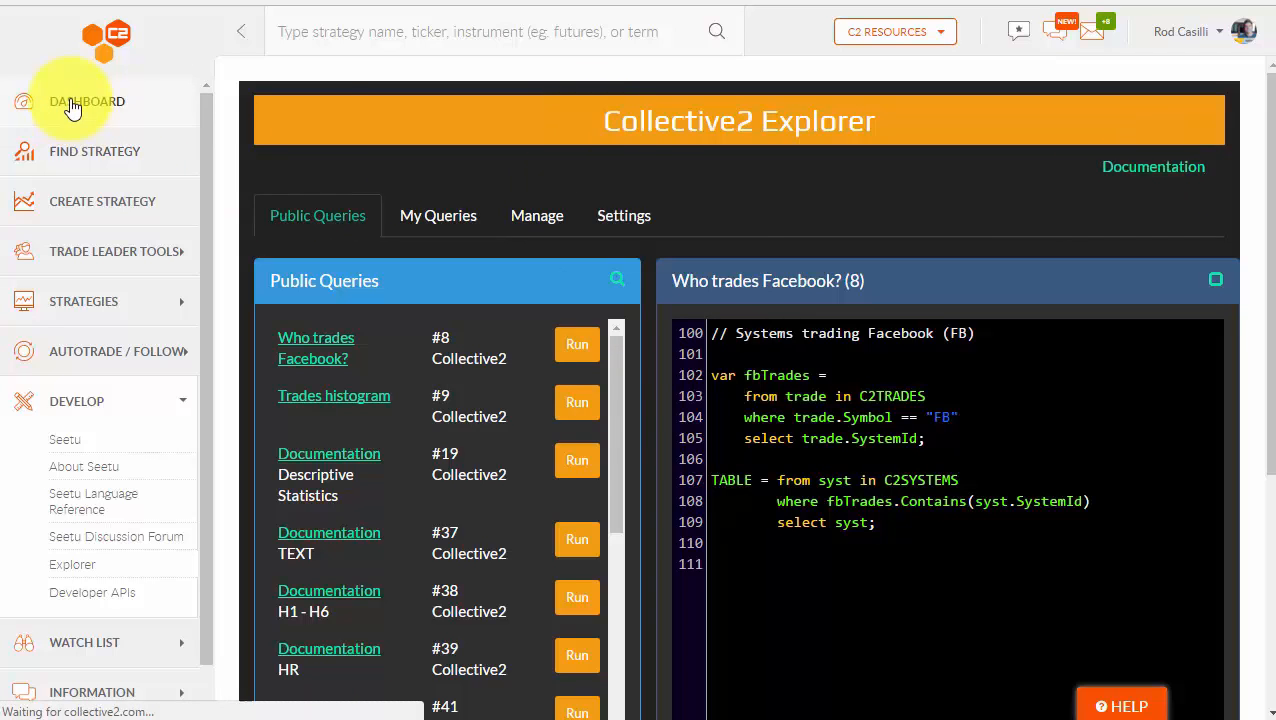
From the Dashboard, search 'gold' and browse 'Strategies that trade GOLD'.
click(86, 100)
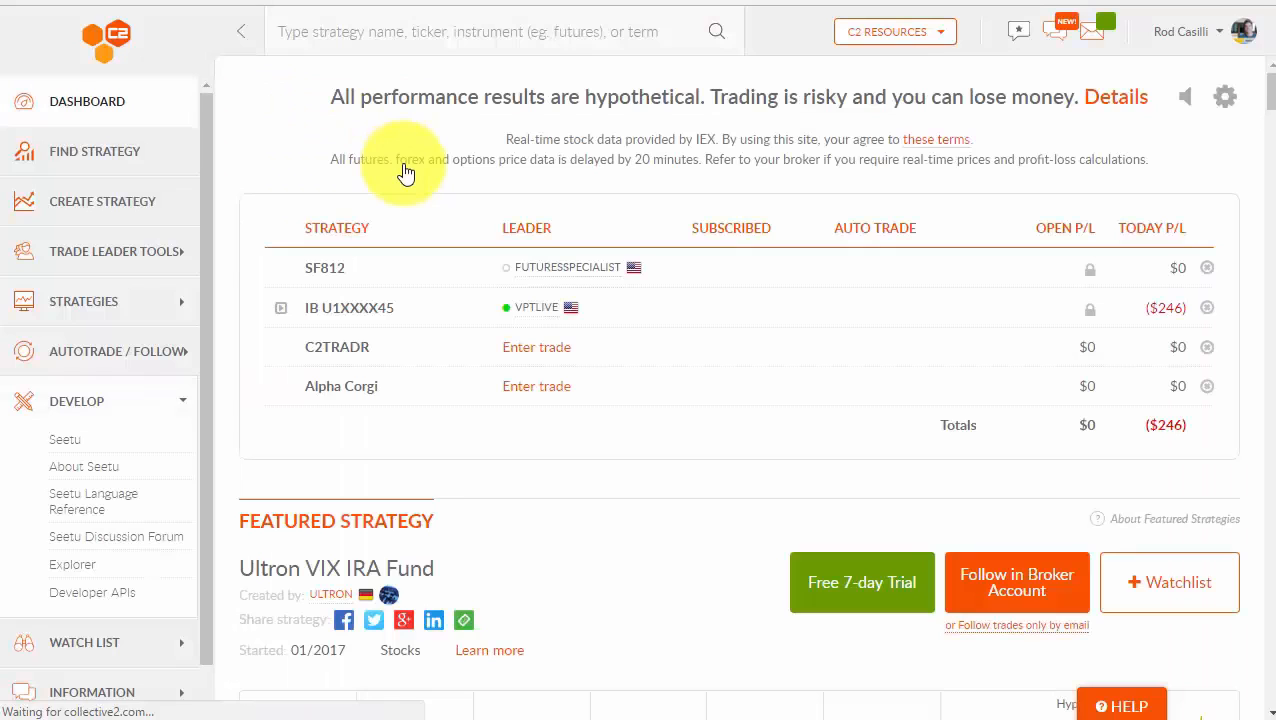
click(450, 32)
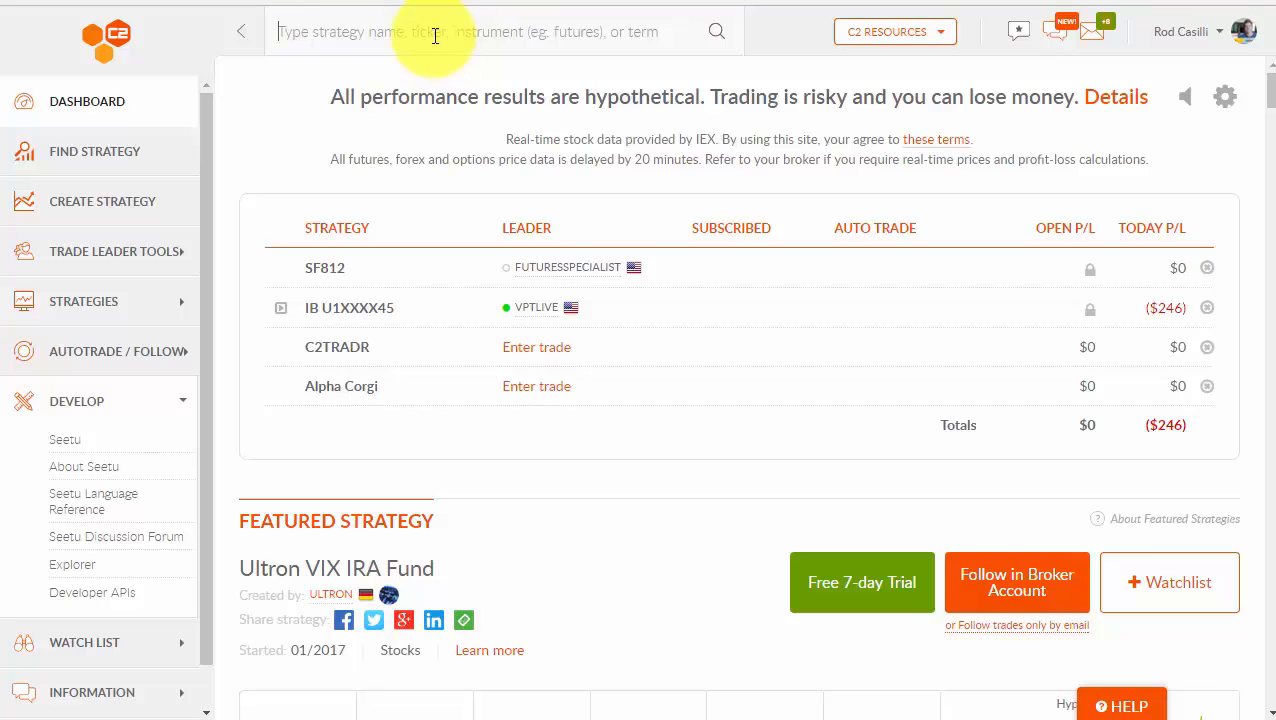
text(gold)
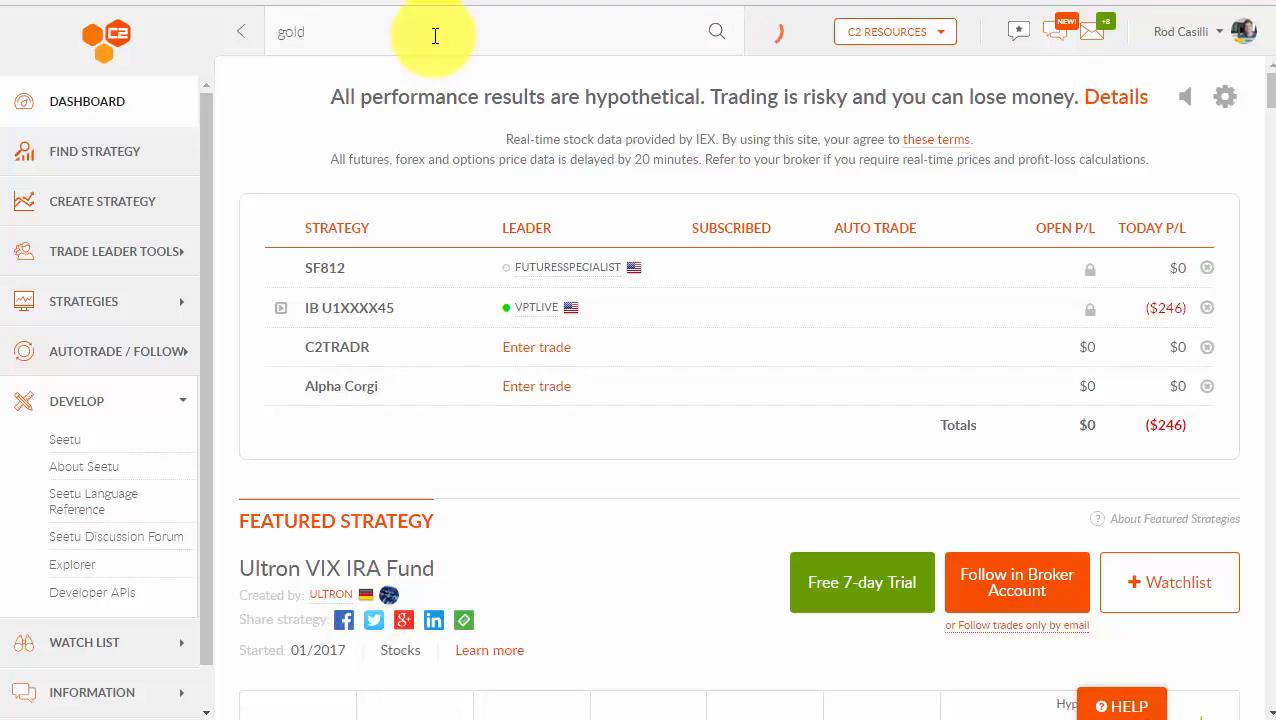
click(716, 32)
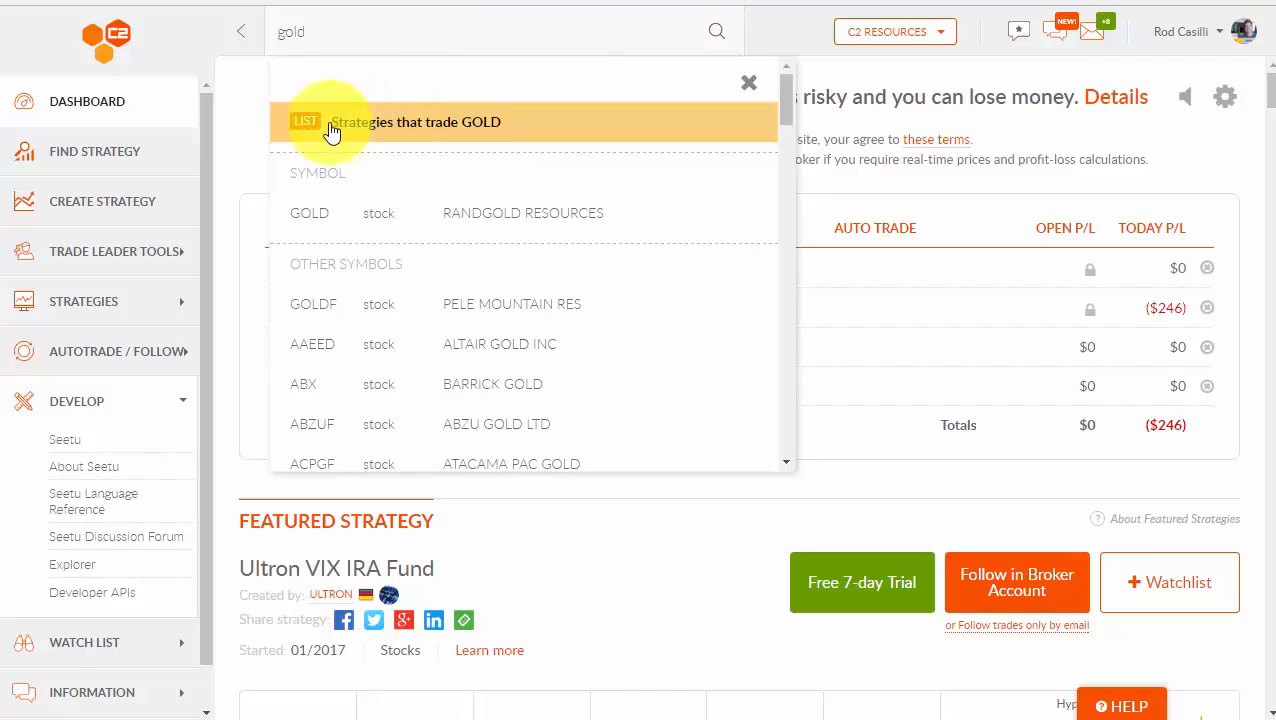
click(416, 122)
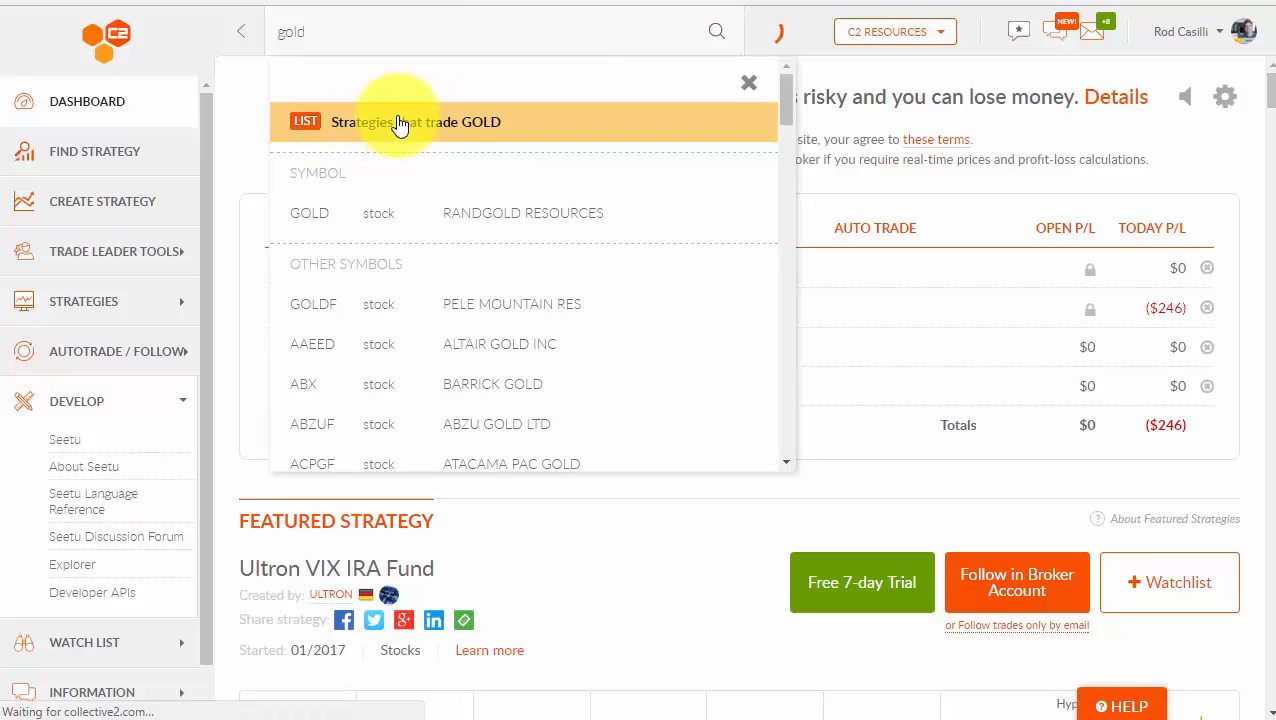
click(416, 122)
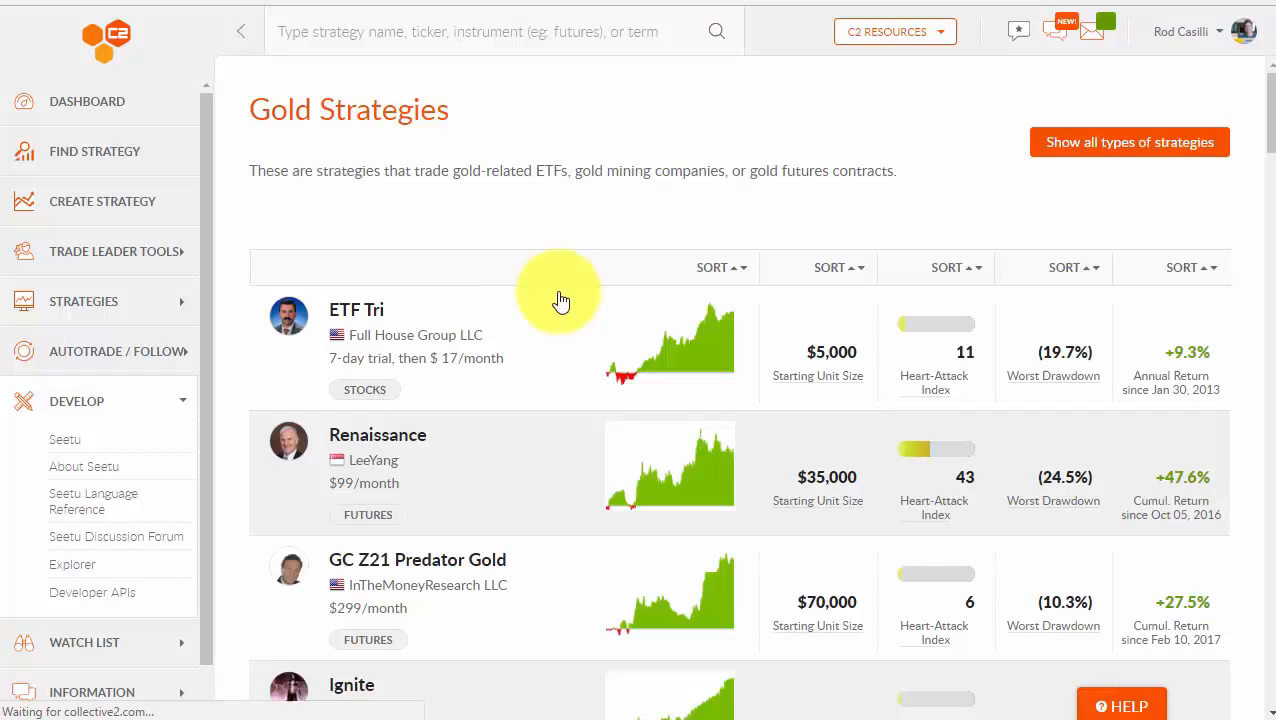
scroll(down, 3)
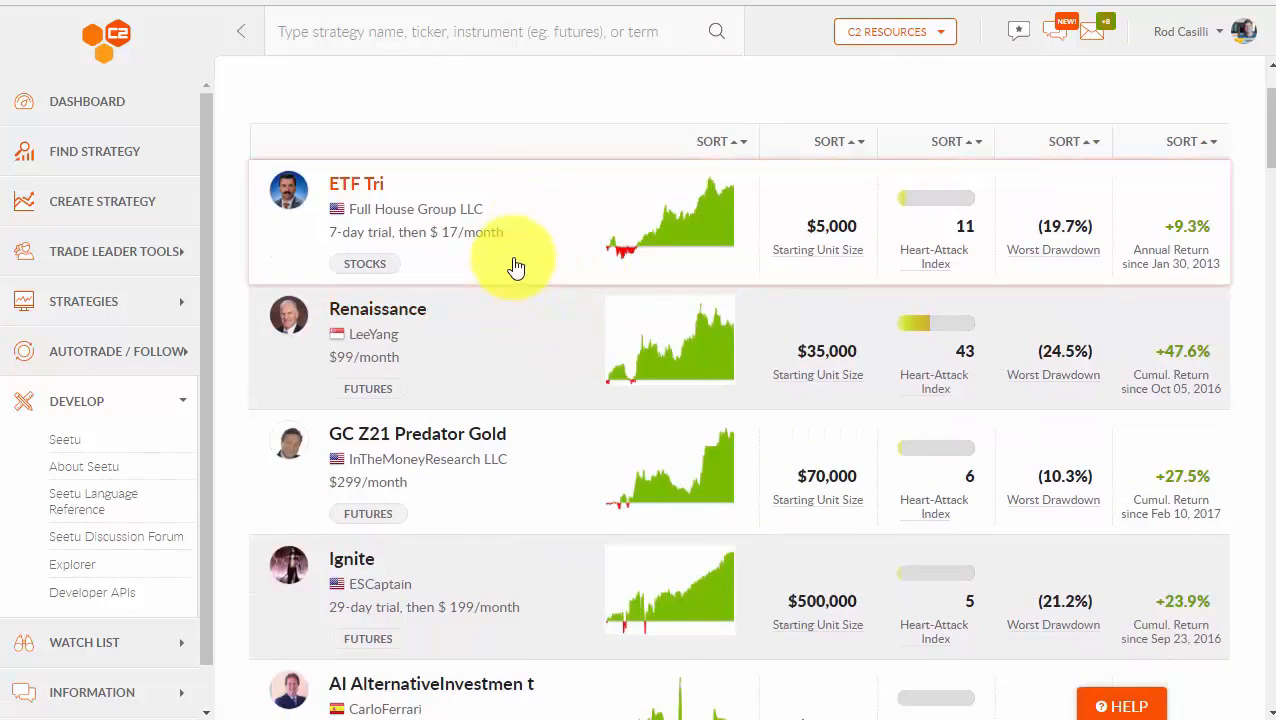
scroll(down, 3)
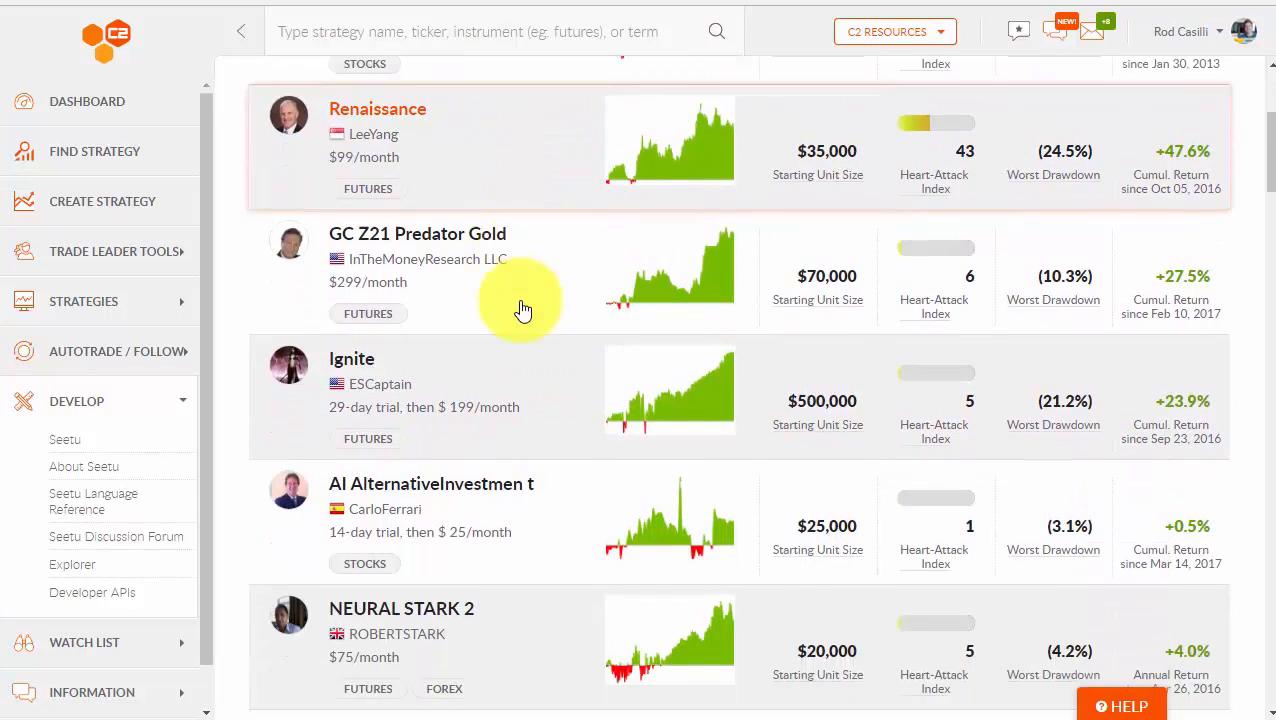
scroll(down, 3)
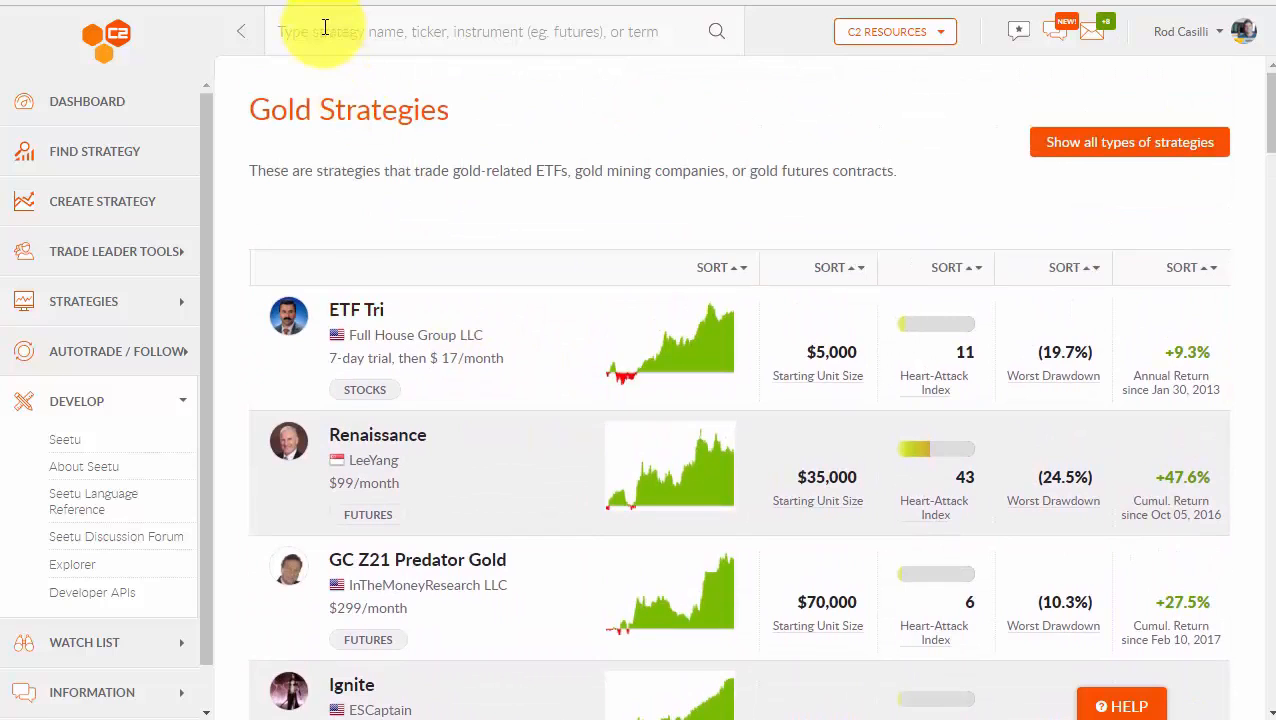
Search 'oil' and list the strategies that trade oil.
text(oil)
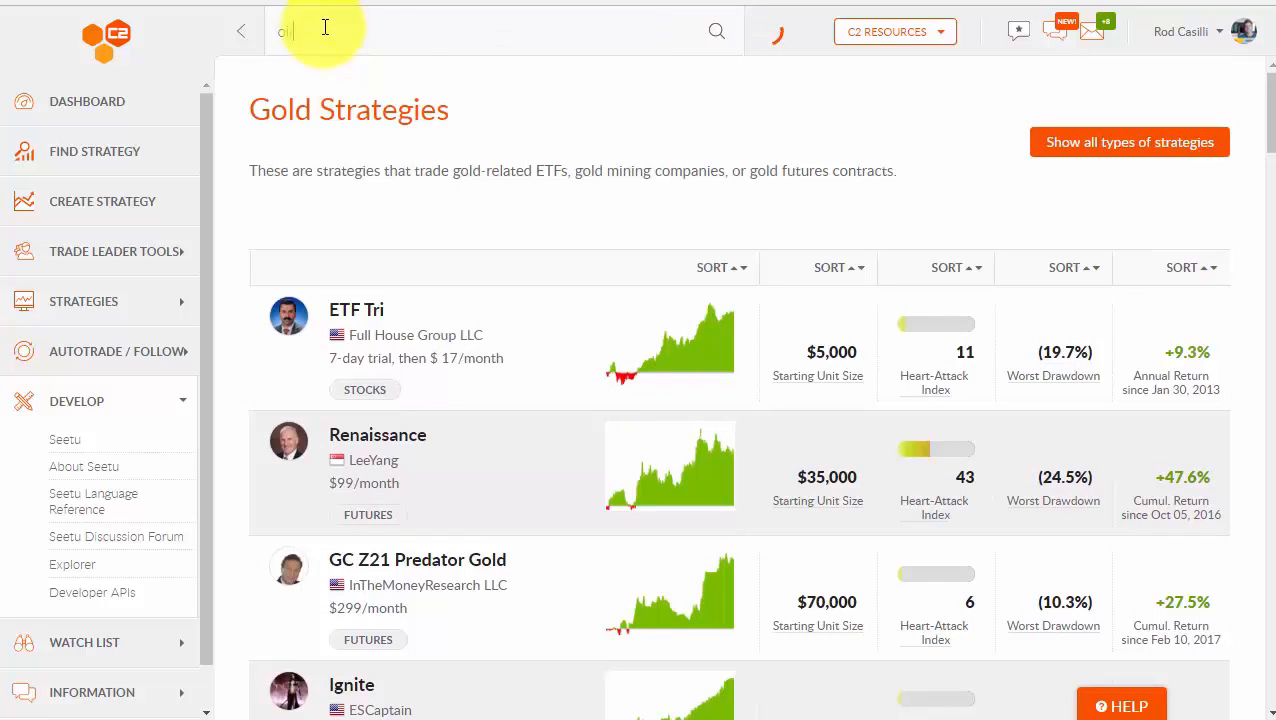
text(oil)
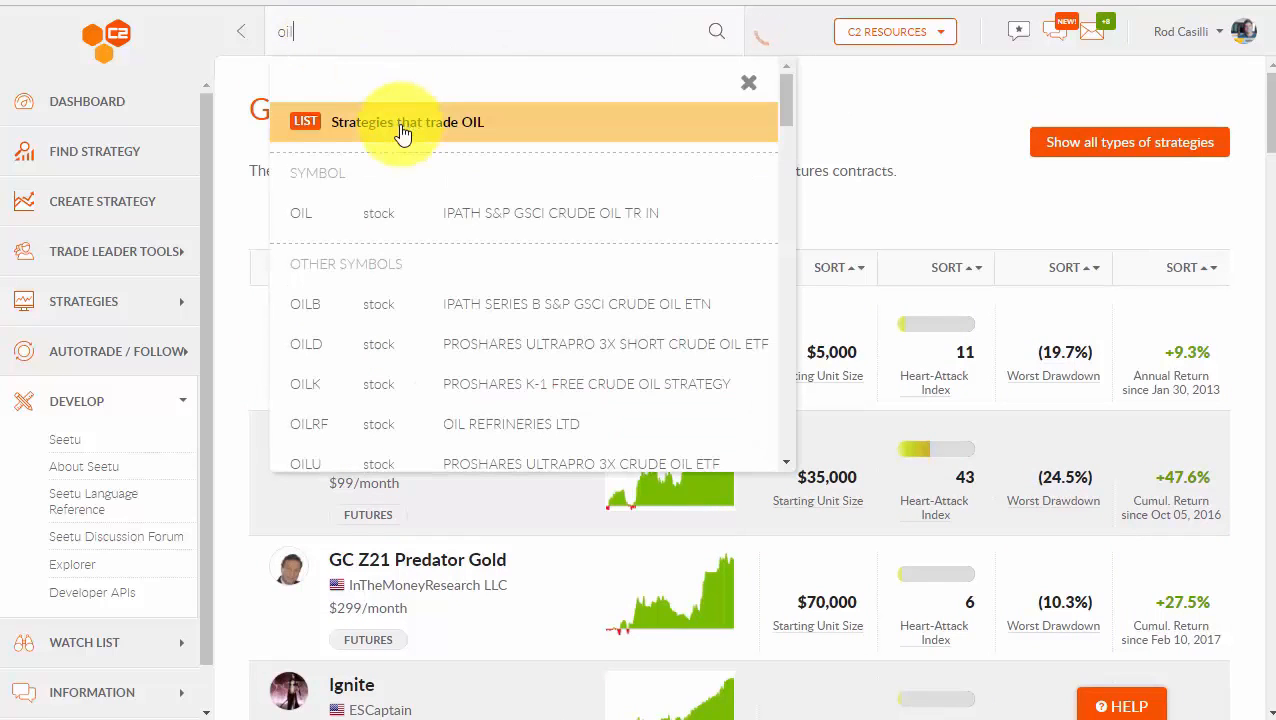
click(406, 122)
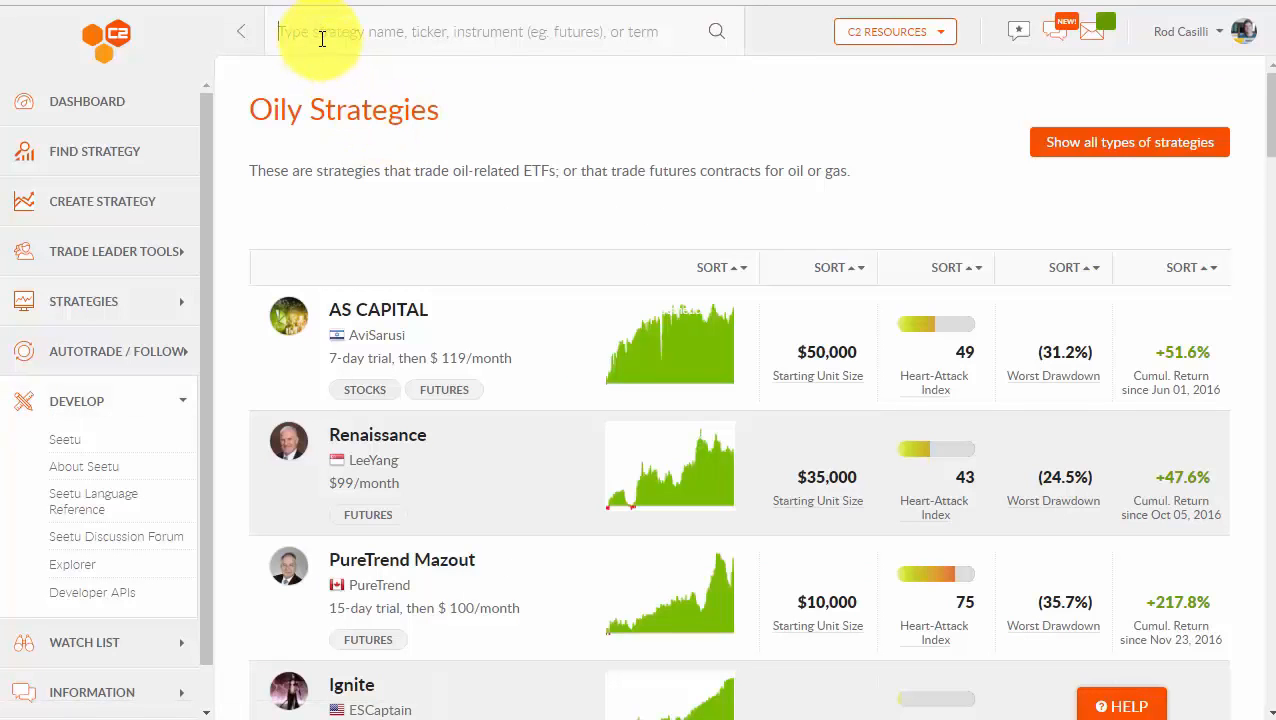
Search 'AA' for AAPL strategies, then dismiss the results back to Oily Strategies.
text(AAPL)
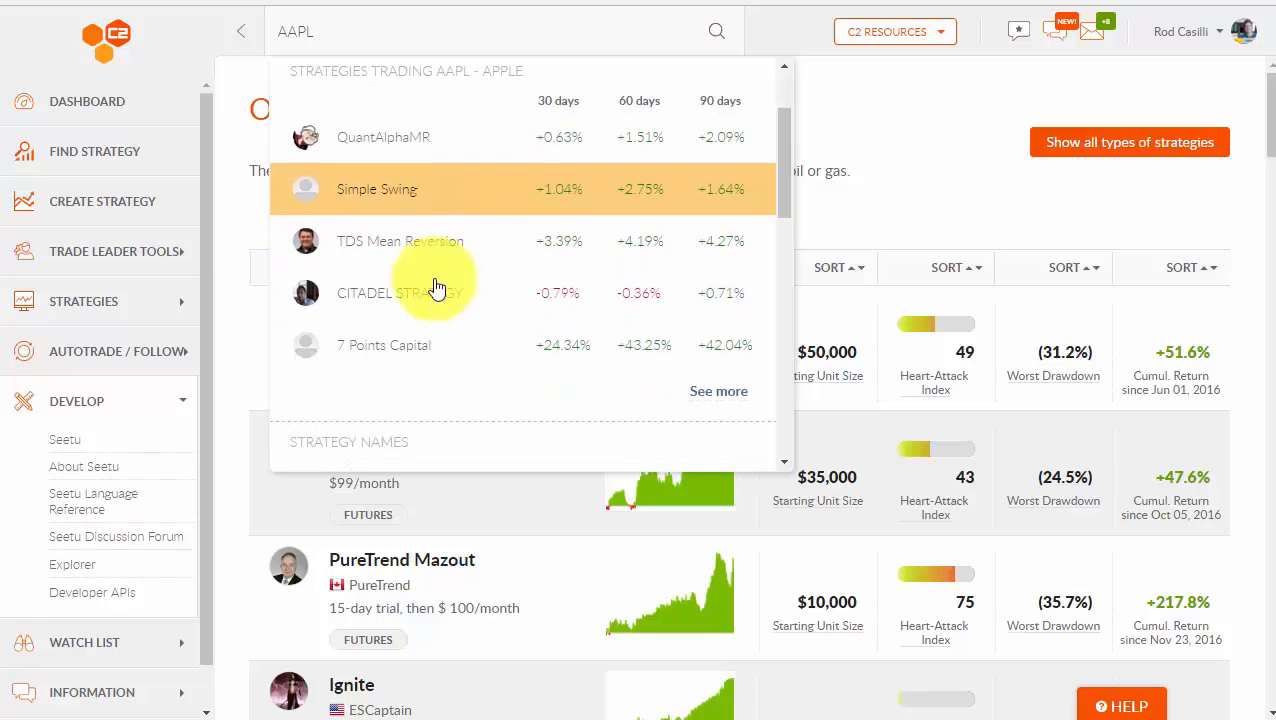
mouse_move(388, 288)
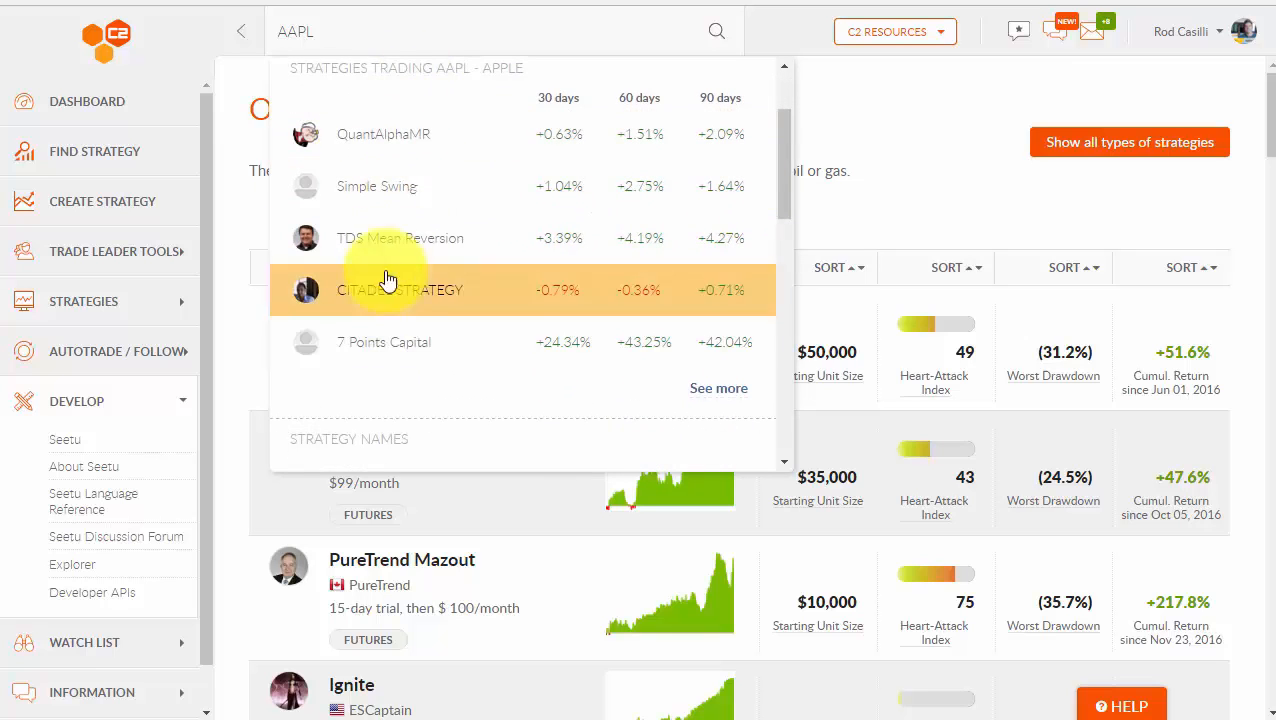
mouse_move(414, 196)
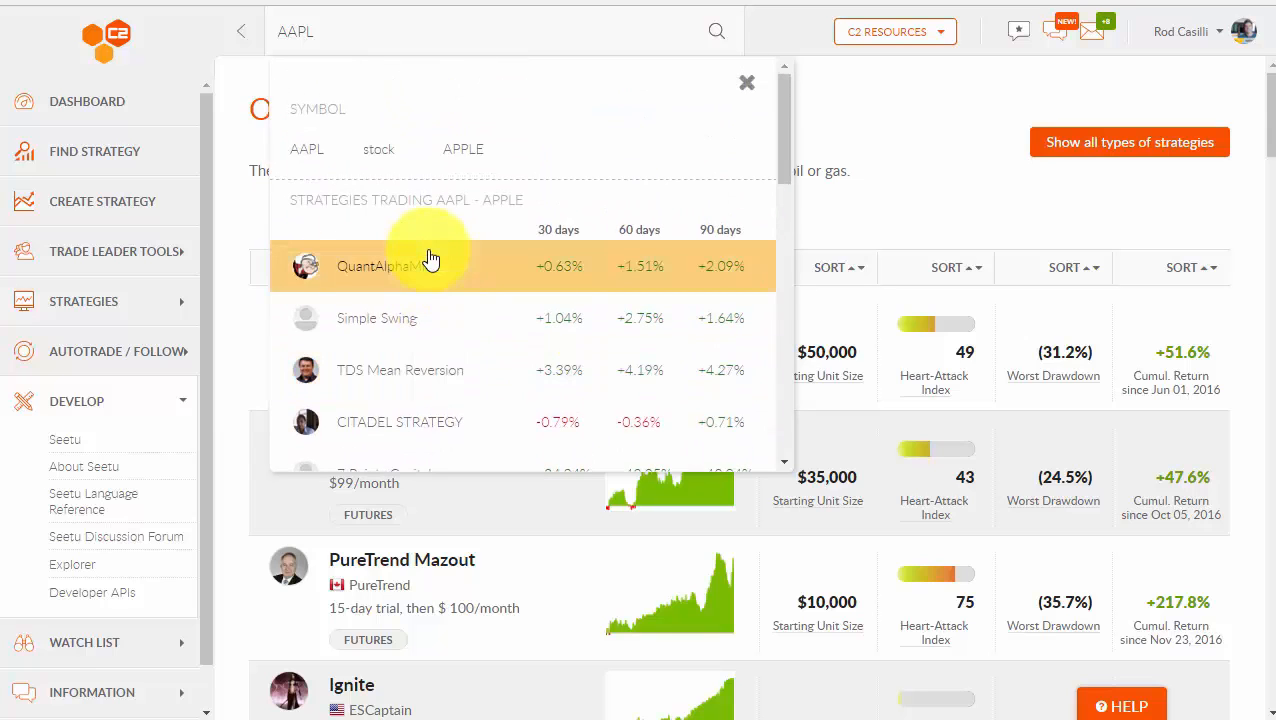
mouse_move(434, 104)
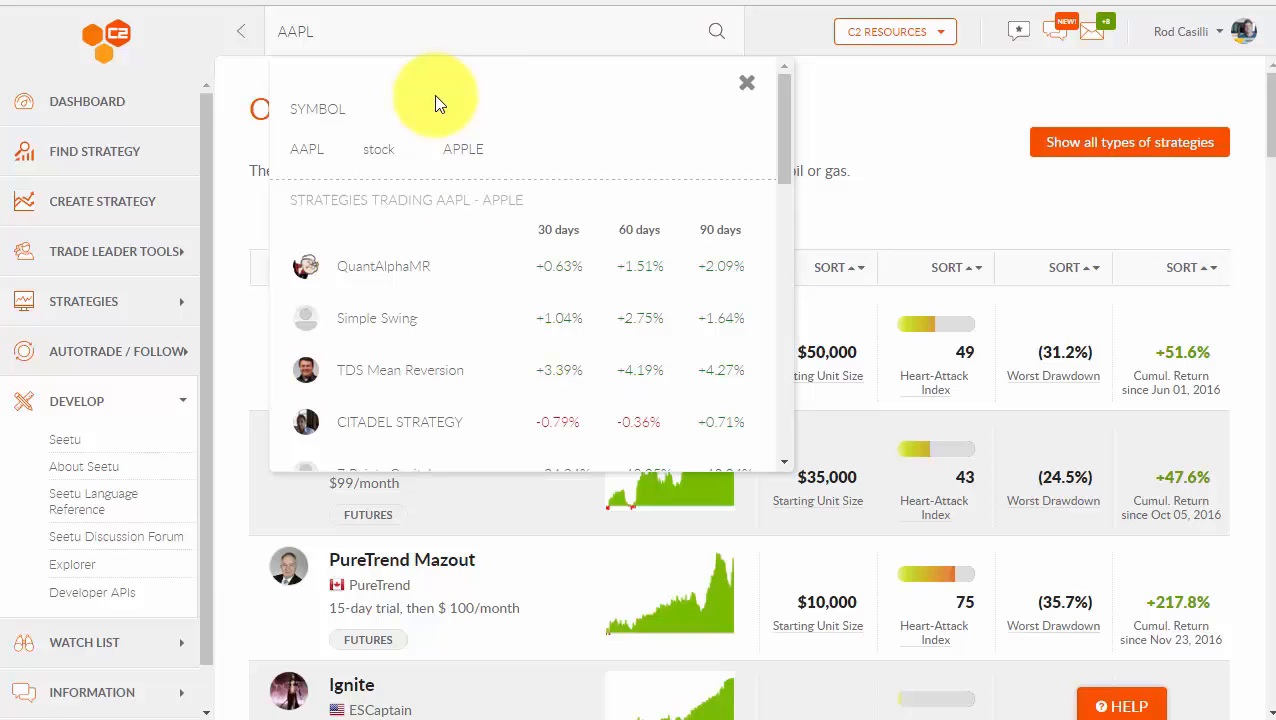
mouse_move(434, 118)
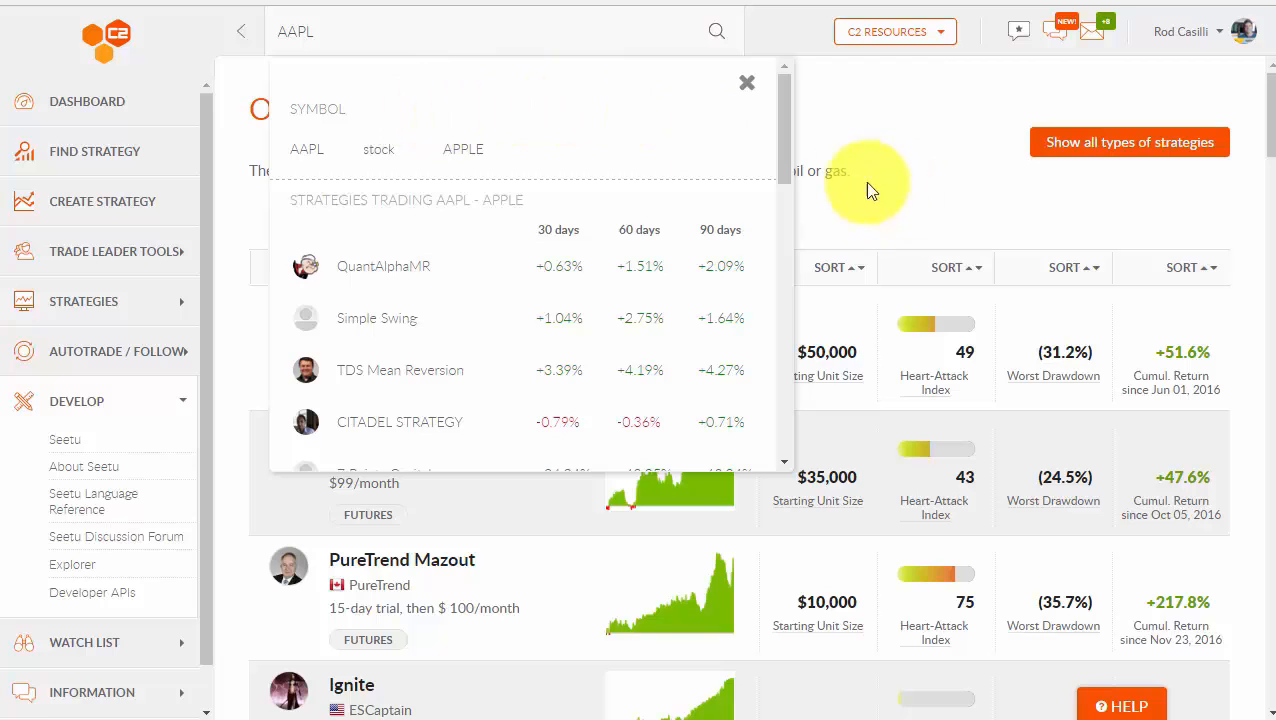
click(746, 82)
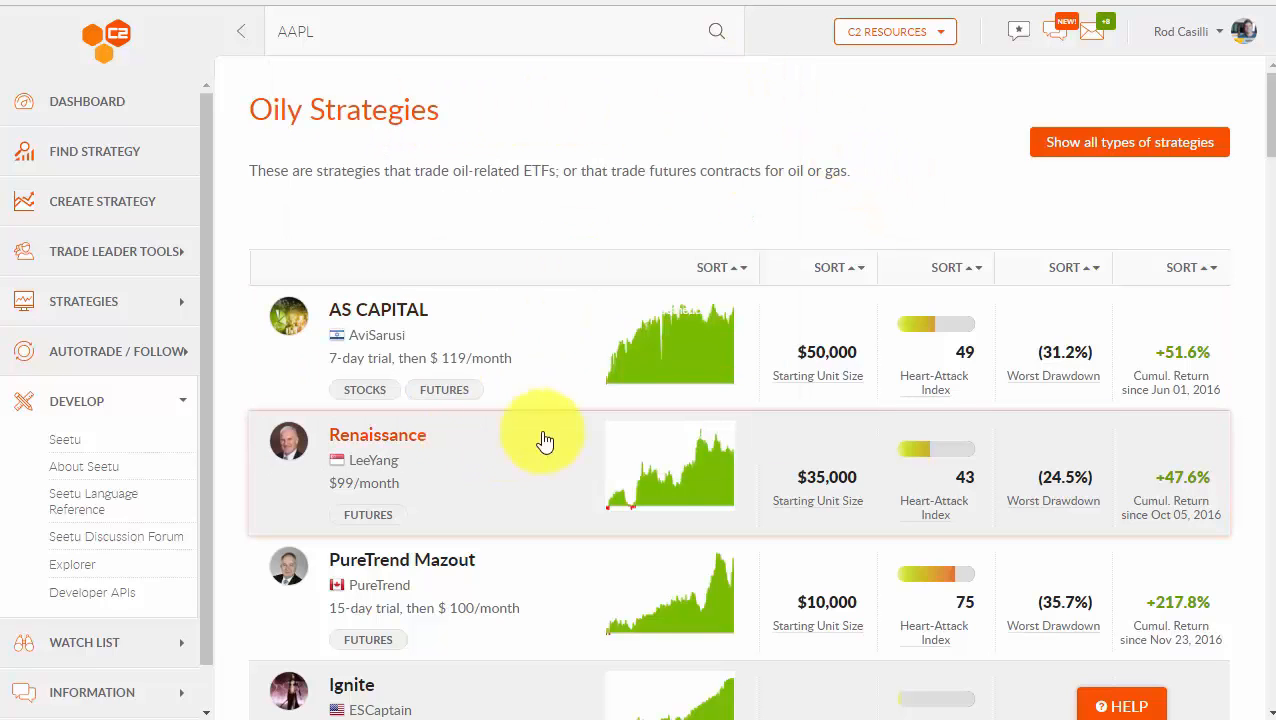
mouse_move(384, 360)
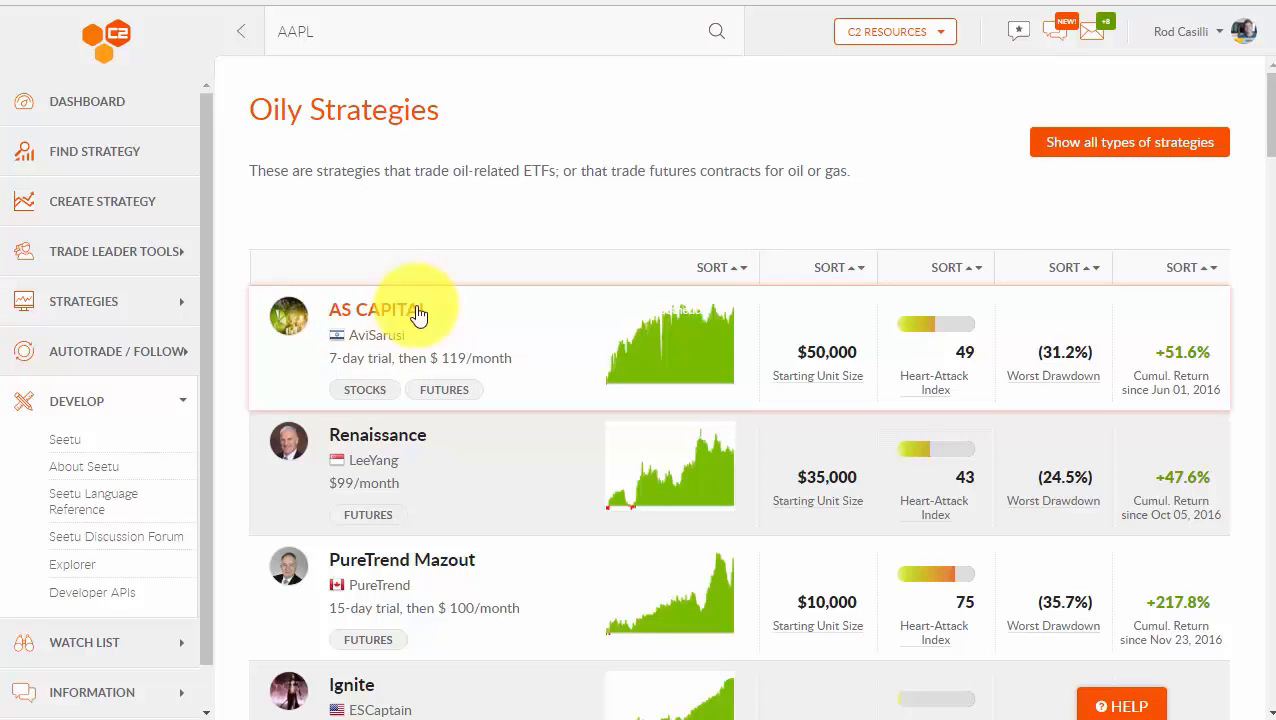
Open AS CAPITAL's page and copy its strategy ID number.
click(376, 308)
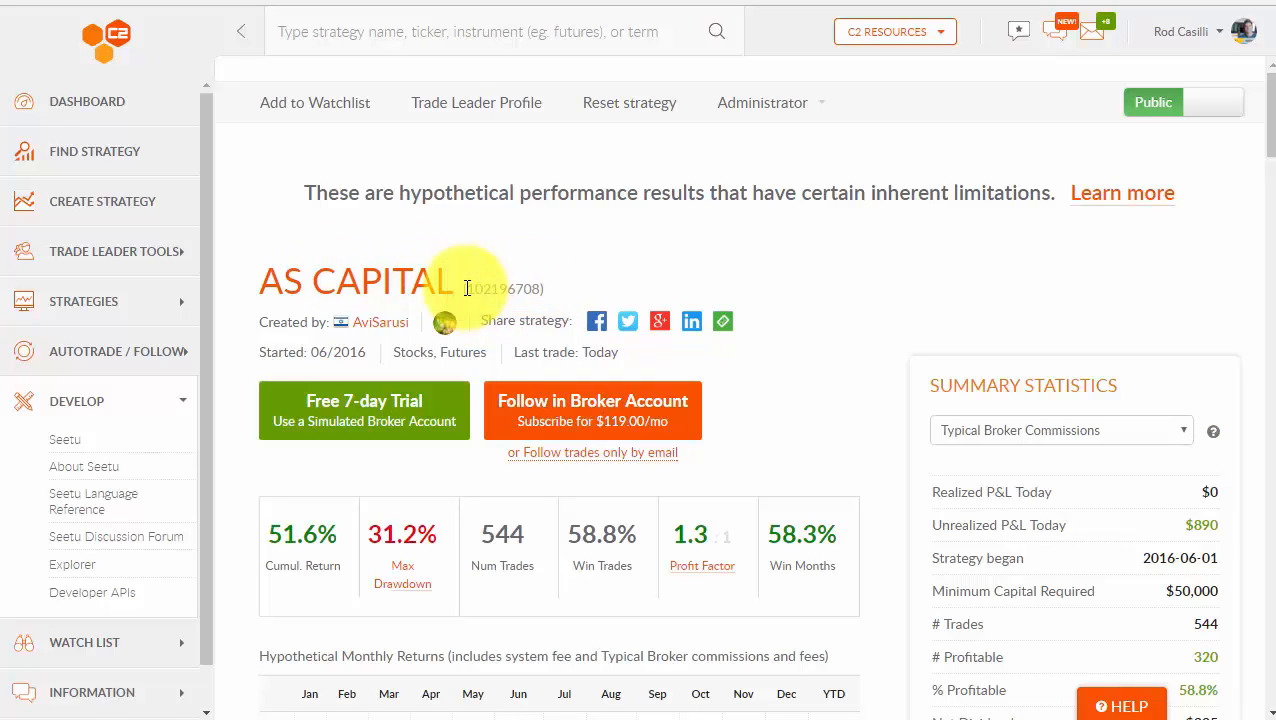
double_click(502, 288)
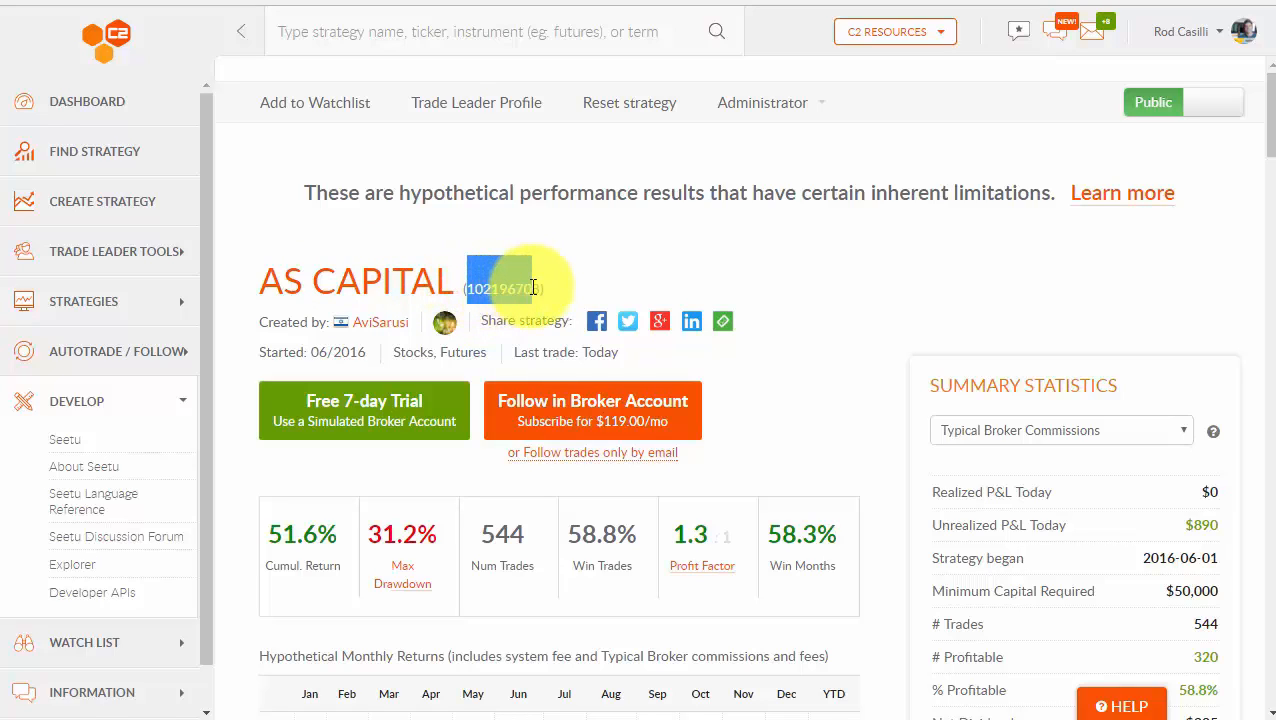
right_click(502, 288)
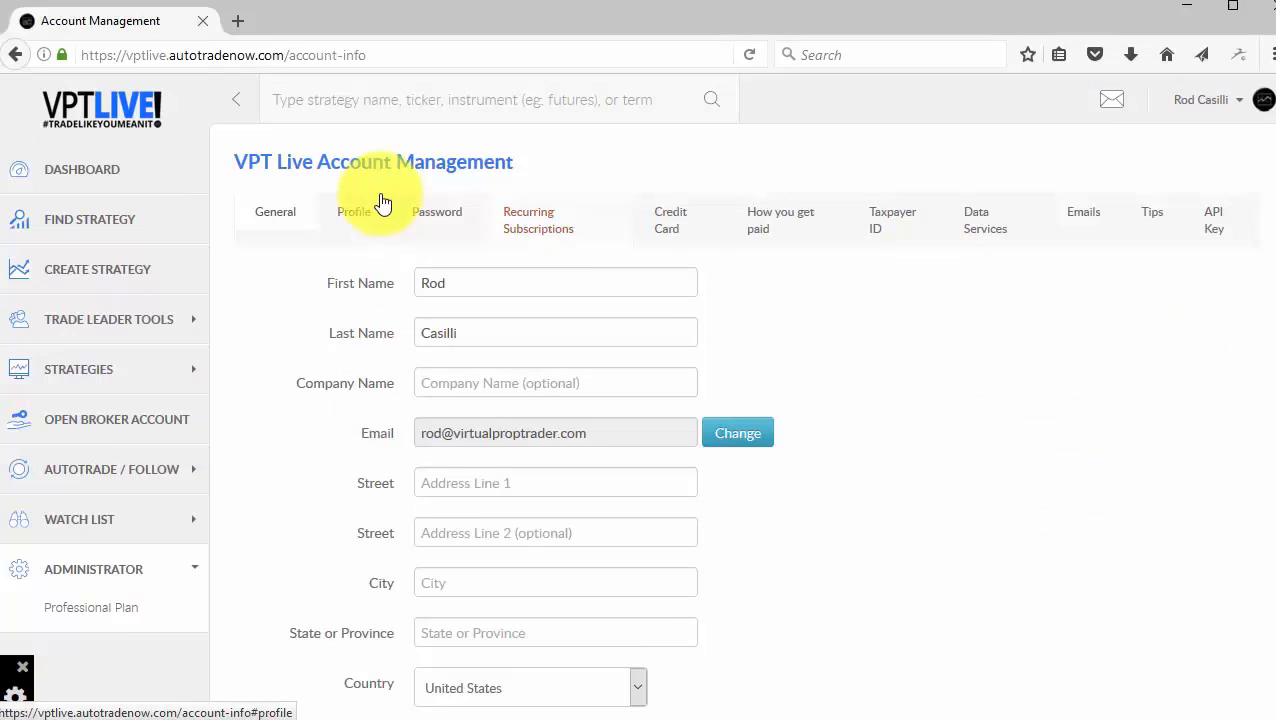
Return to Manage Reselling via the Professional Plan's Strategies settings.
click(96, 268)
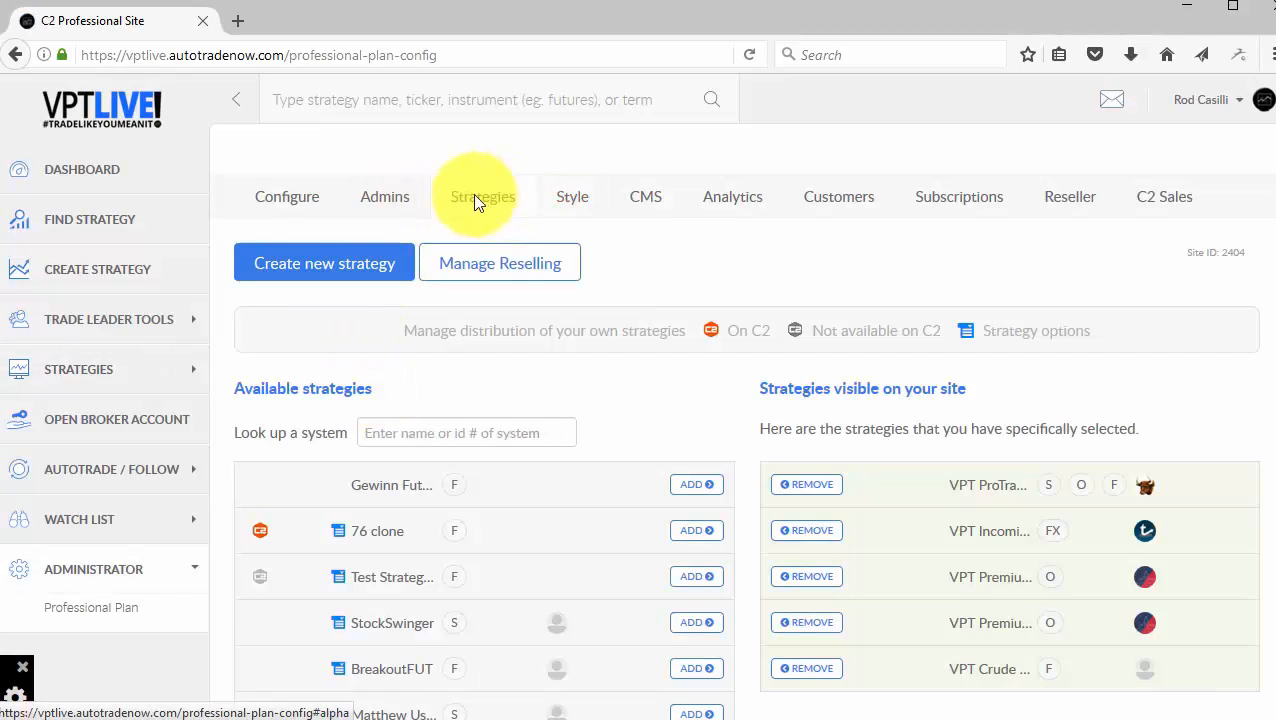
click(500, 264)
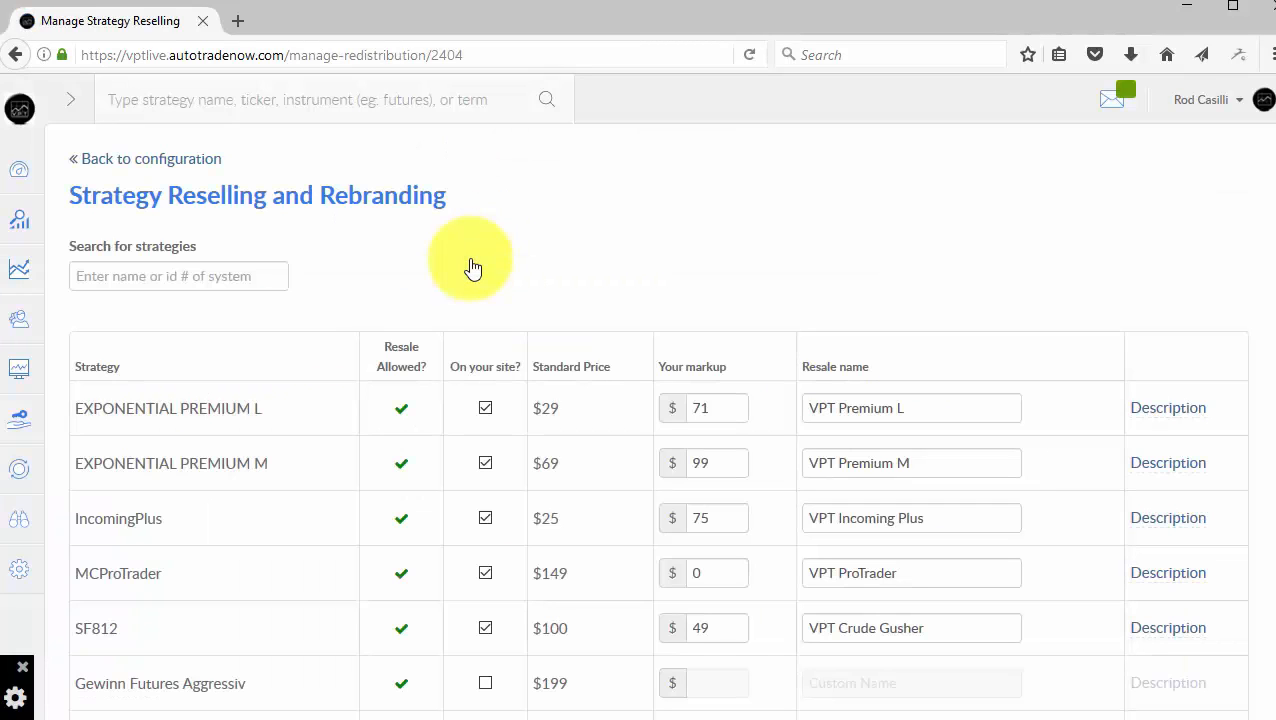
Search resellable strategies by ID 102196708, then by 'a', and scan the results.
click(178, 276)
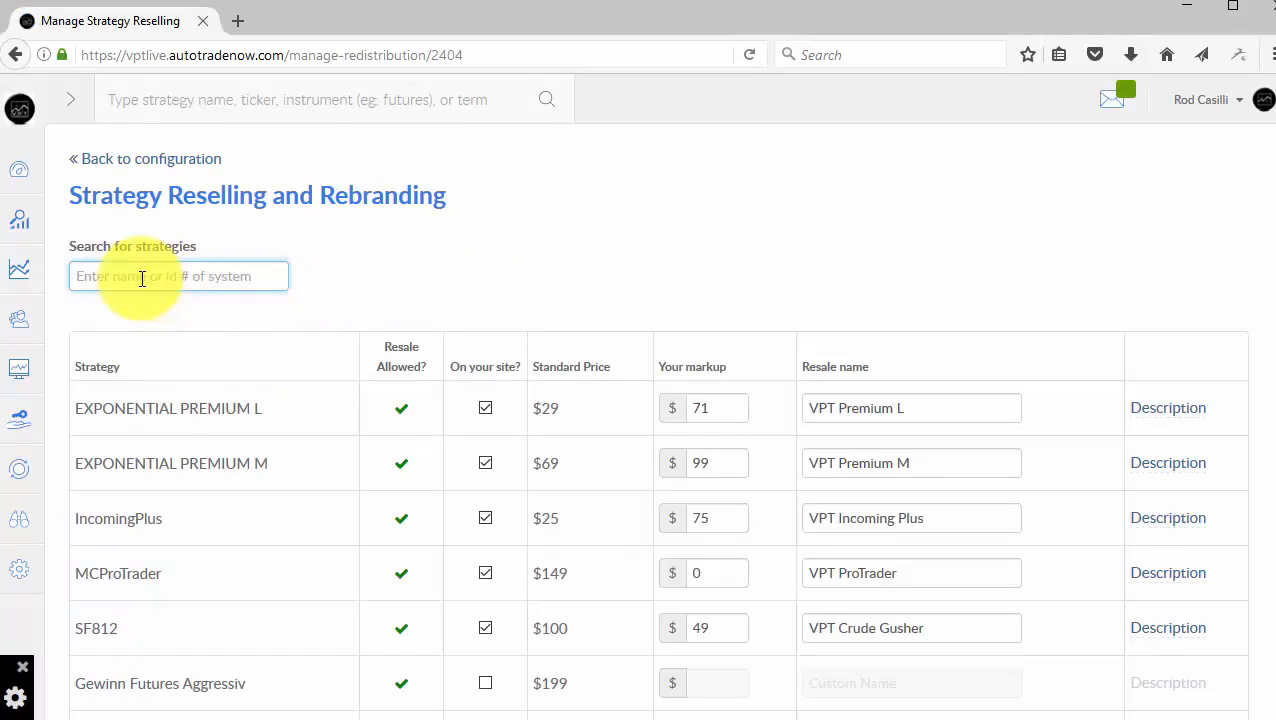
text(102196708)
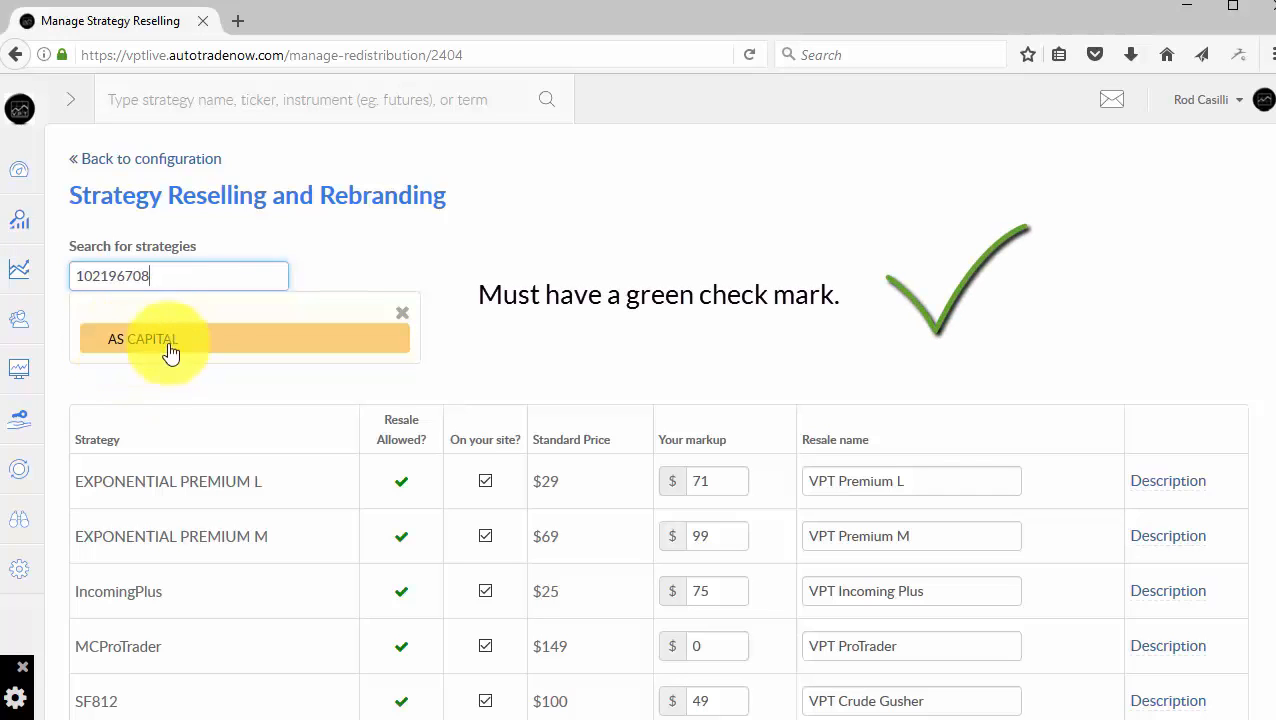
mouse_move(90, 352)
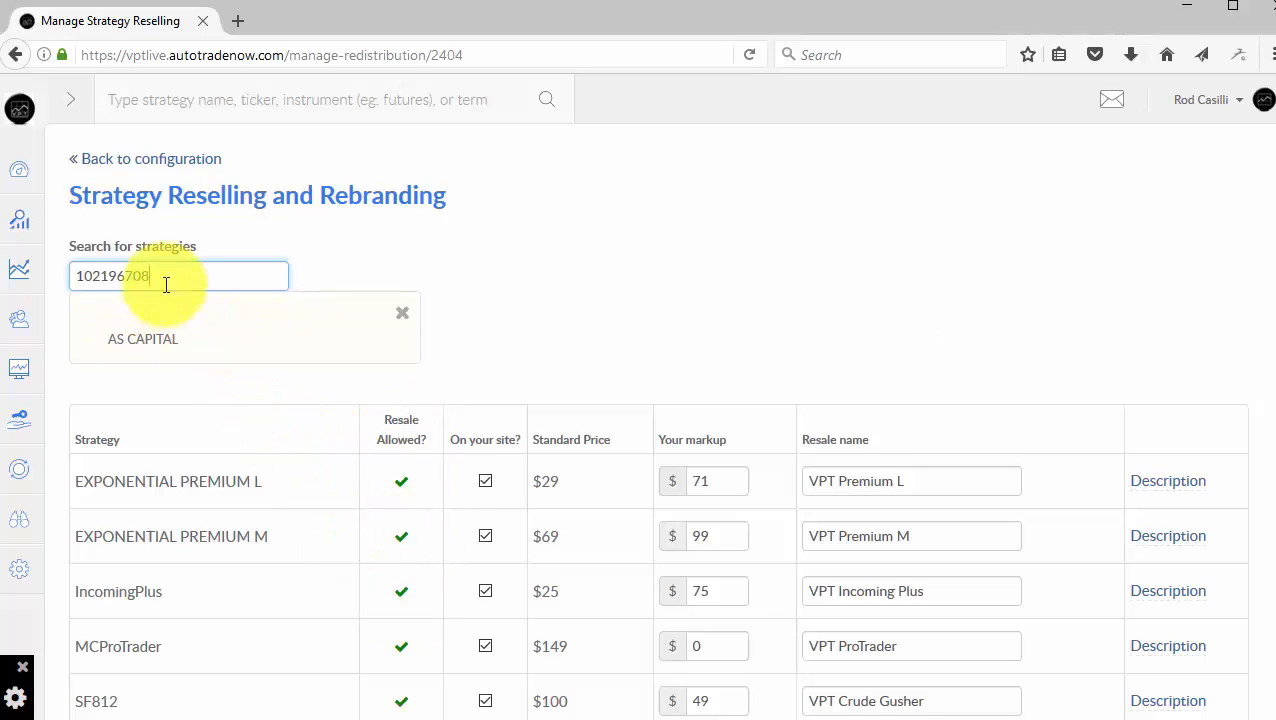
key(BackSpace)
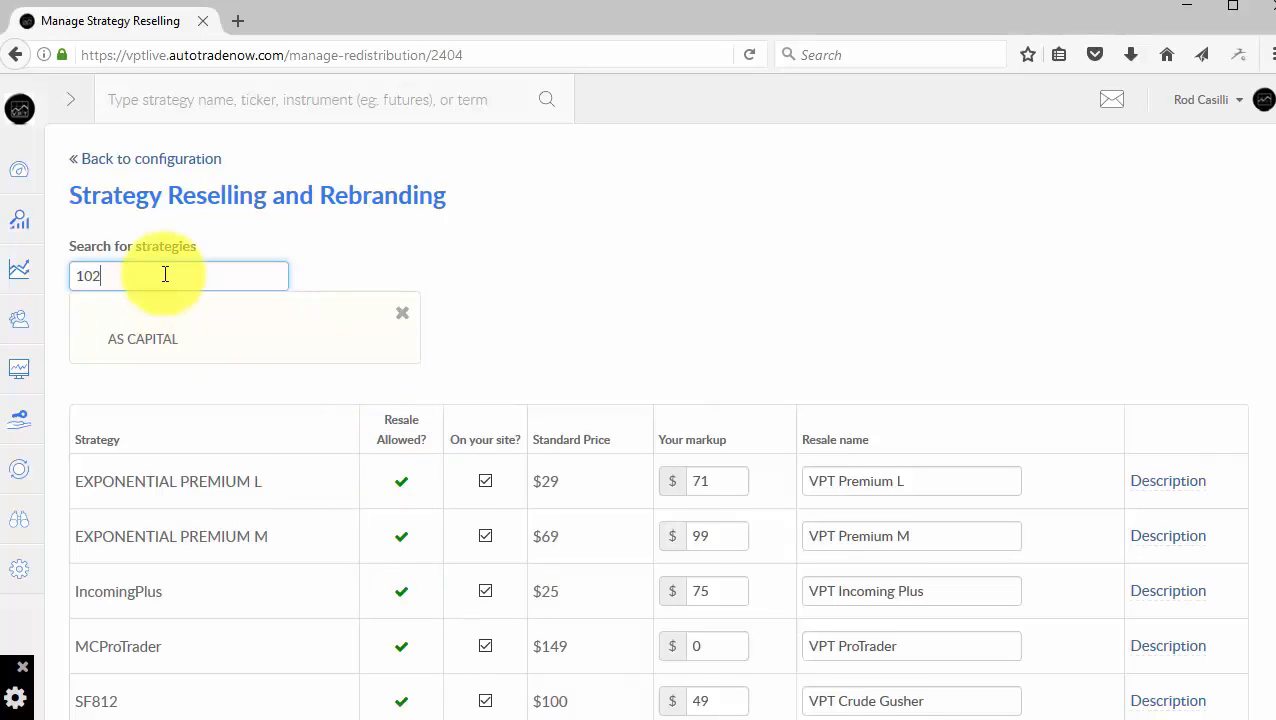
text(a)
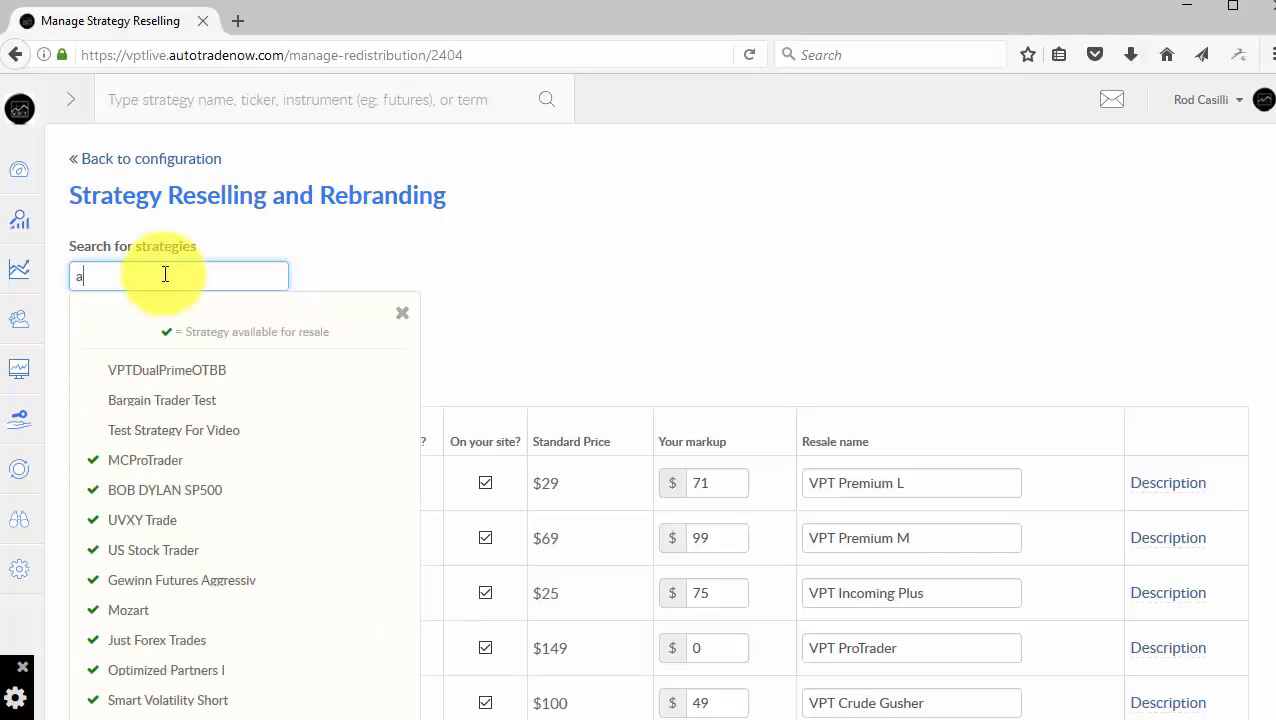
mouse_move(170, 460)
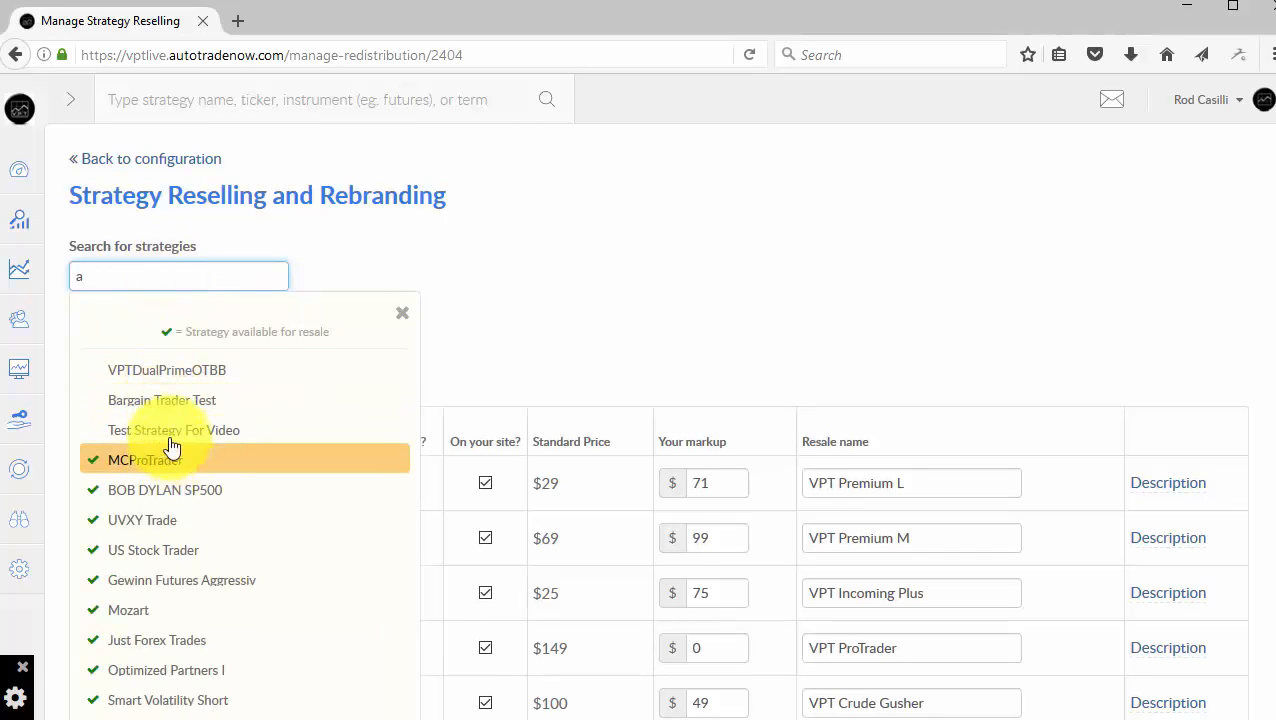
scroll(down, 3)
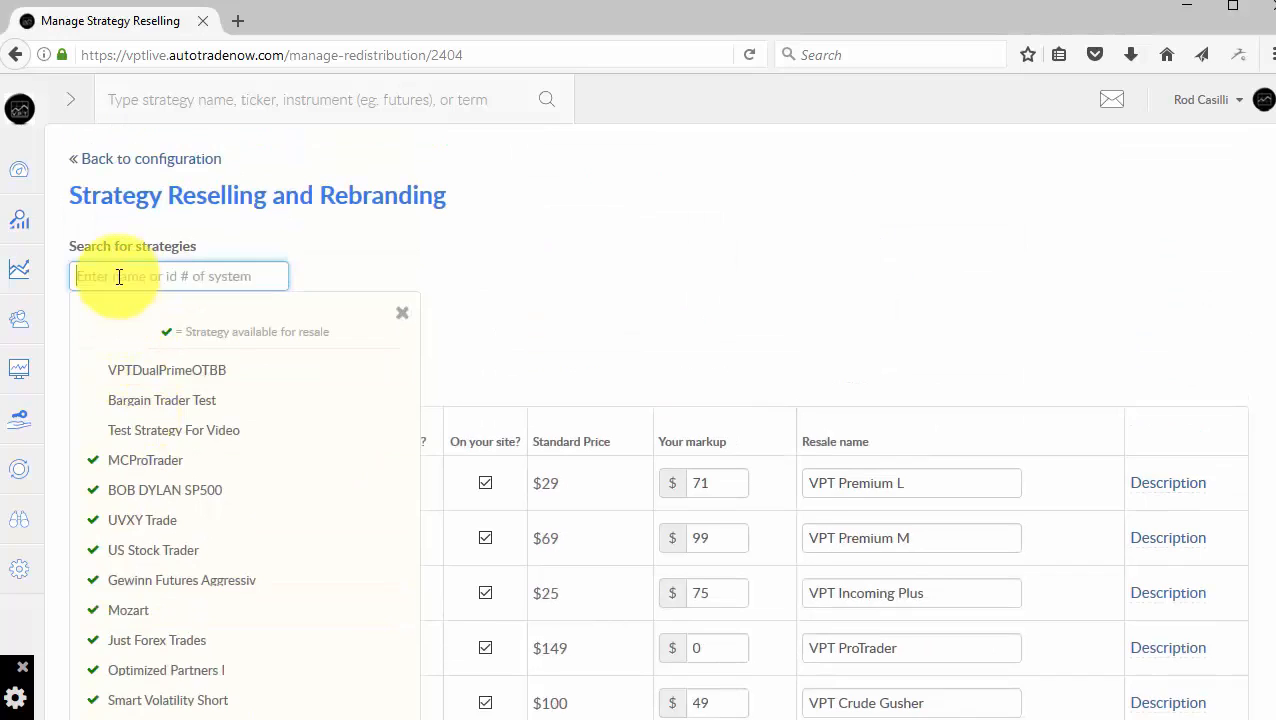
Retry the search with ID 10219708, then 'a', and scan the list again.
text(10219708)
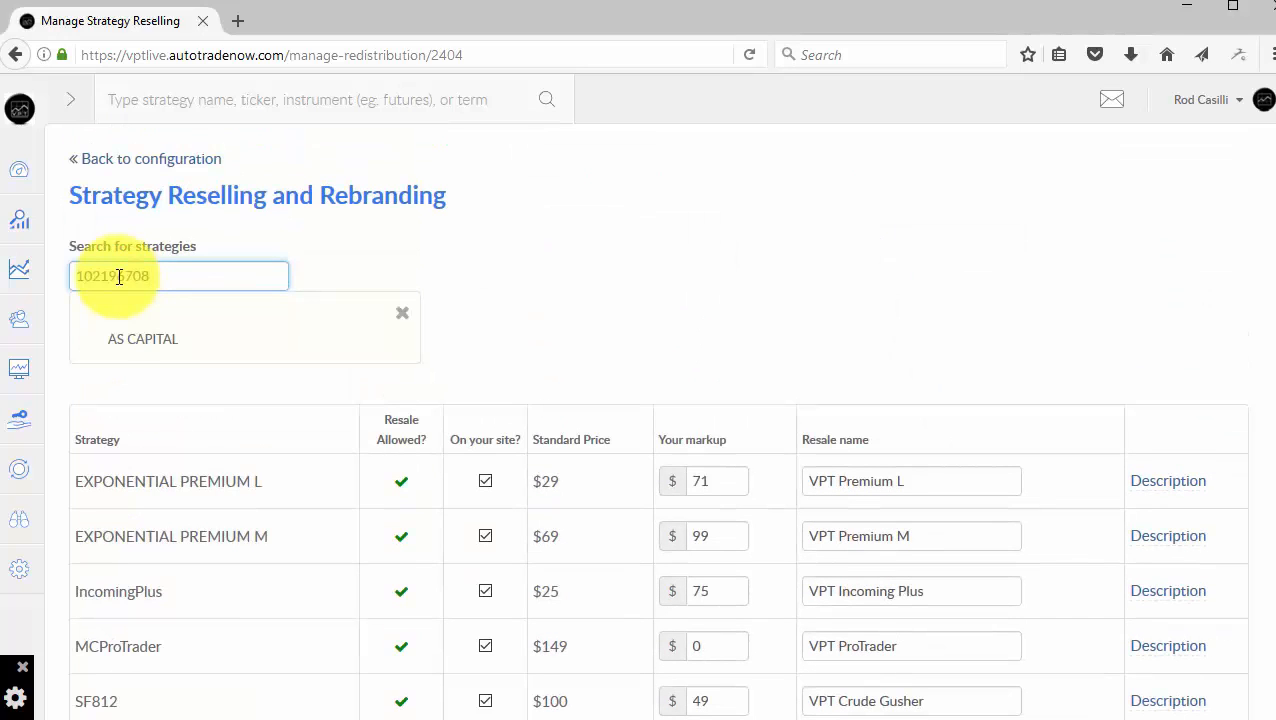
mouse_move(196, 450)
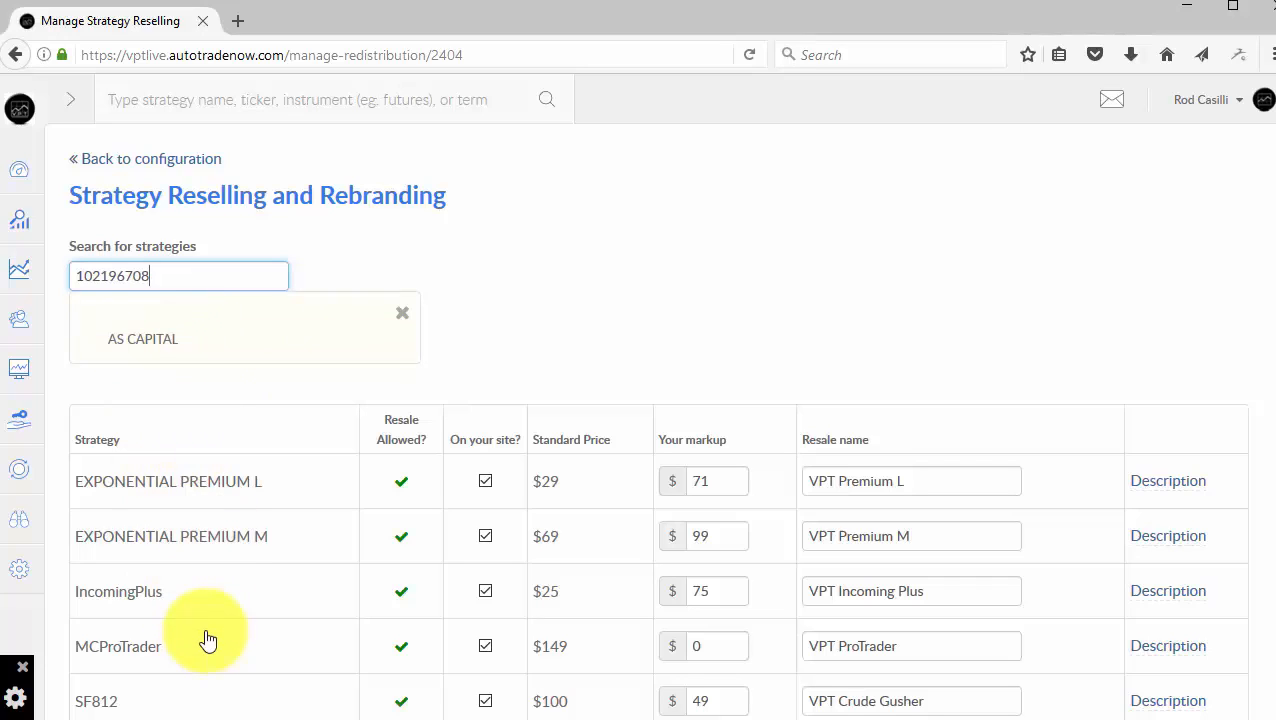
mouse_move(220, 338)
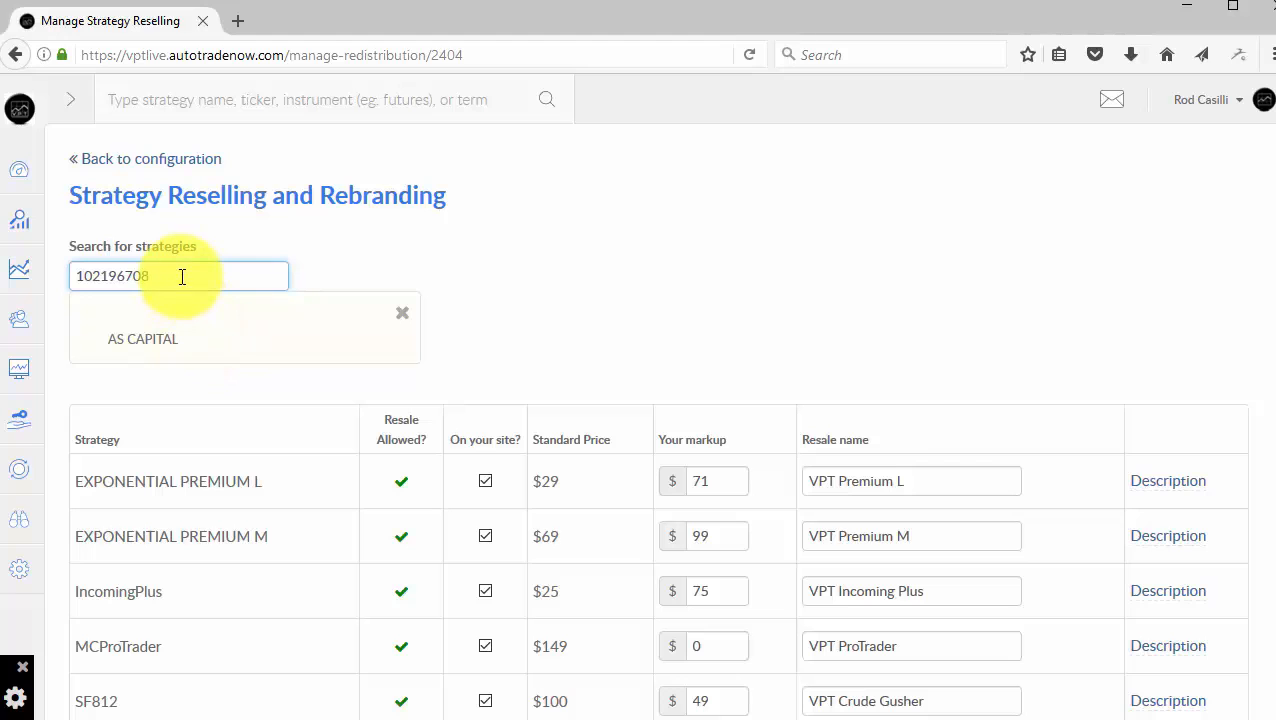
key(BackSpace)
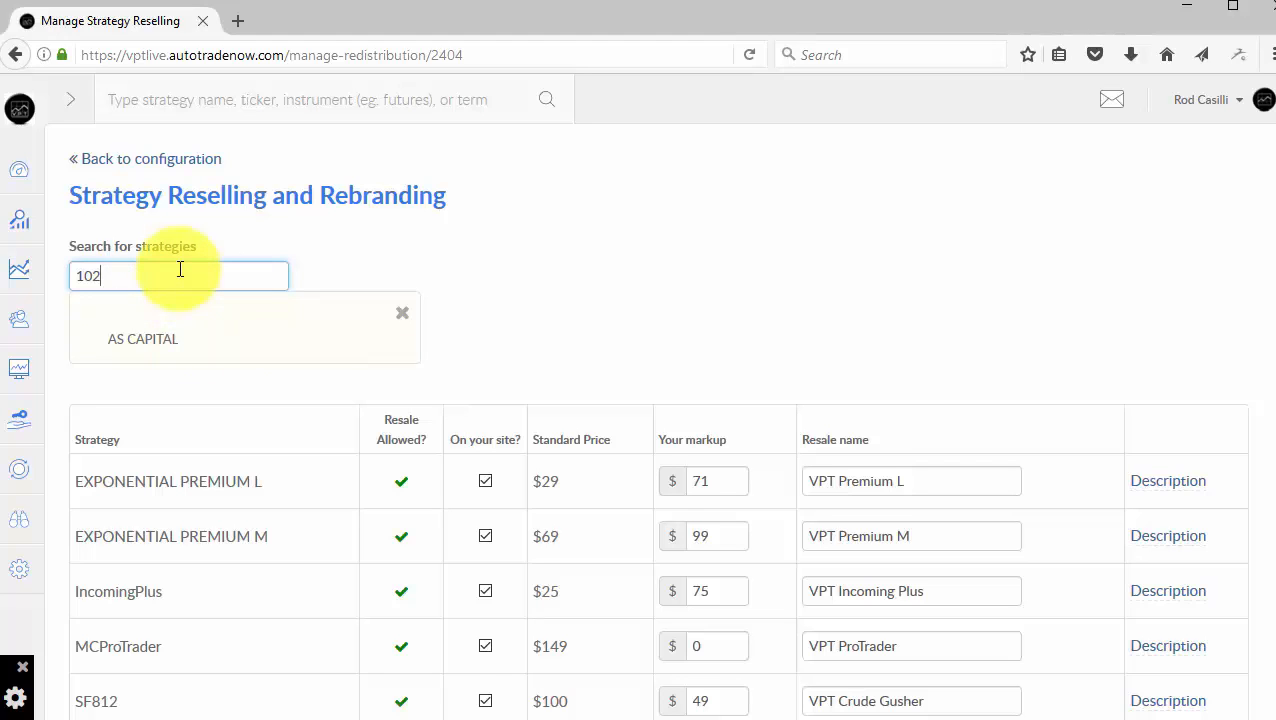
text(a)
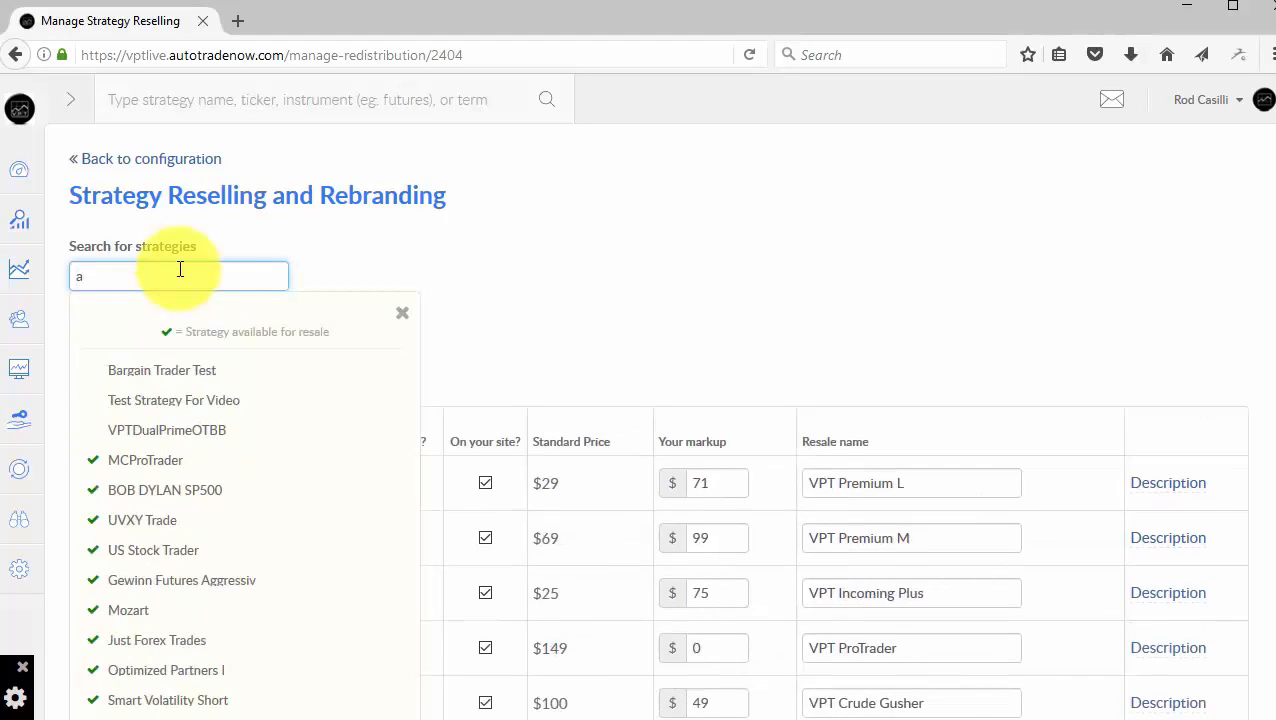
scroll(down, 3)
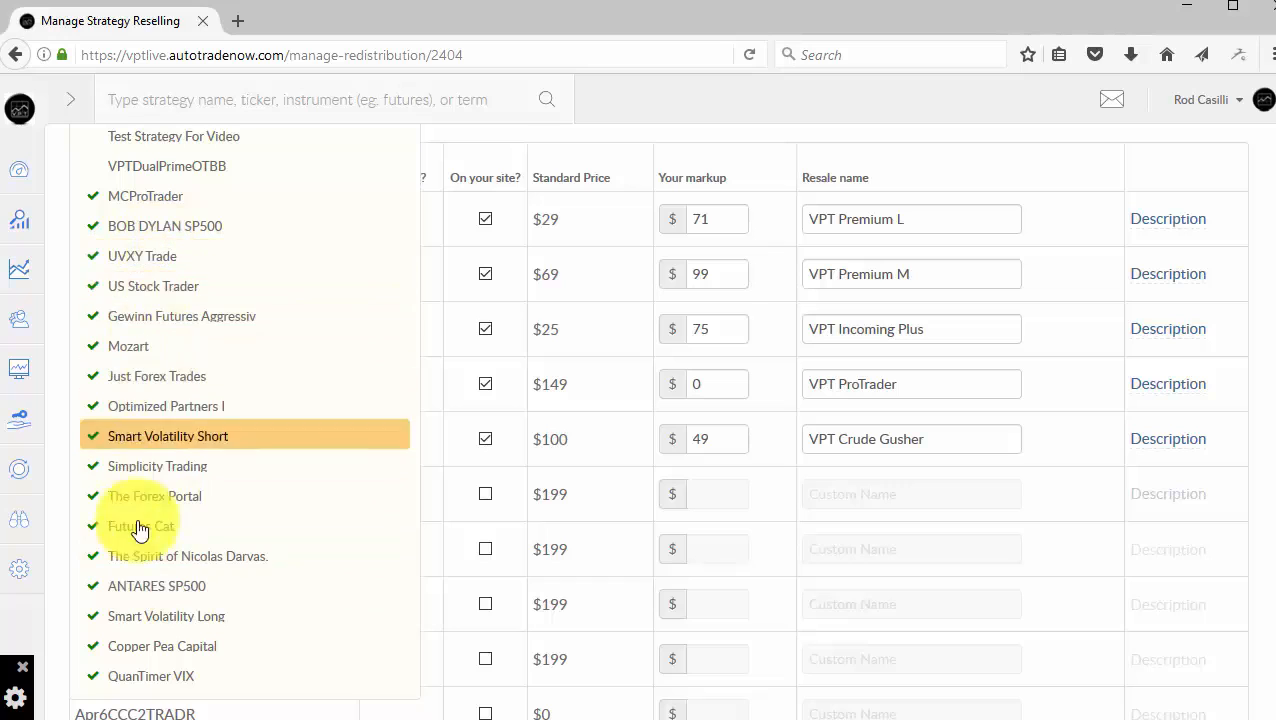
mouse_move(196, 330)
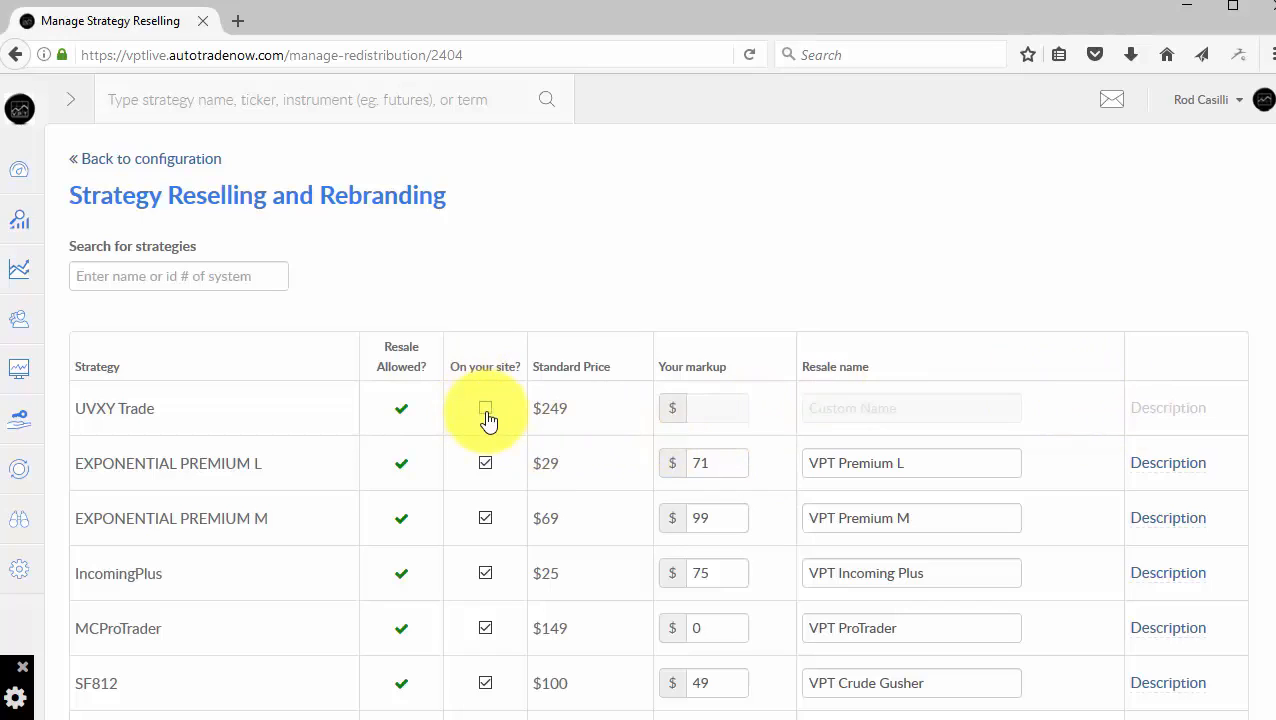
Add UVXY Trade to the site with markup 51 and resale name starting 'VPT U'.
click(484, 408)
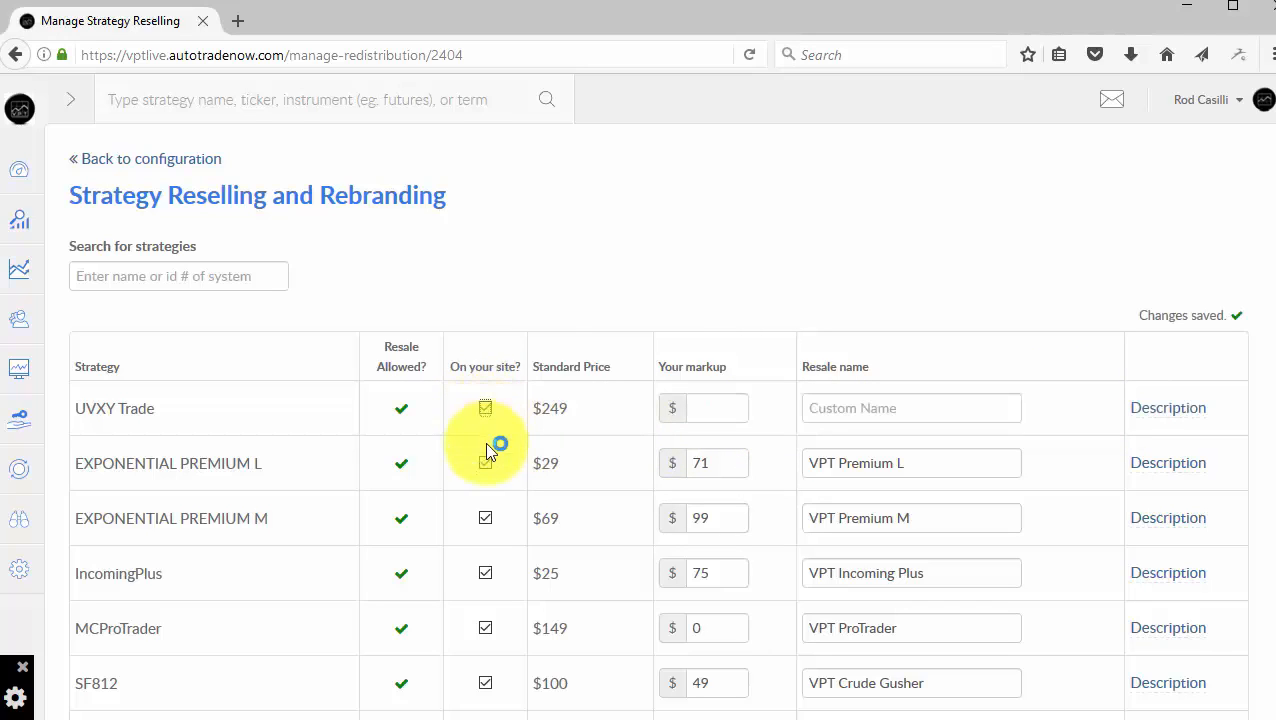
click(484, 408)
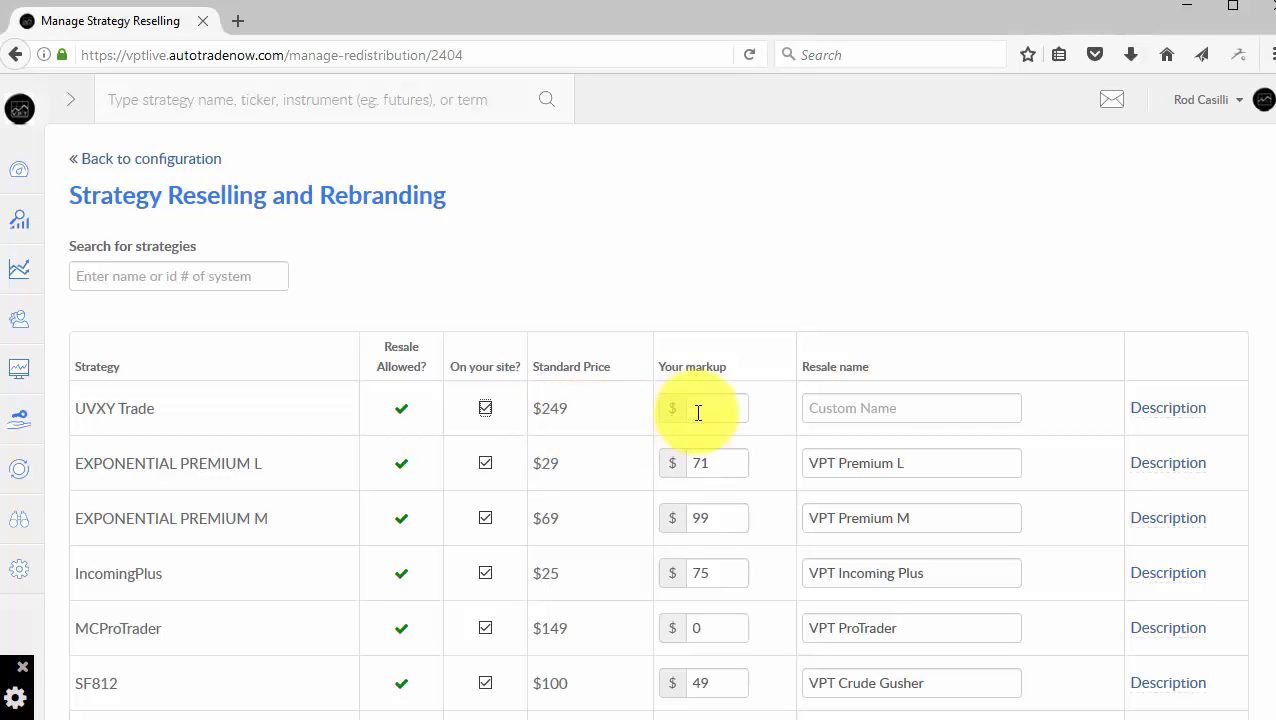
click(718, 408)
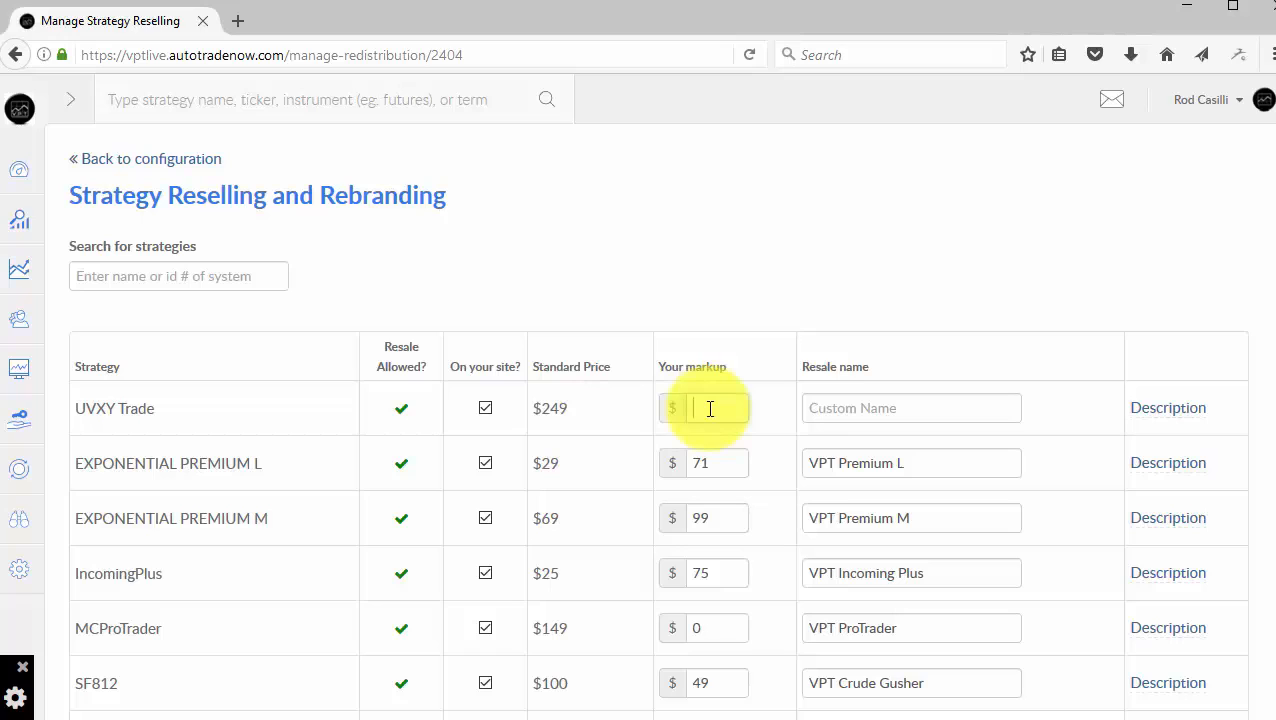
text(51)
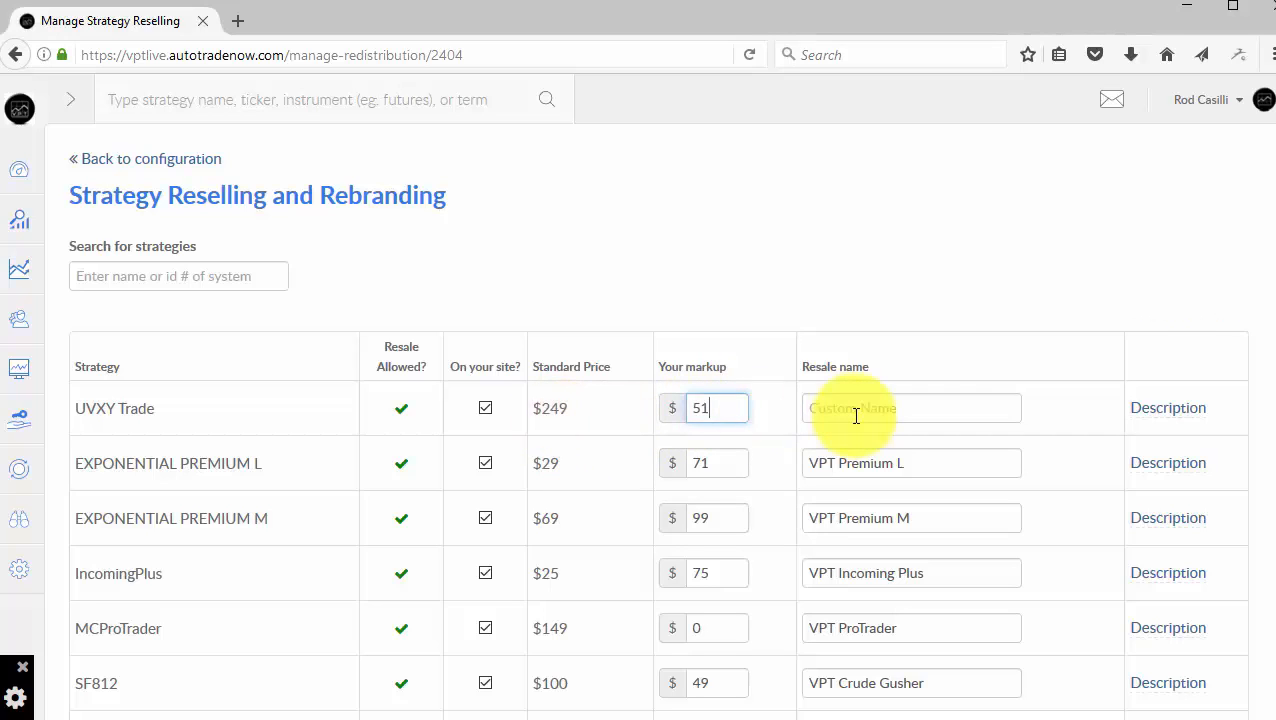
text(VPT)
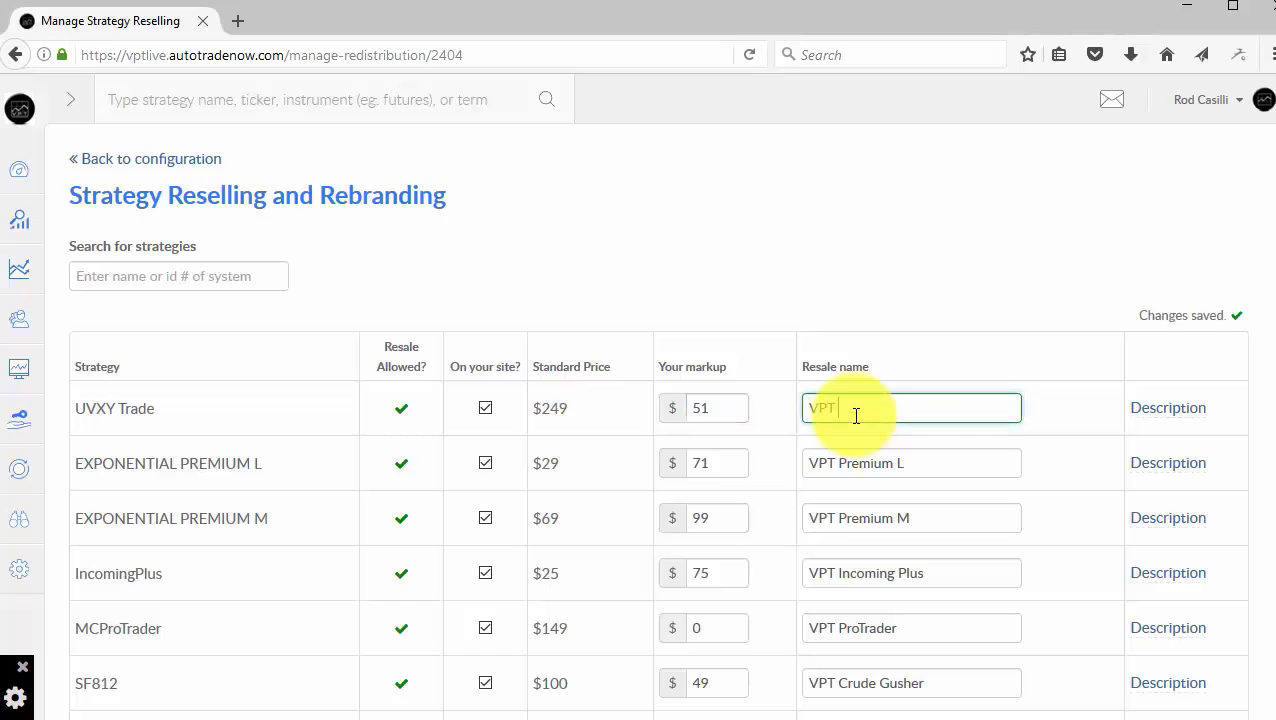
text(UVXY)
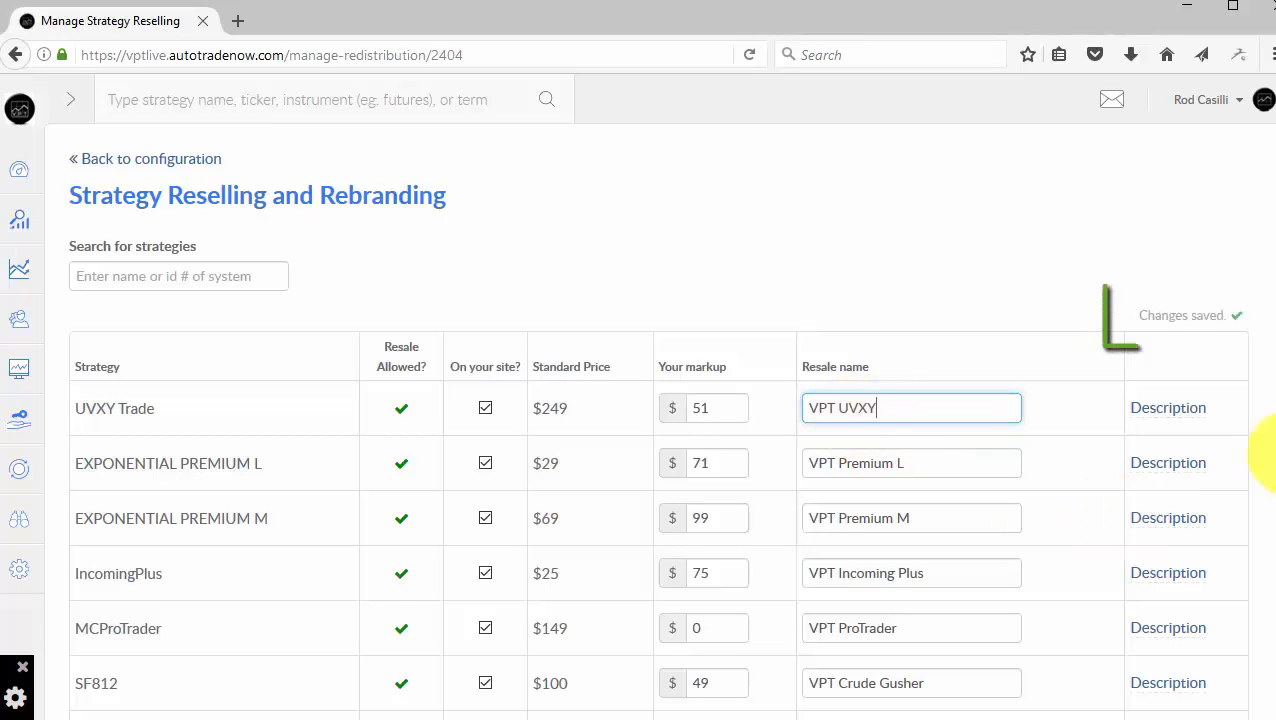
mouse_move(1176, 332)
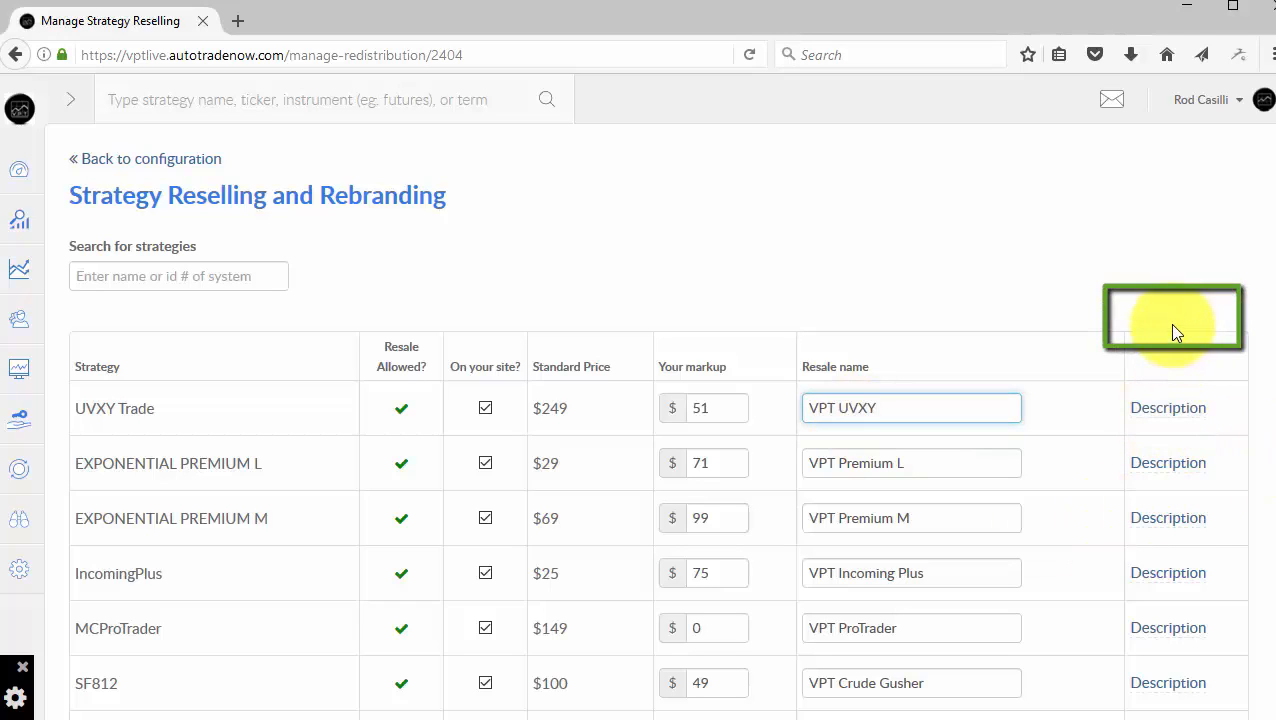
mouse_move(1184, 328)
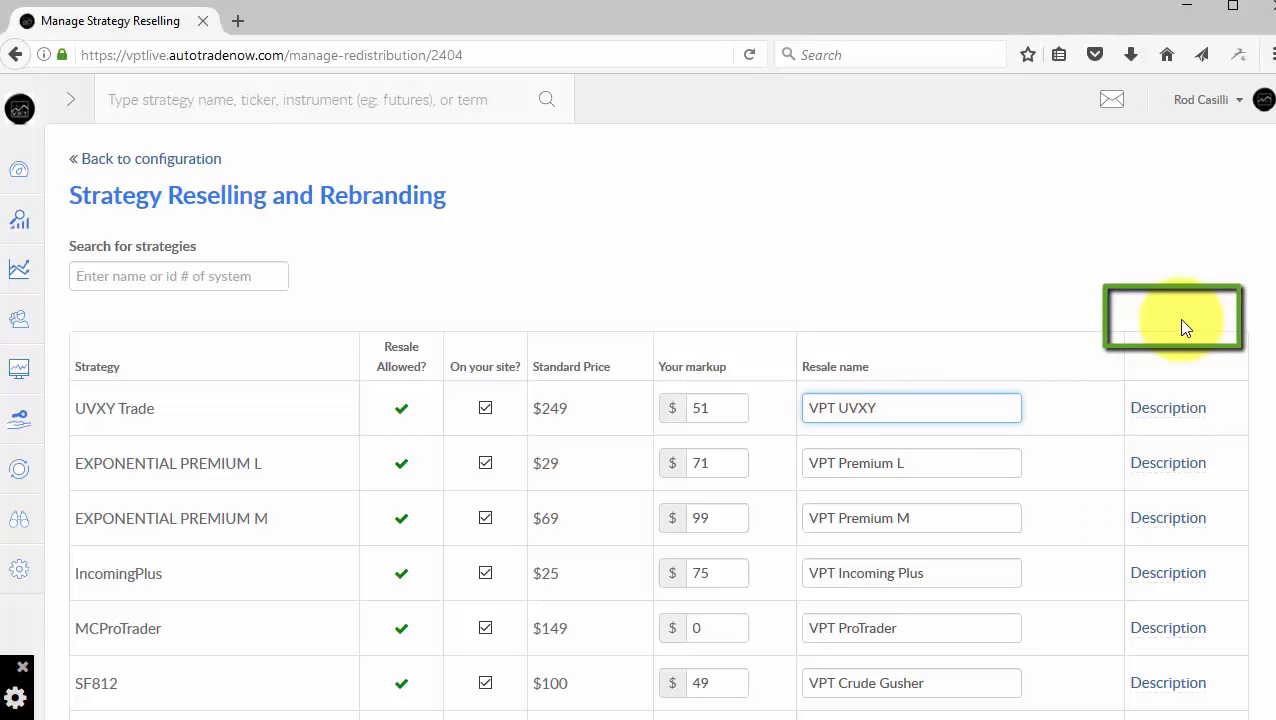
mouse_move(620, 322)
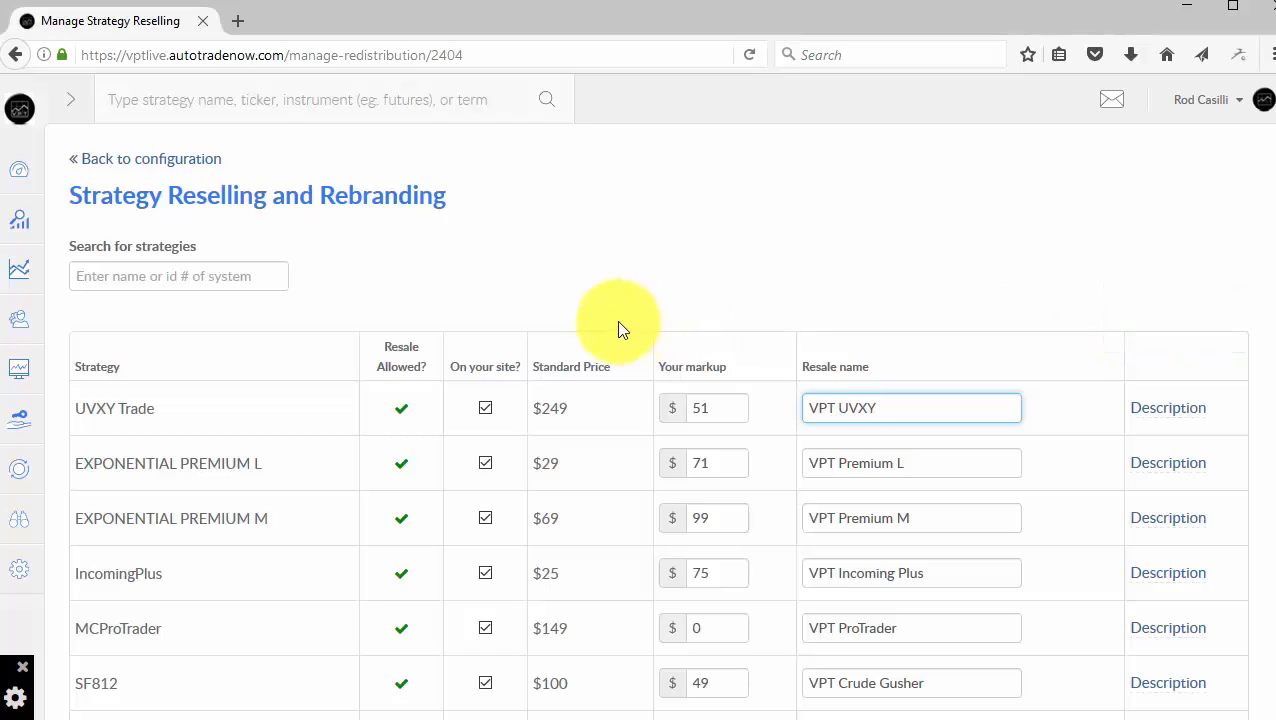
mouse_move(610, 300)
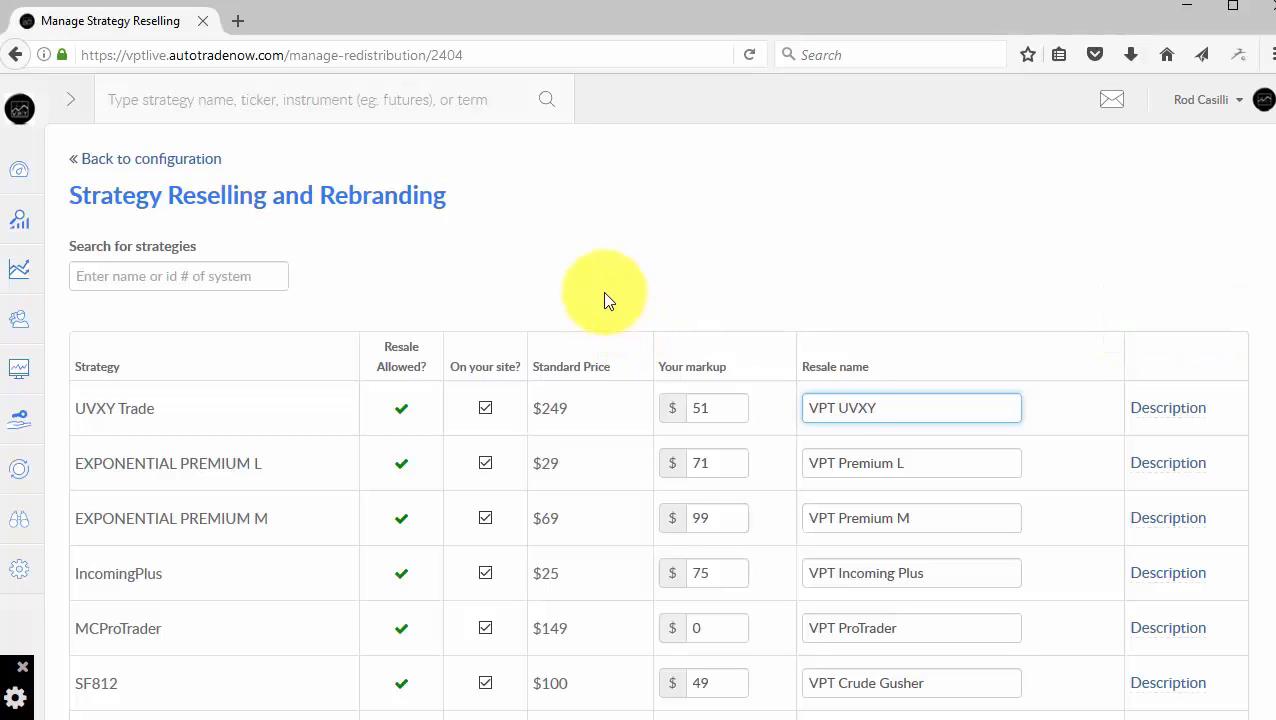
mouse_move(592, 296)
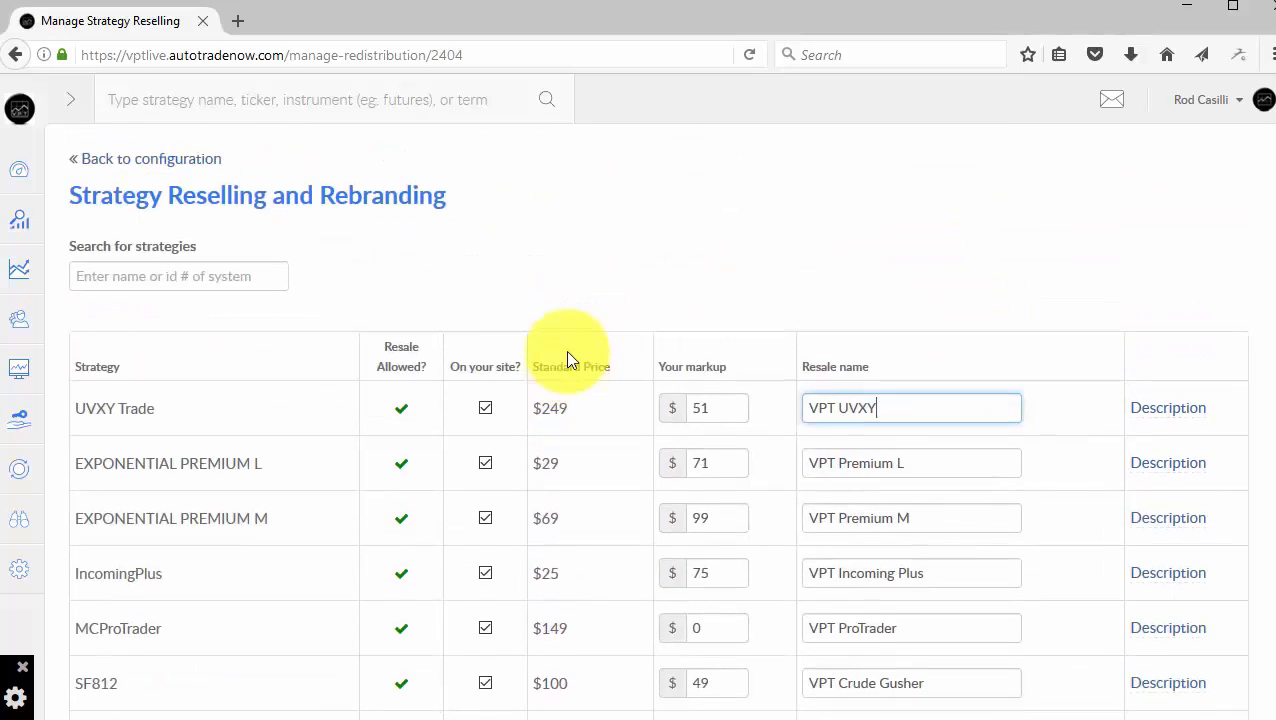
mouse_move(630, 470)
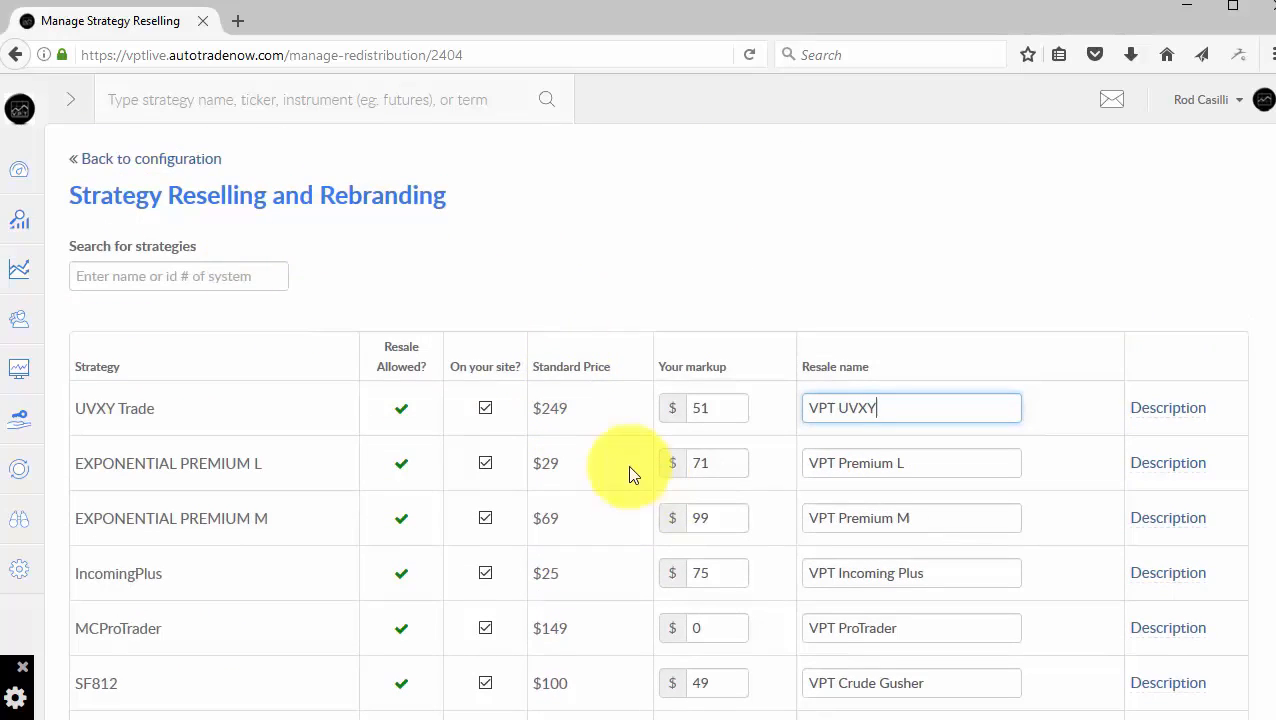
mouse_move(650, 418)
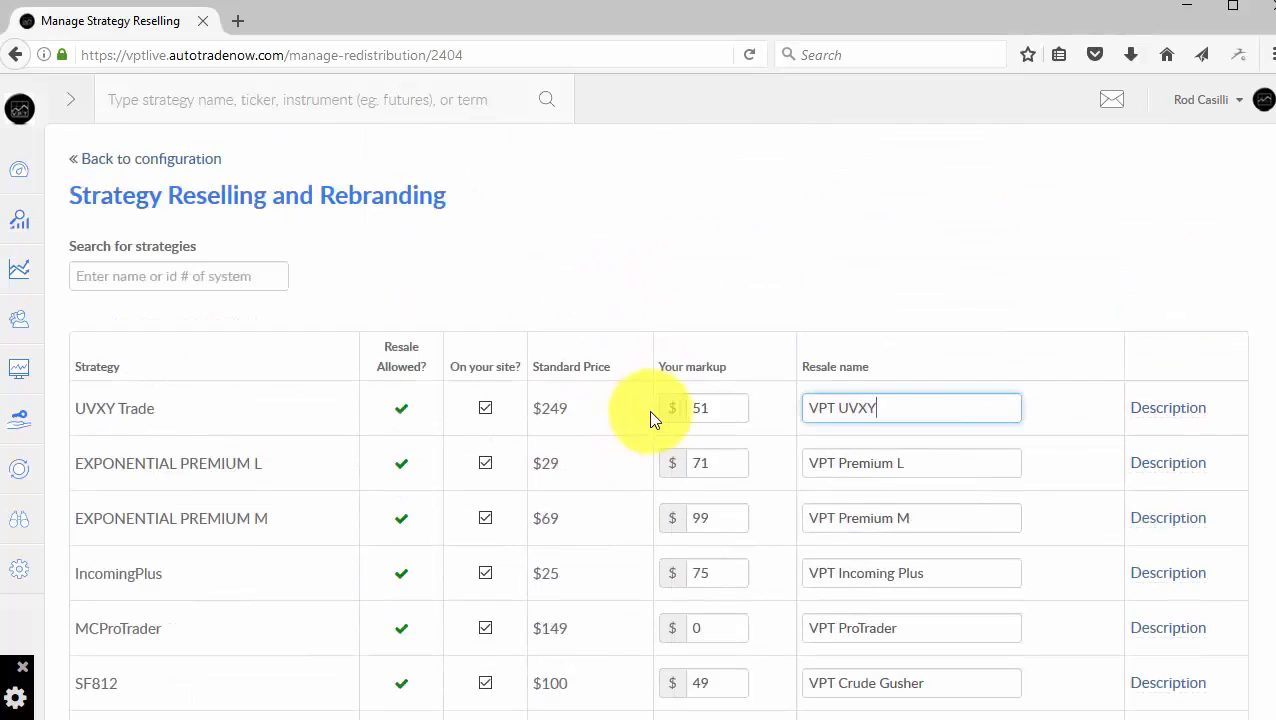
mouse_move(106, 416)
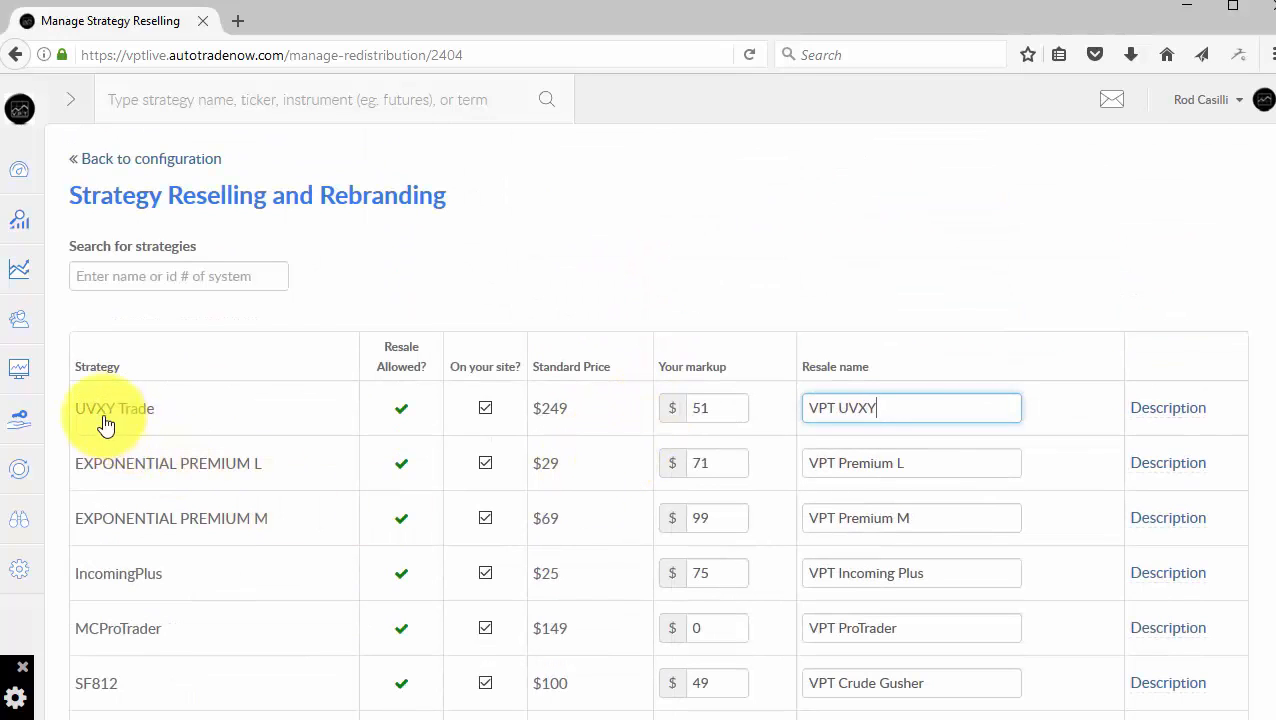
mouse_move(624, 424)
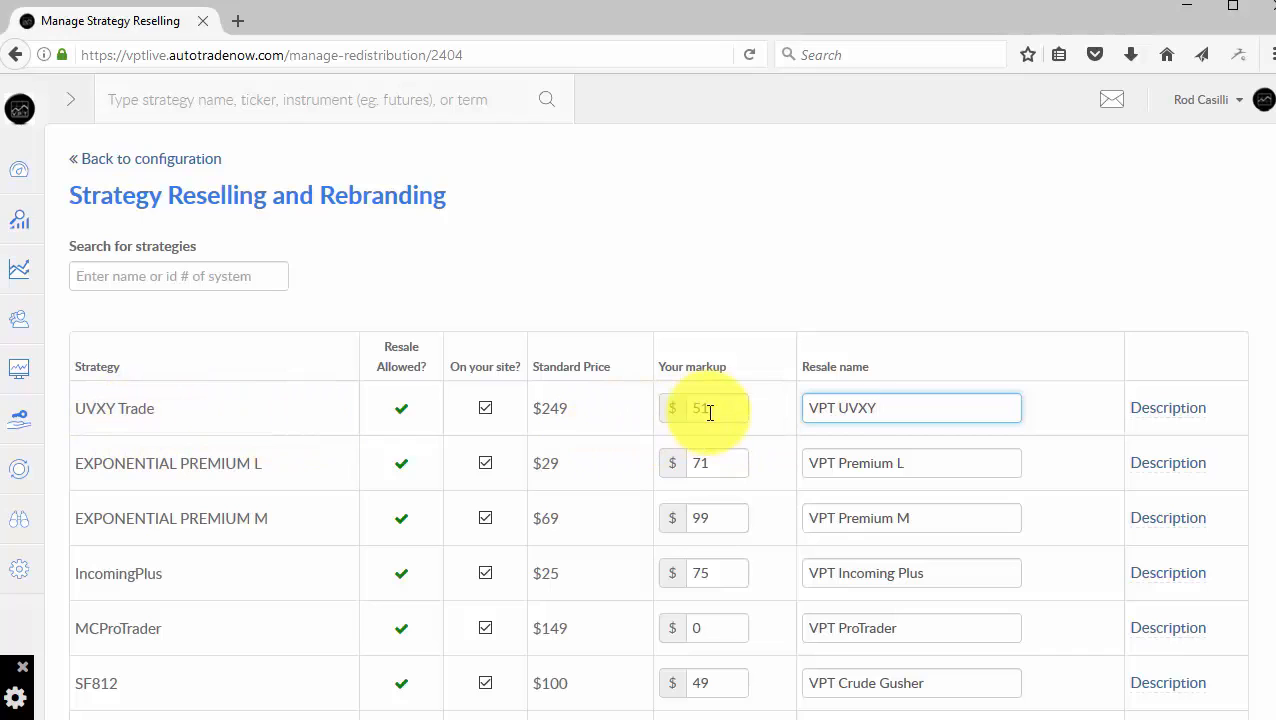
mouse_move(530, 420)
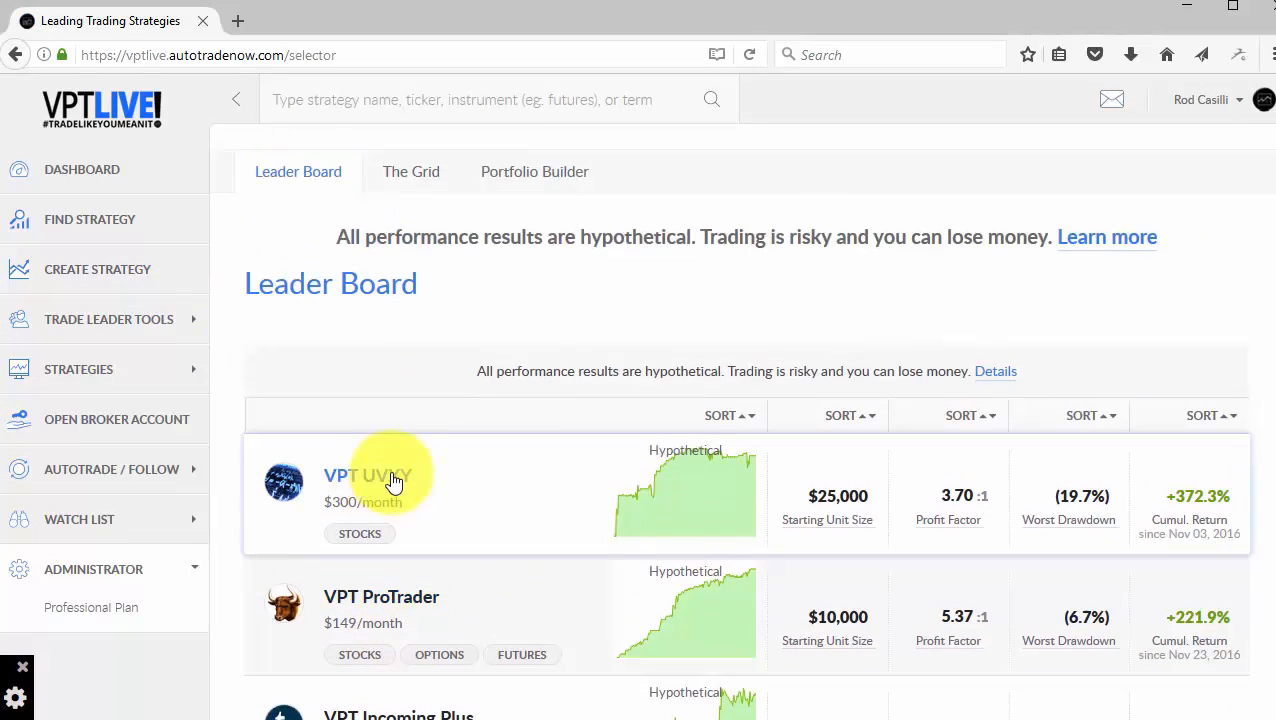
mouse_move(856, 540)
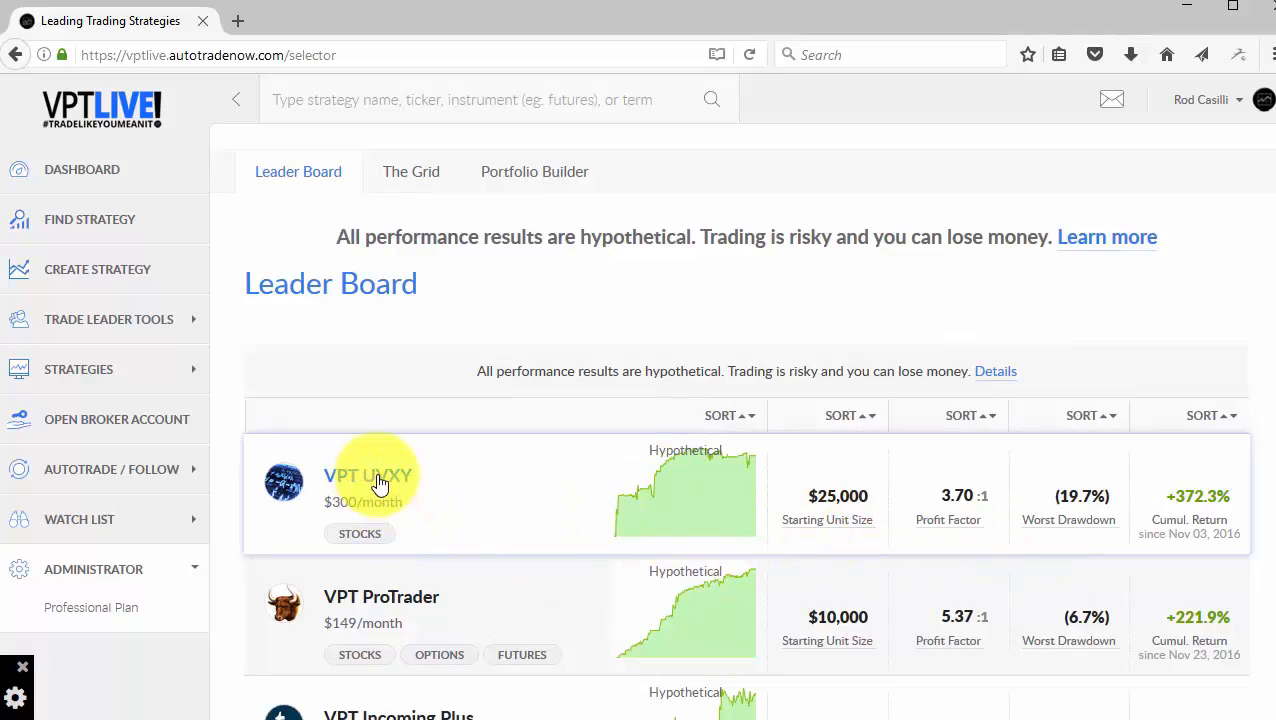
Open the VPT UVXY strategy's detail page from the Leader Board.
click(366, 476)
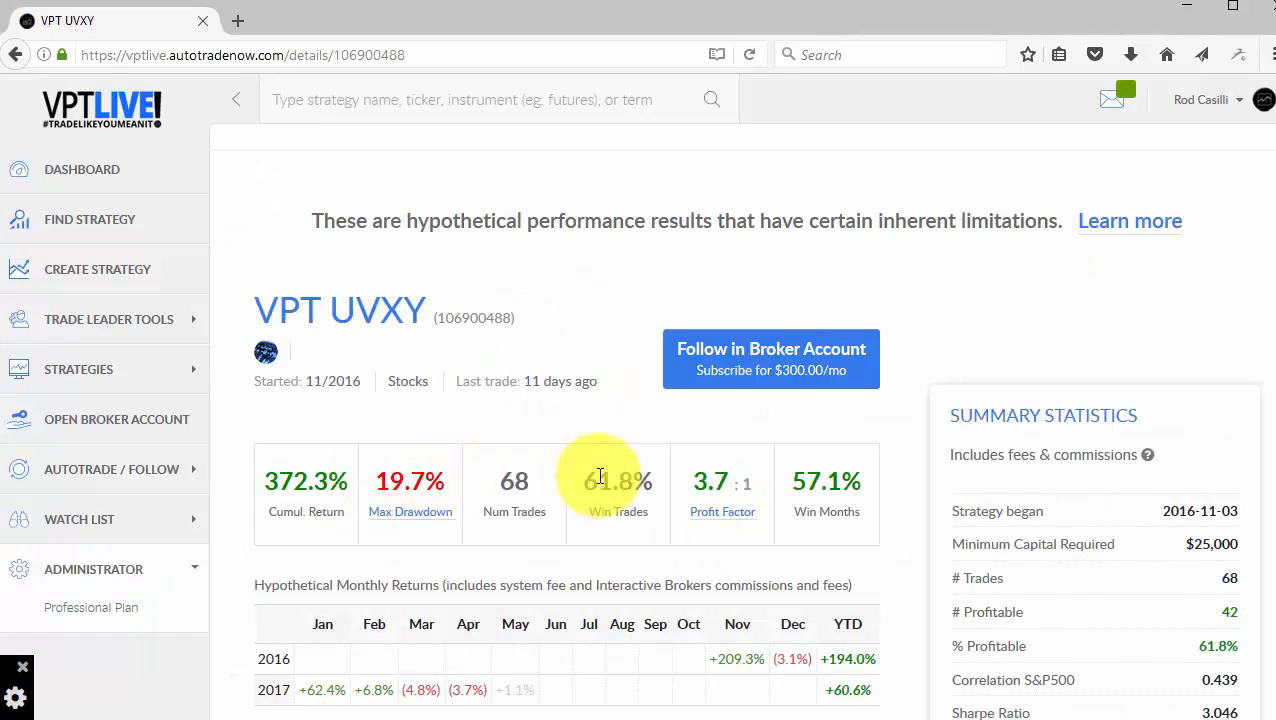
mouse_move(770, 384)
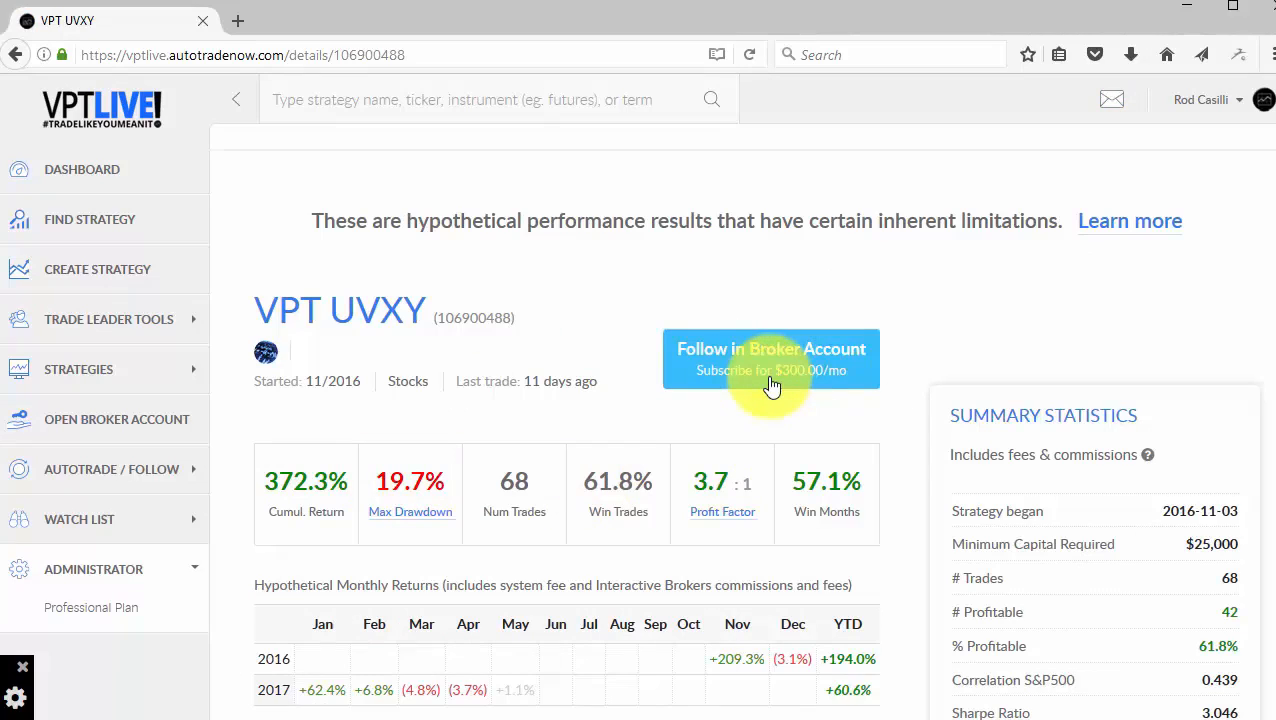
mouse_move(590, 318)
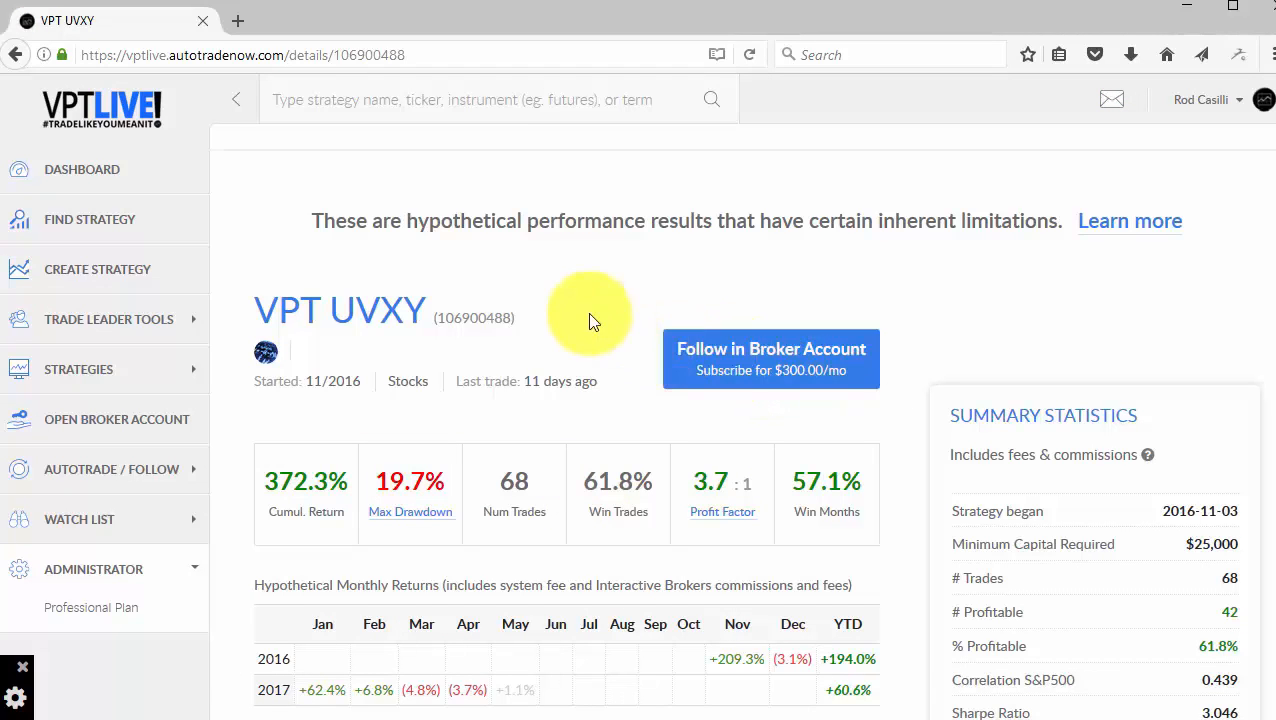
scroll(down, 3)
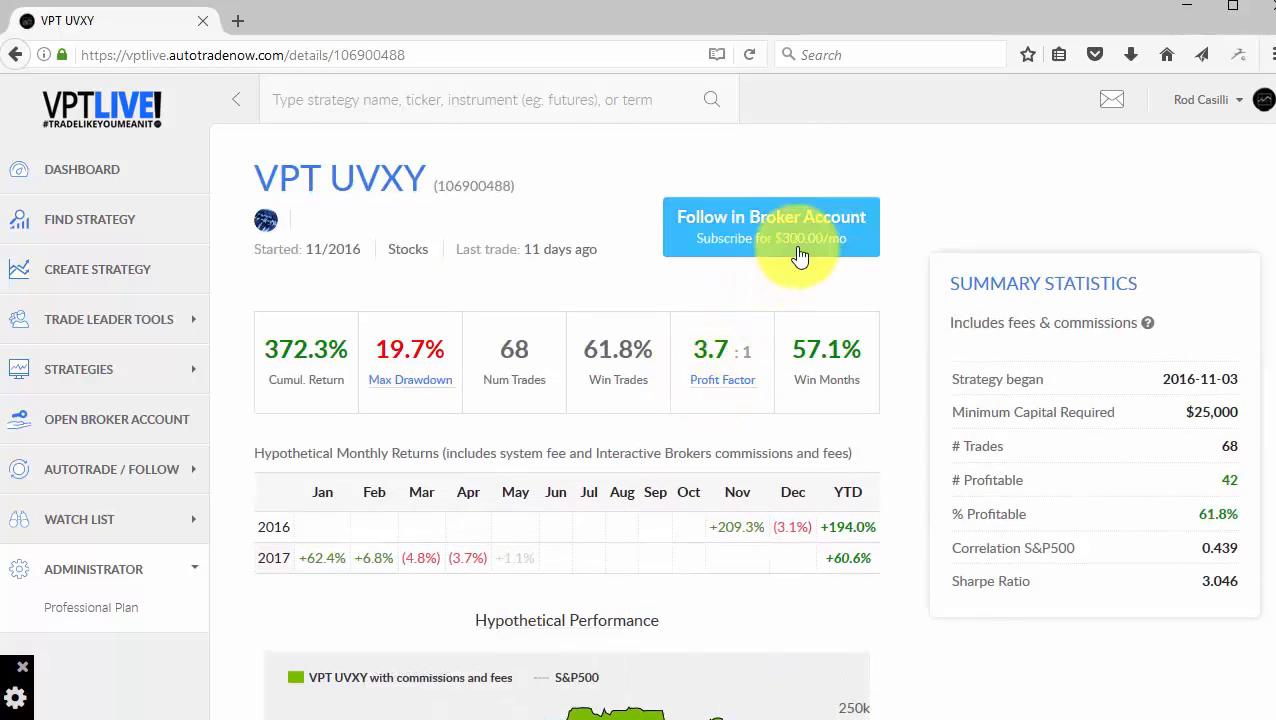
mouse_move(788, 262)
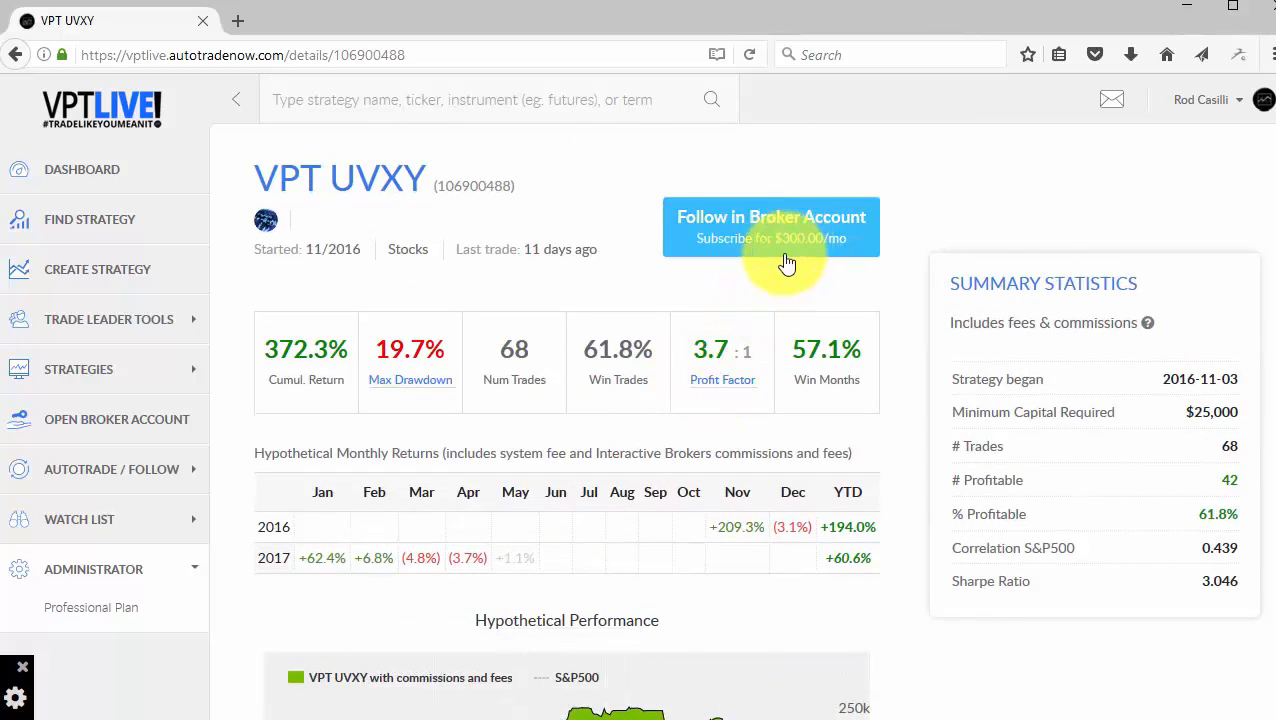
scroll(down, 3)
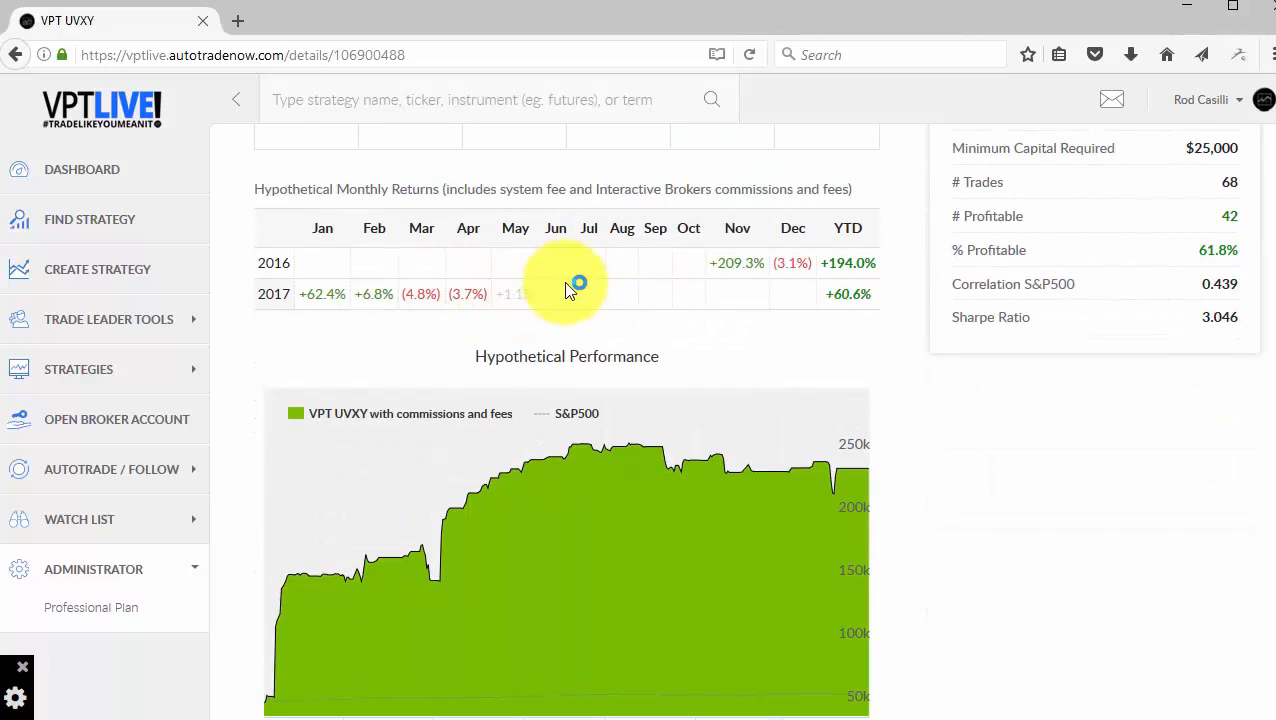
scroll(down, 3)
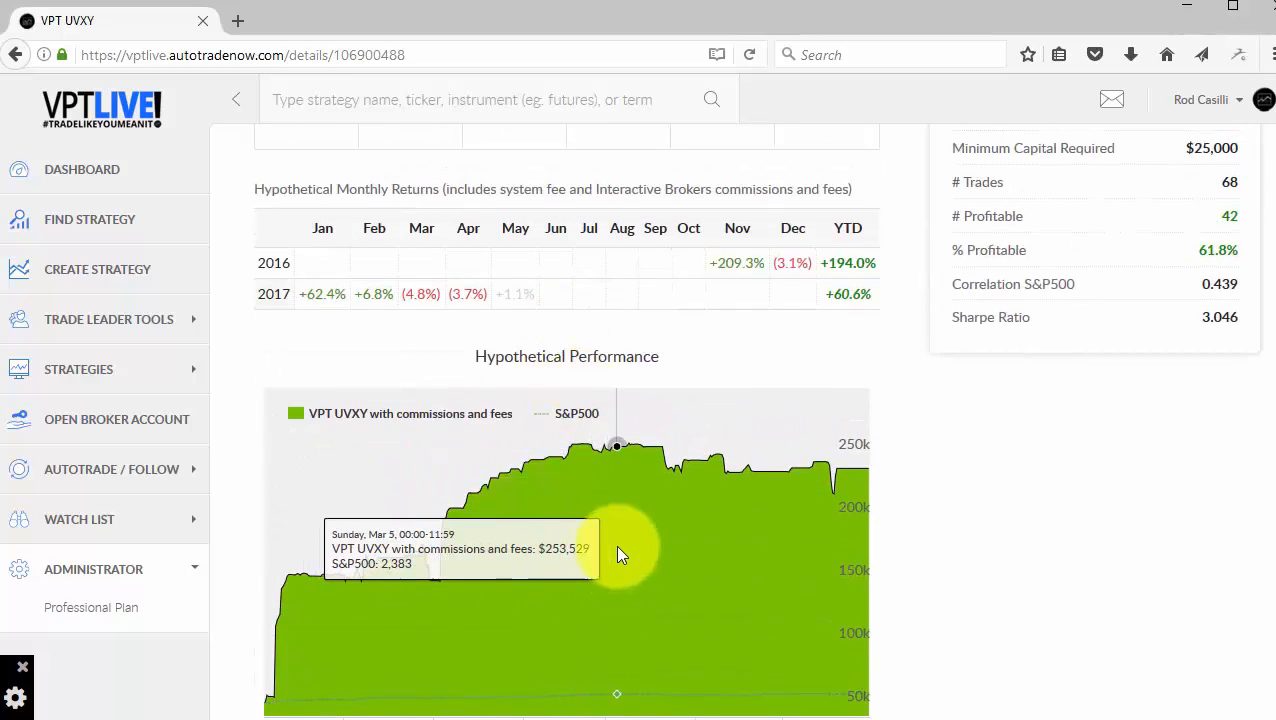
scroll(up, 3)
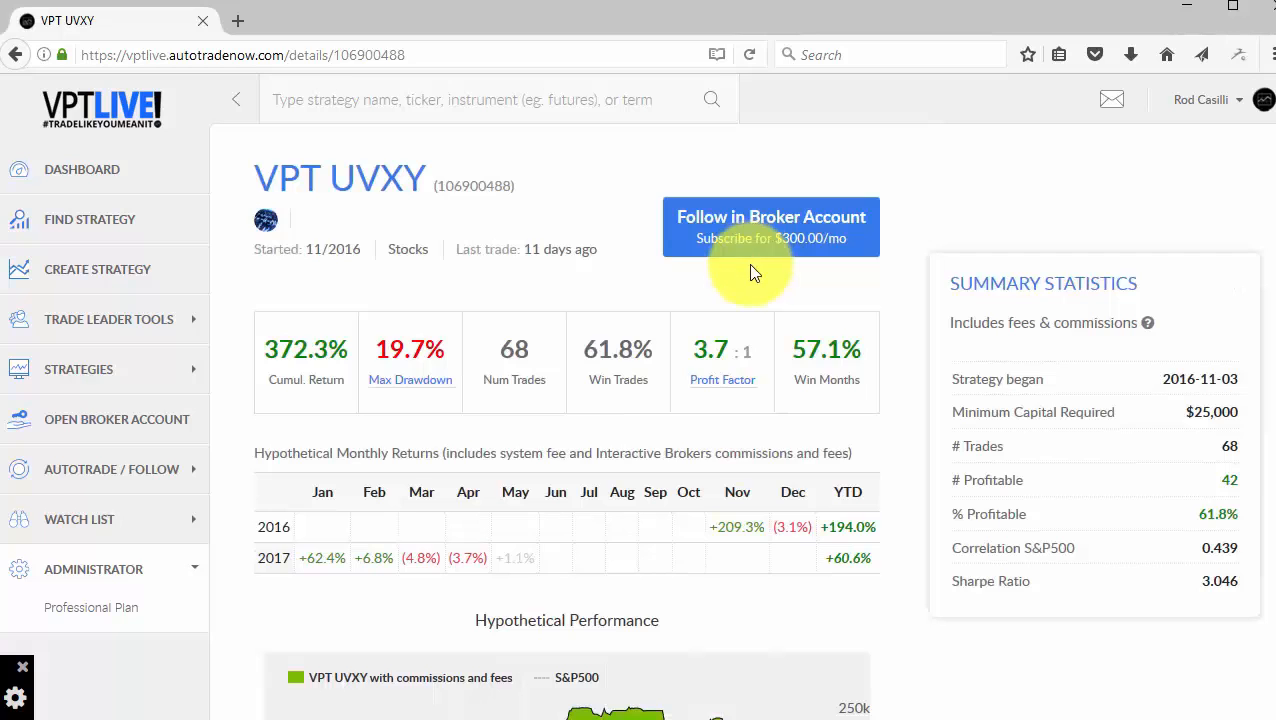
scroll(down, 3)
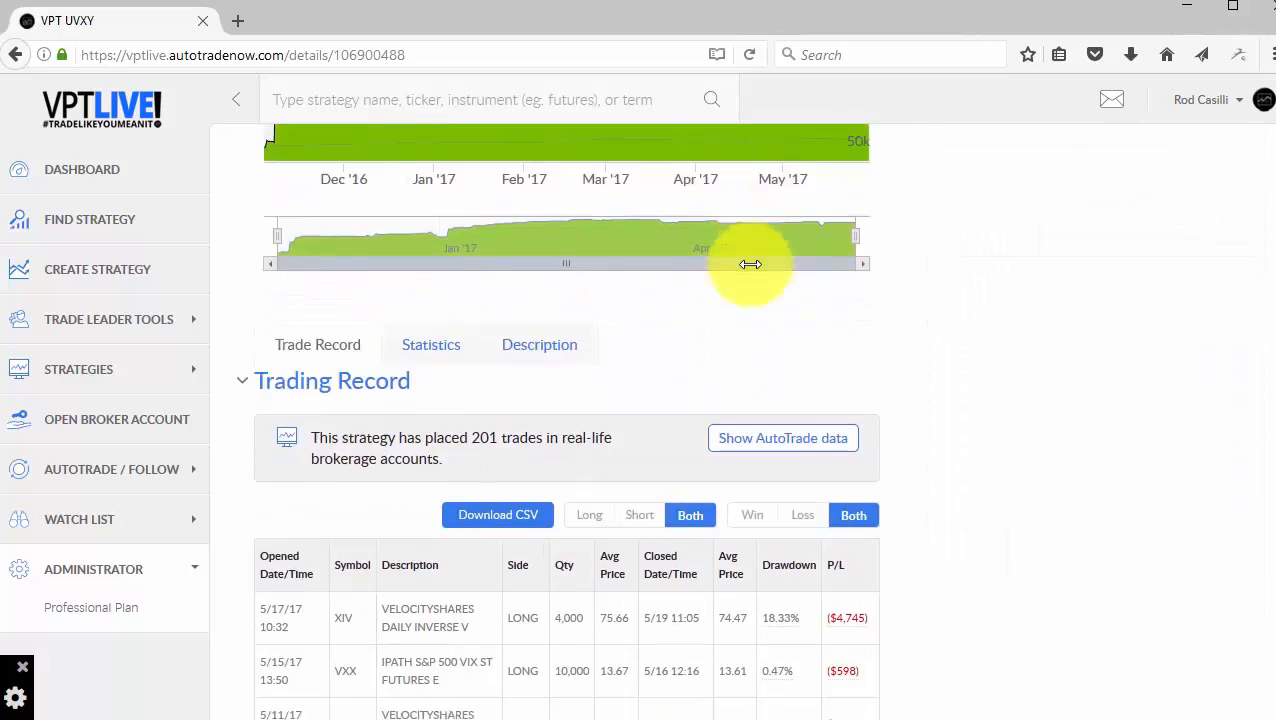
scroll(down, 3)
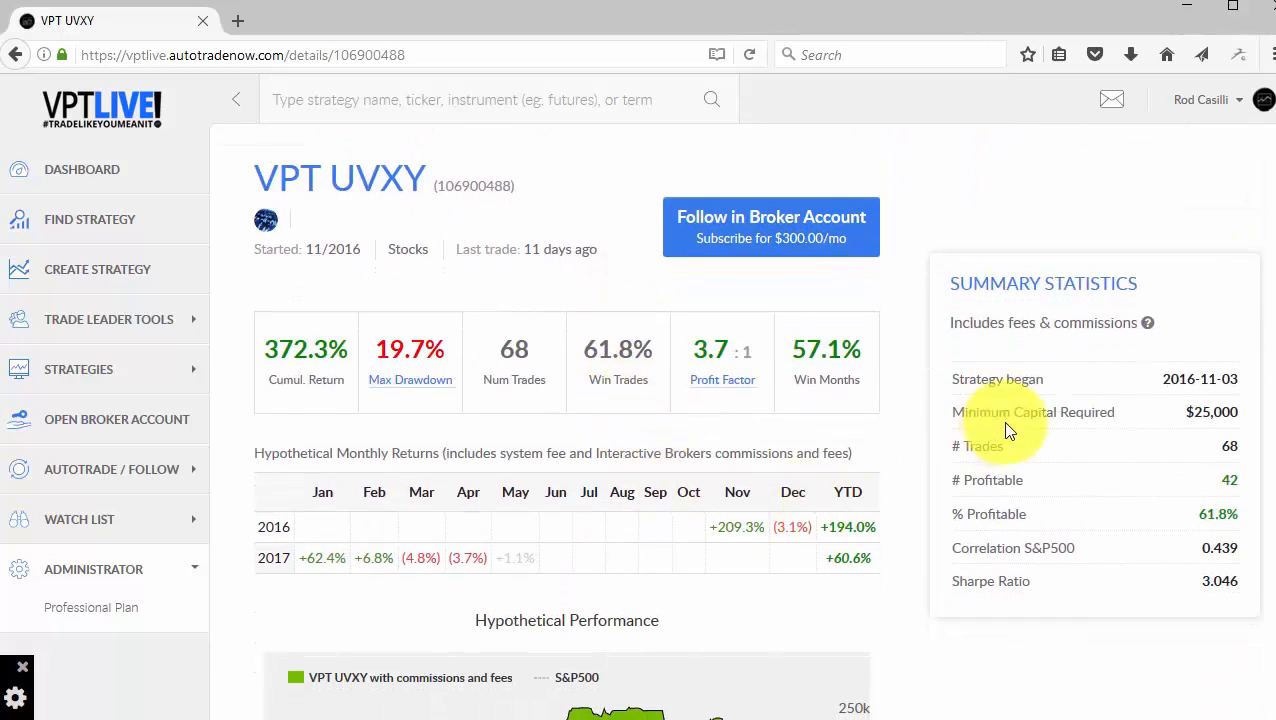
mouse_move(500, 330)
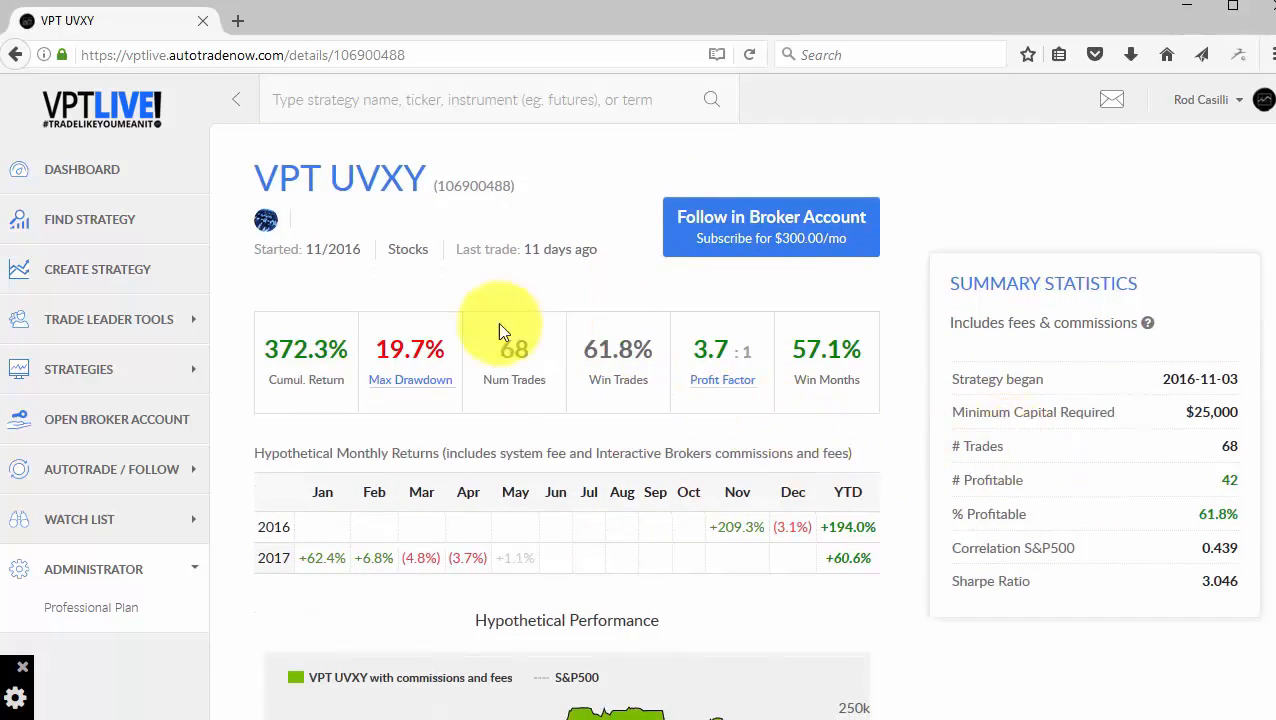
mouse_move(564, 536)
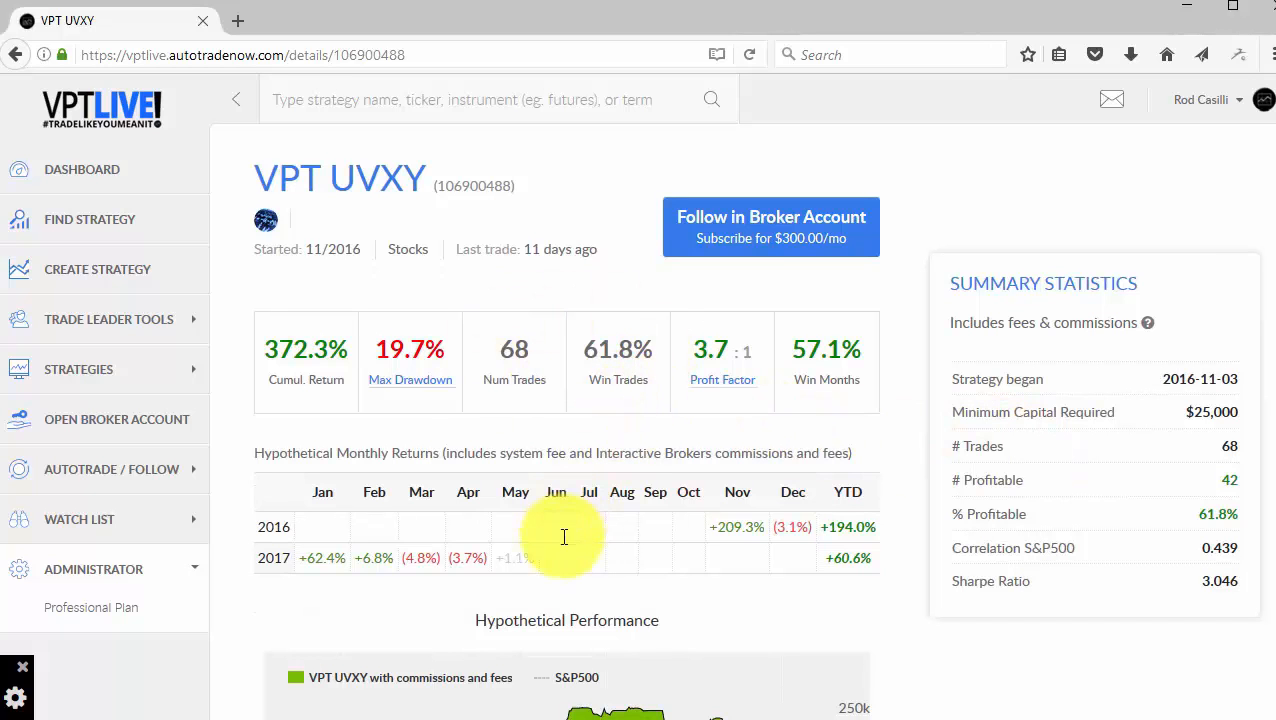
scroll(down, 3)
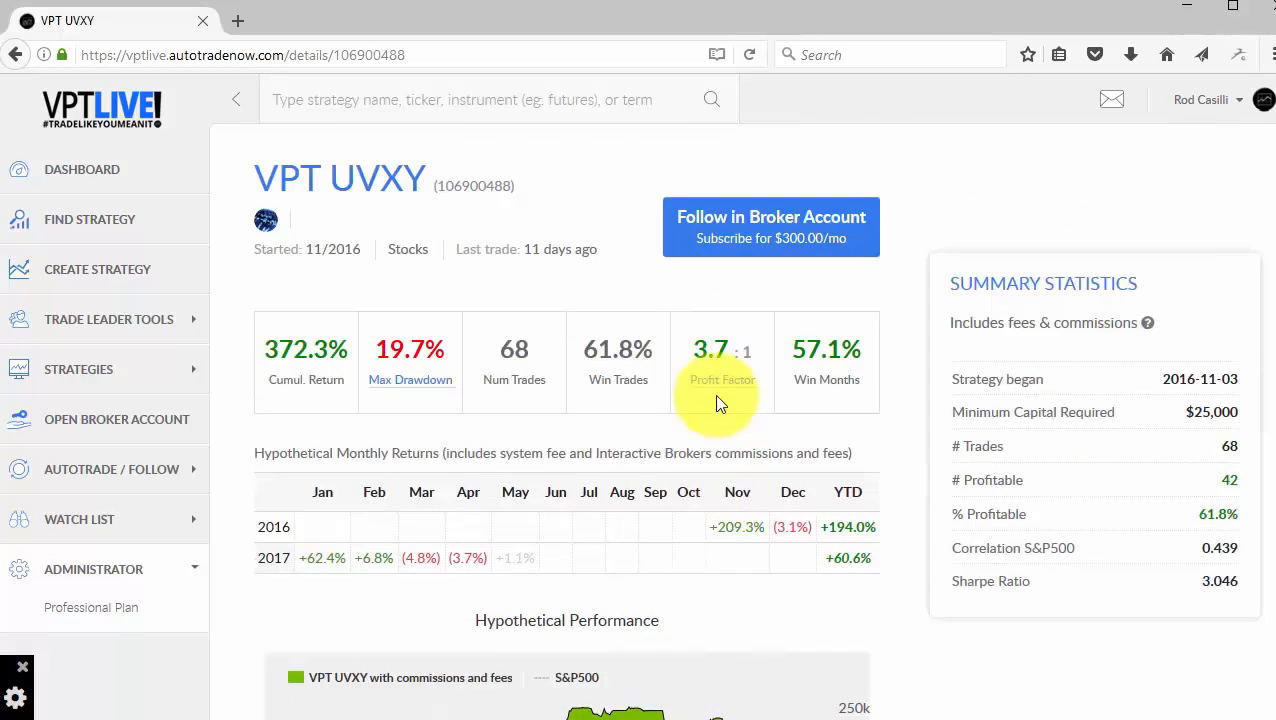
mouse_move(608, 270)
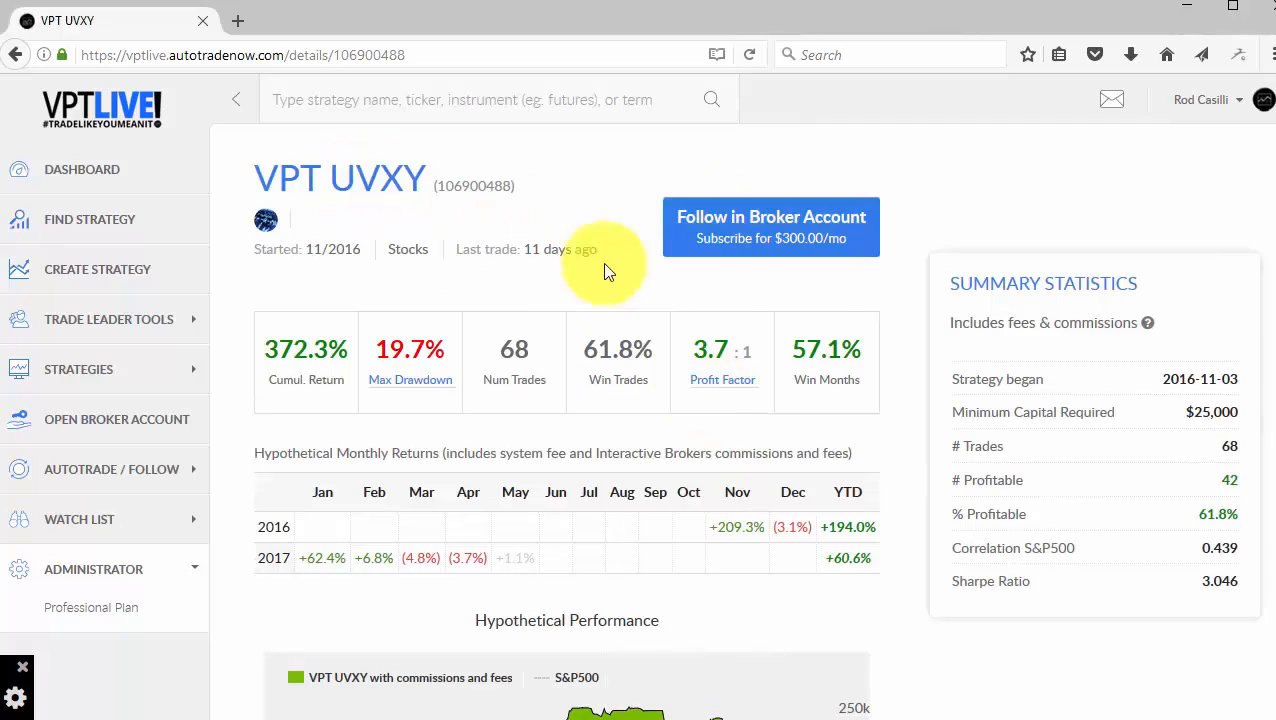
mouse_move(472, 308)
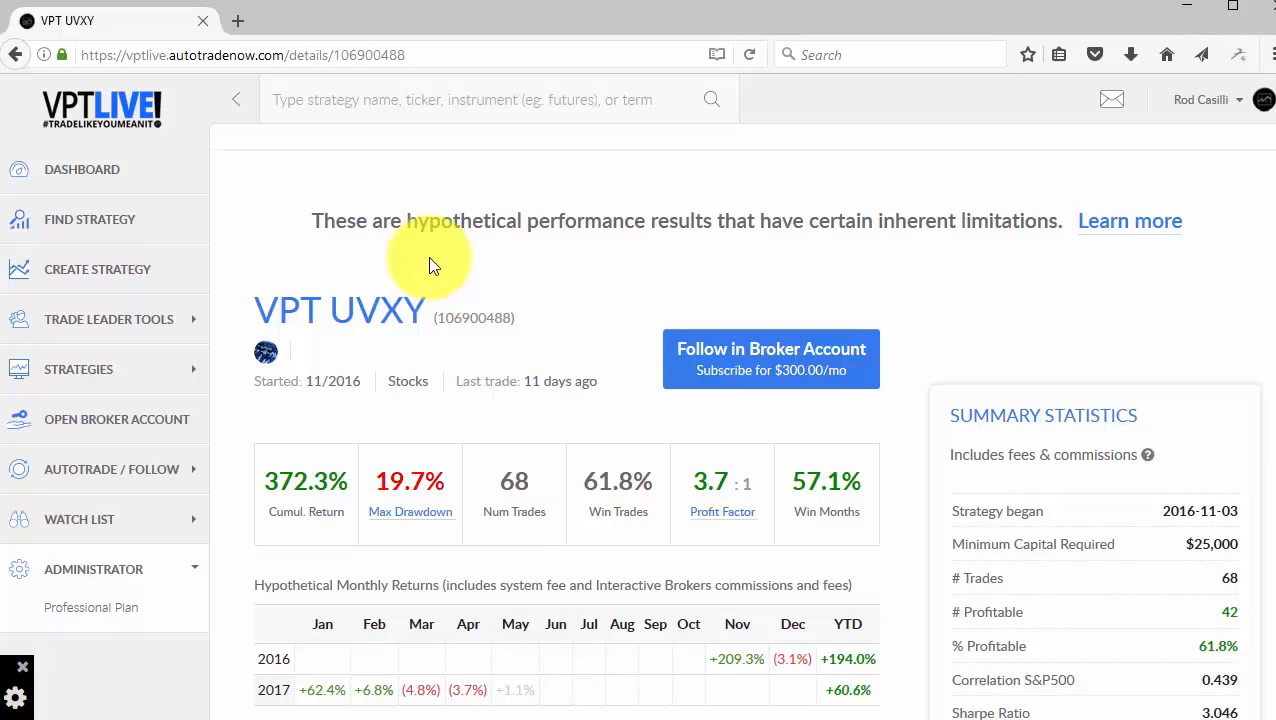
mouse_move(432, 276)
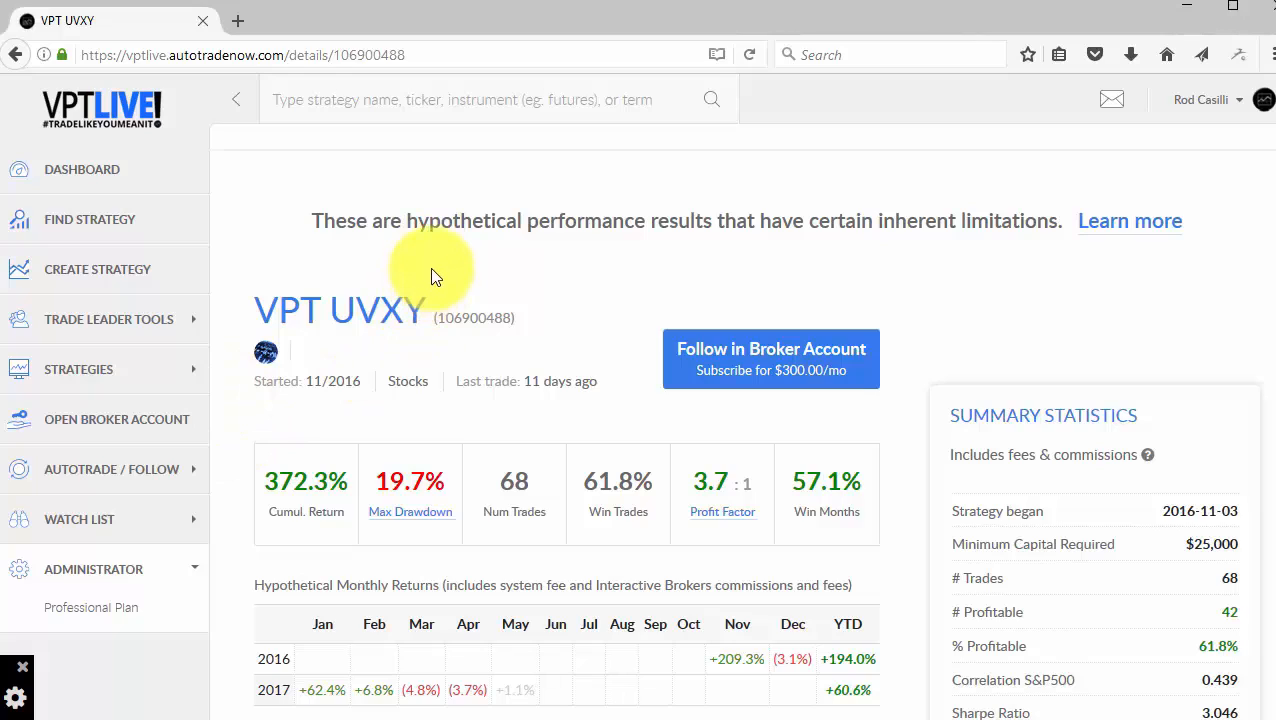